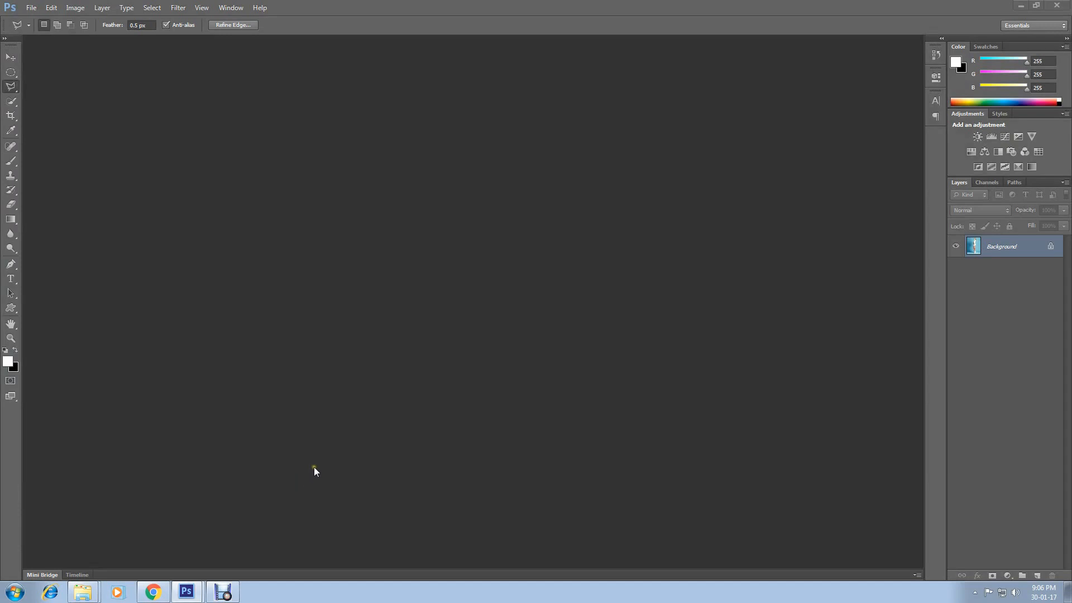
{"action": "mouse_move", "coordinate": [321, 468]}
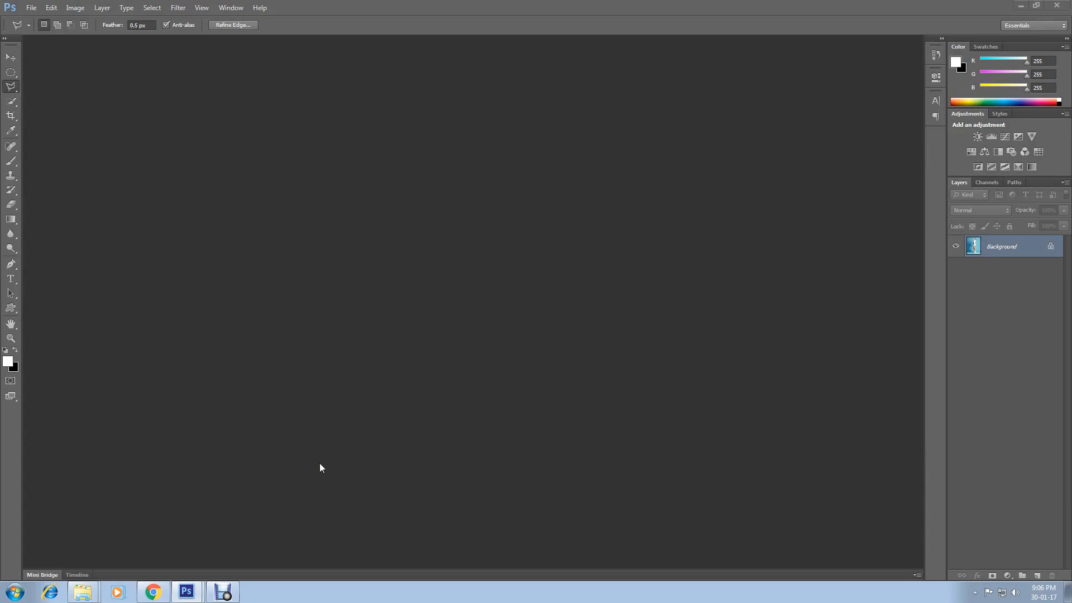
{"action": "mouse_move", "coordinate": [323, 464]}
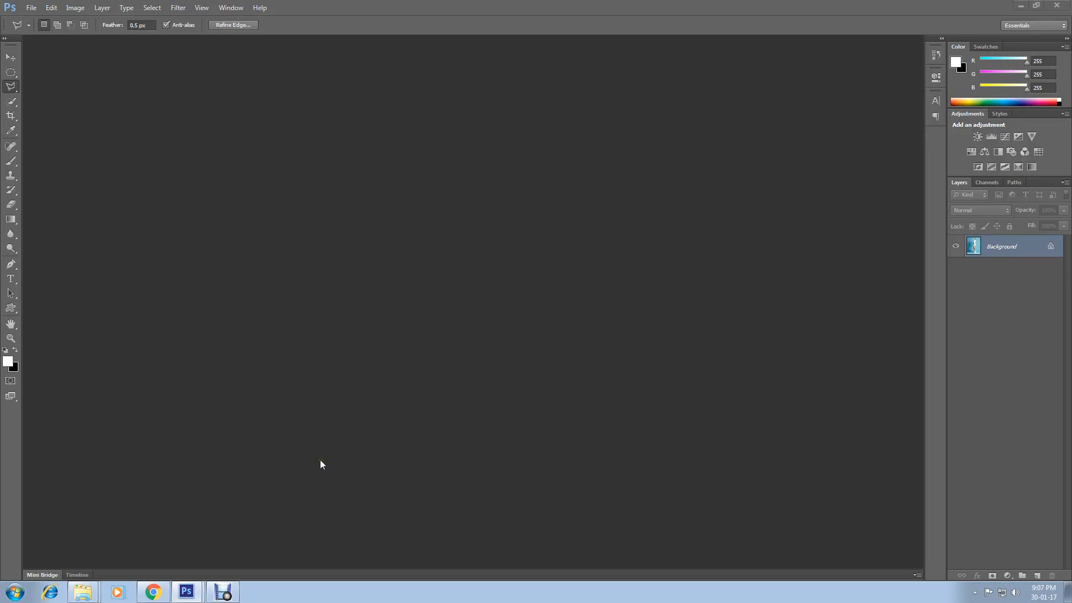
{"action": "mouse_move", "coordinate": [244, 337]}
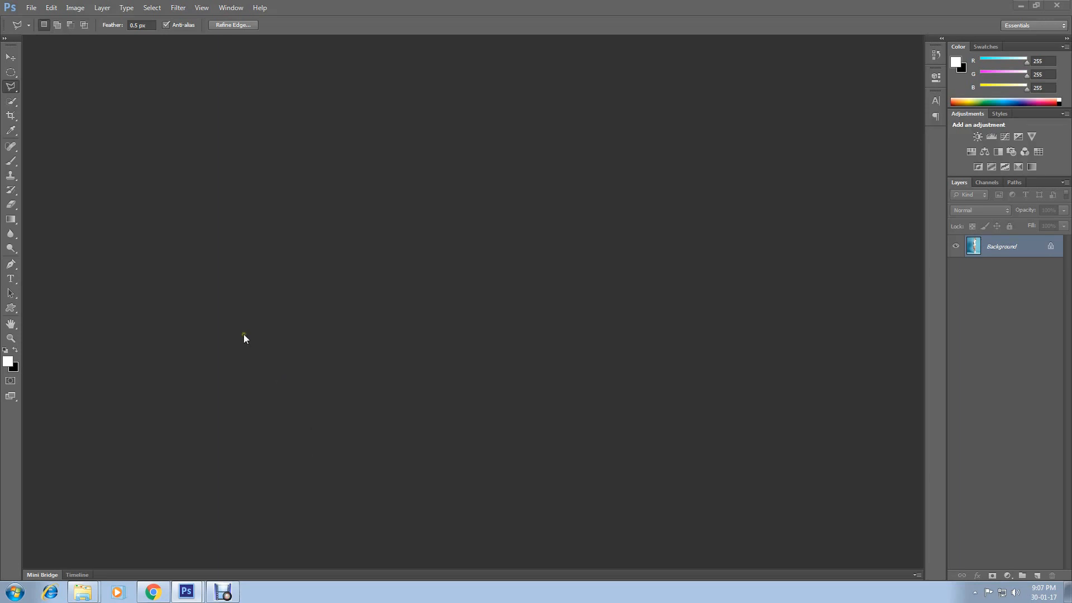
- Create a new 1400 × 1000 px white document
{"action": "left_click", "coordinate": [31, 7]}
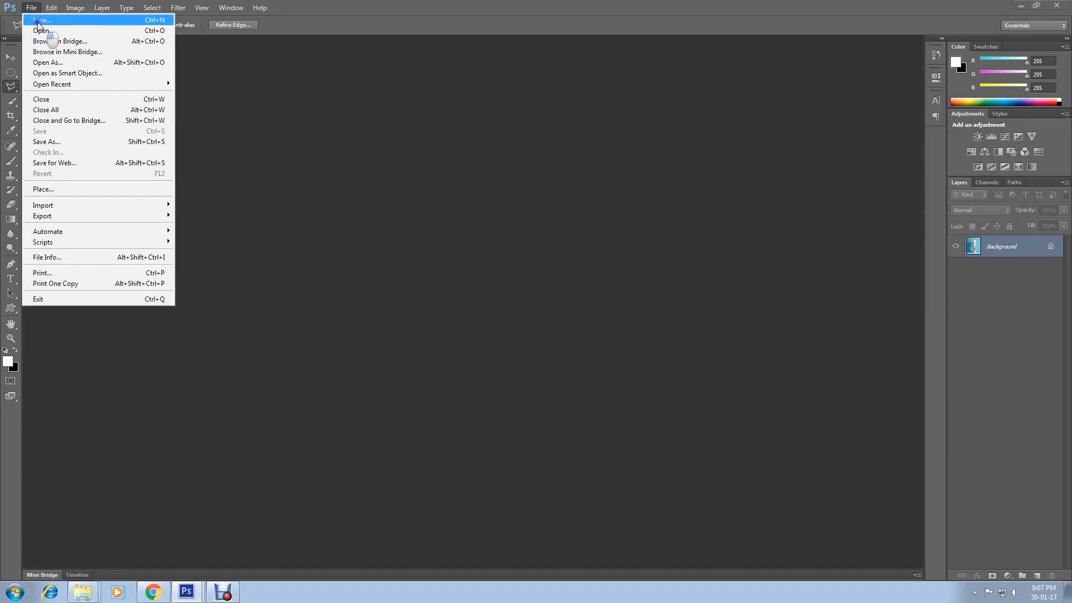
{"action": "left_click", "coordinate": [43, 20]}
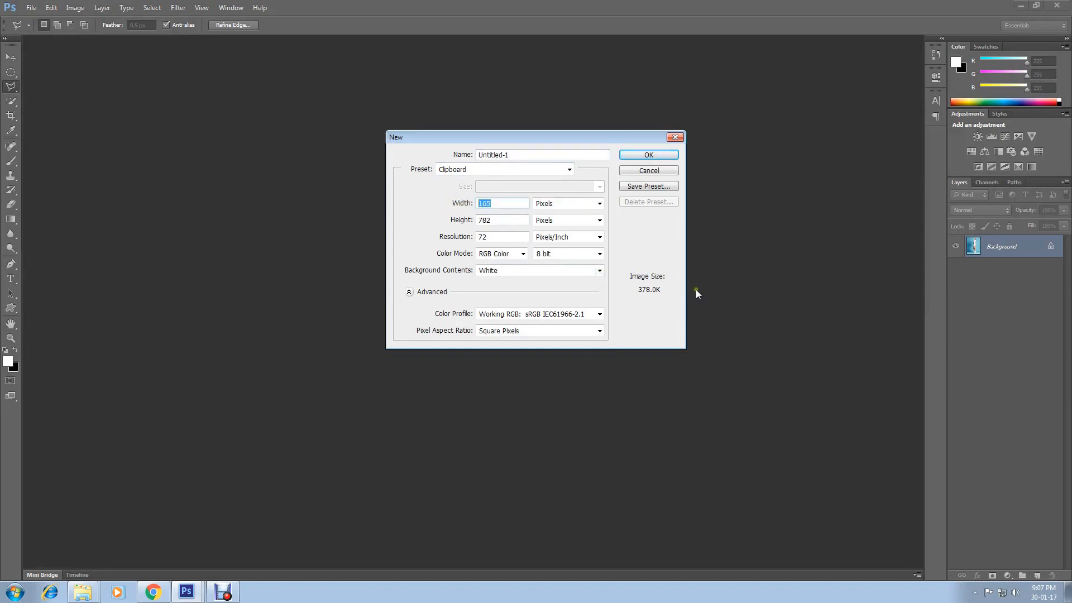
{"action": "type", "text": "1400"}
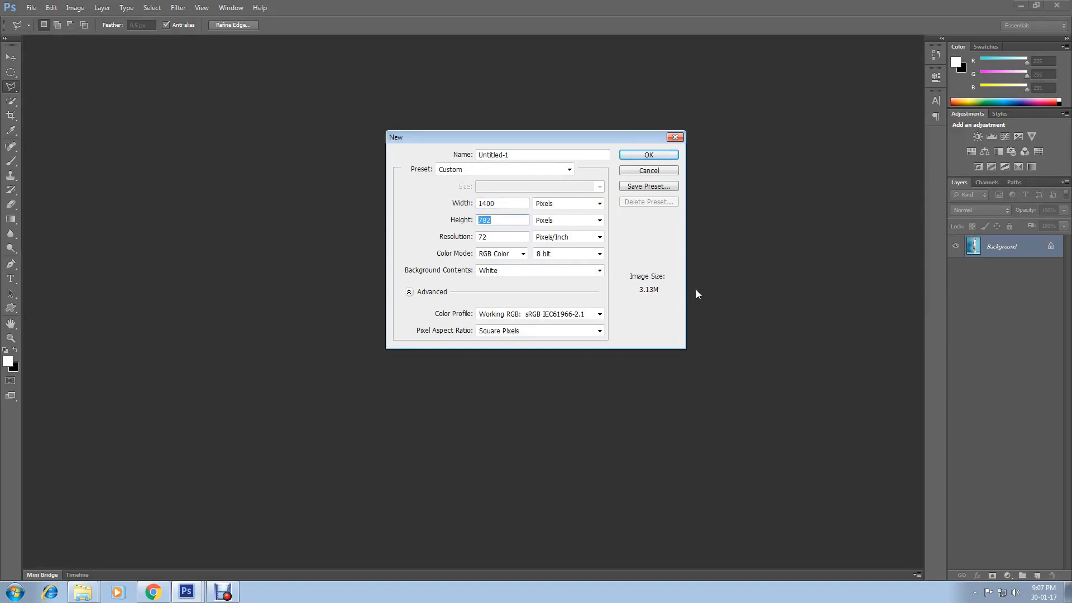
{"action": "type", "text": "1000"}
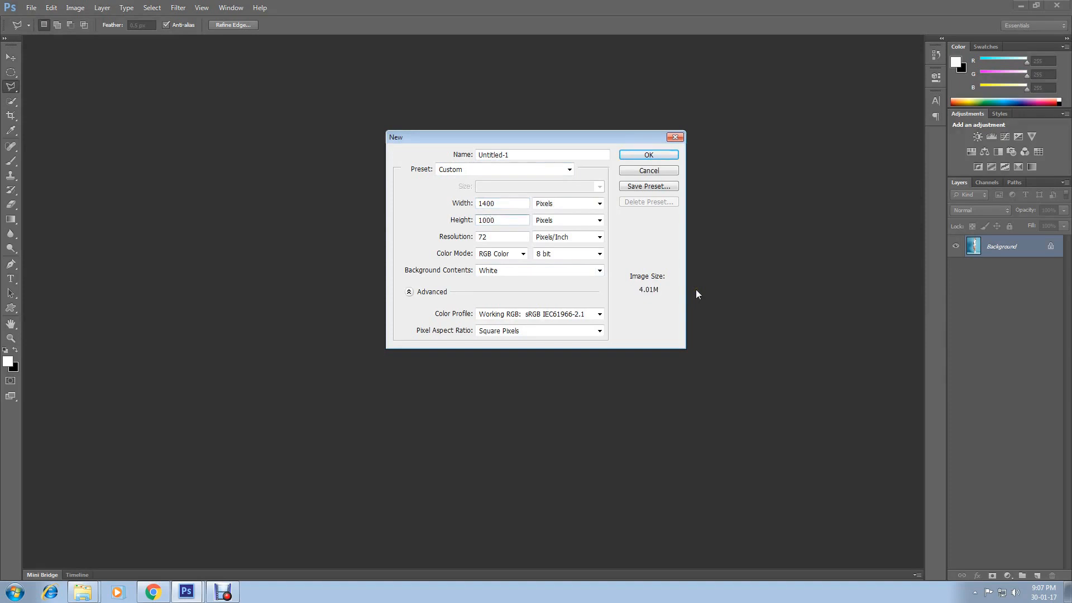
{"action": "left_click", "coordinate": [646, 154]}
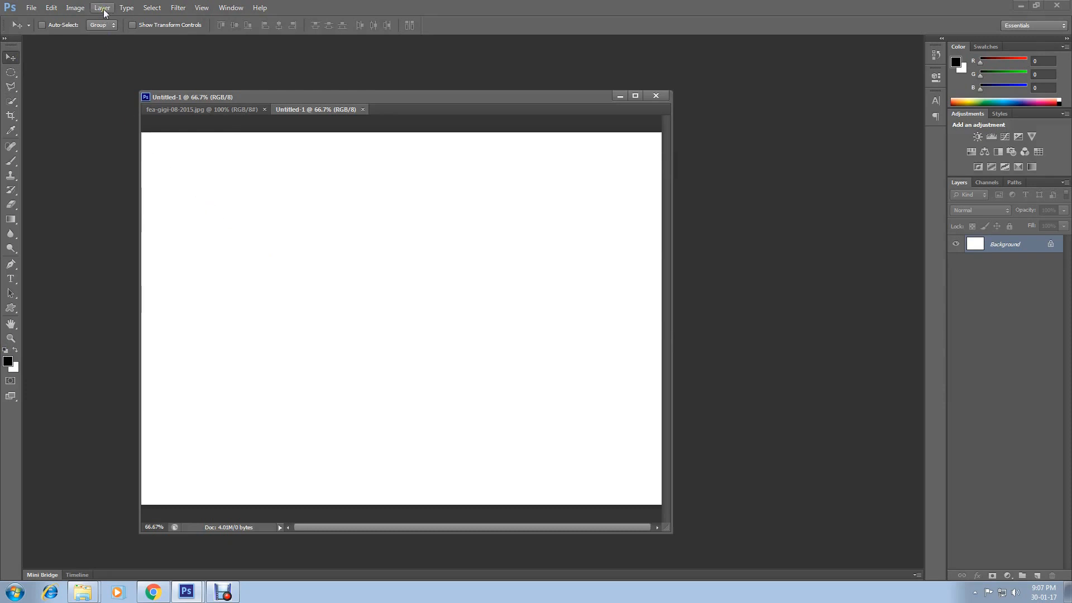
- Add an empty Layer 1 above the Background
{"action": "left_click", "coordinate": [101, 7]}
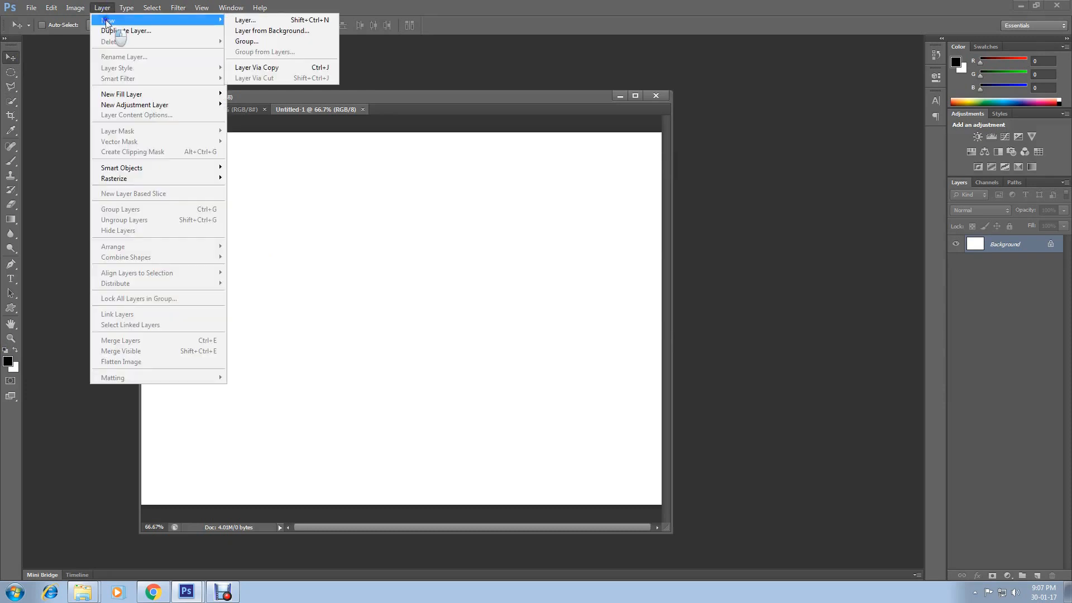
{"action": "left_click", "coordinate": [244, 19]}
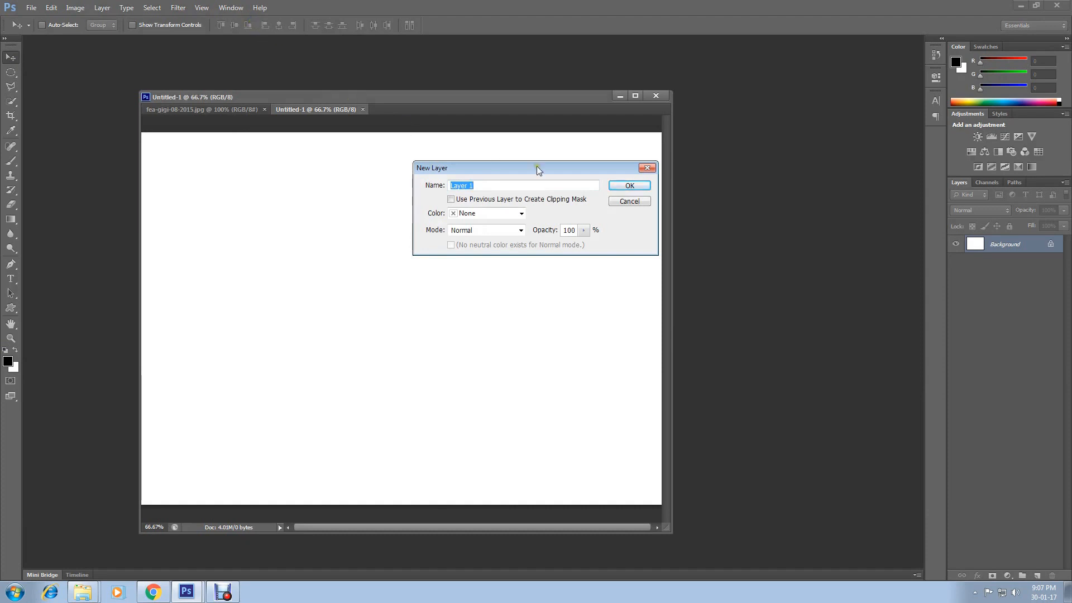
{"action": "left_click", "coordinate": [627, 185]}
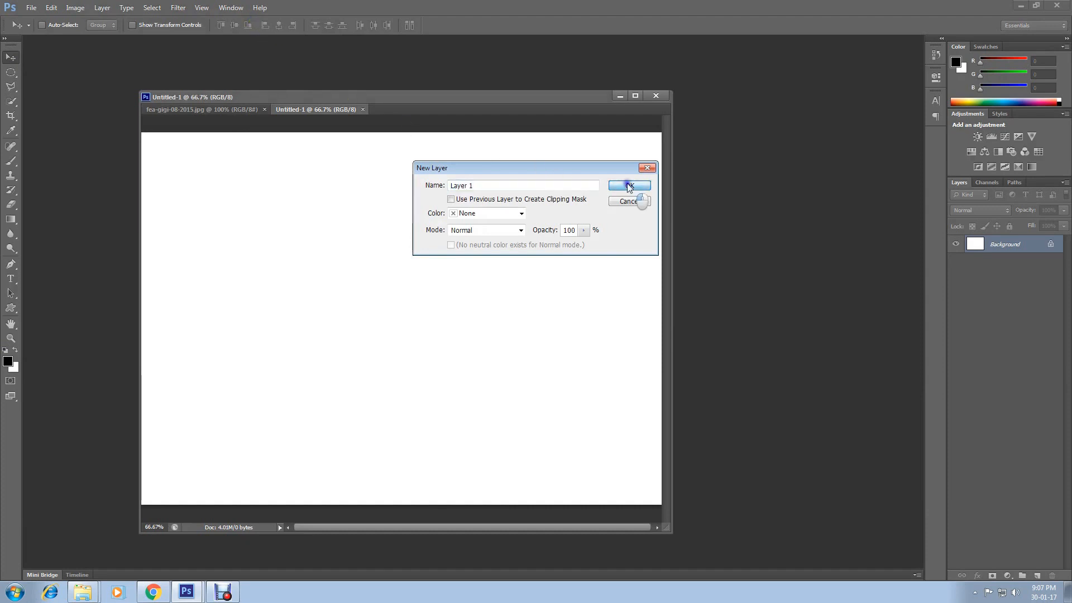
{"action": "left_click", "coordinate": [628, 186]}
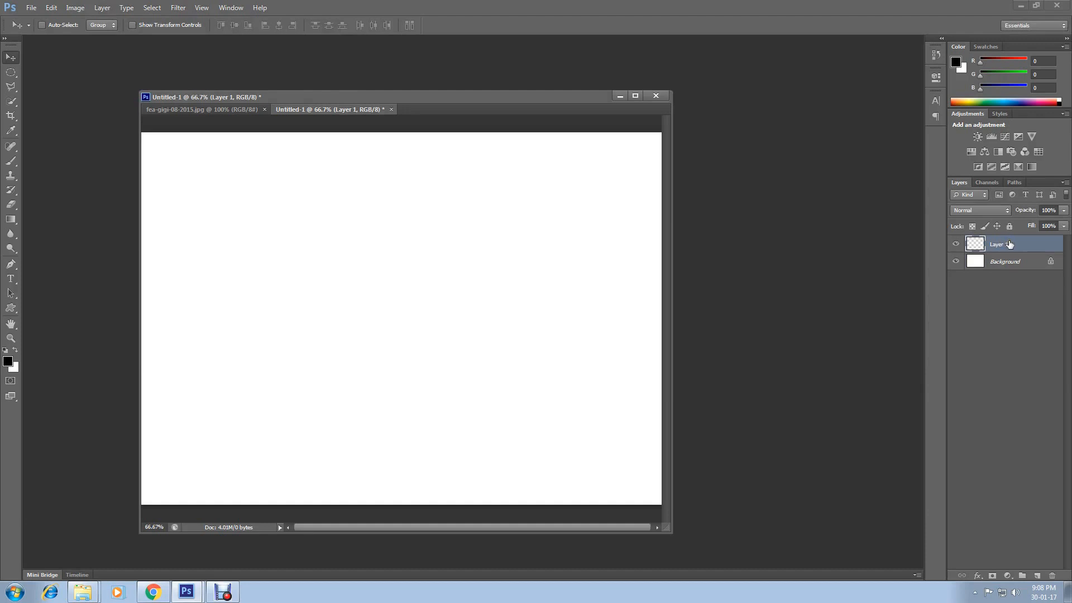
{"action": "mouse_move", "coordinate": [507, 374]}
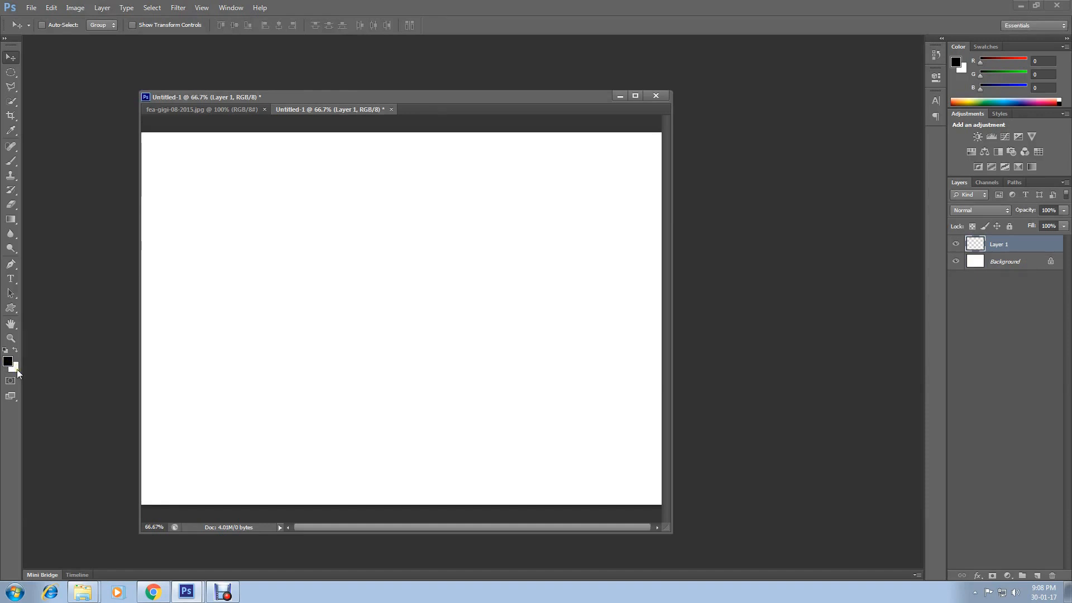
- Fill Layer 1 with a white-to-black Foreground to Background radial gradient
{"action": "left_click", "coordinate": [15, 350]}
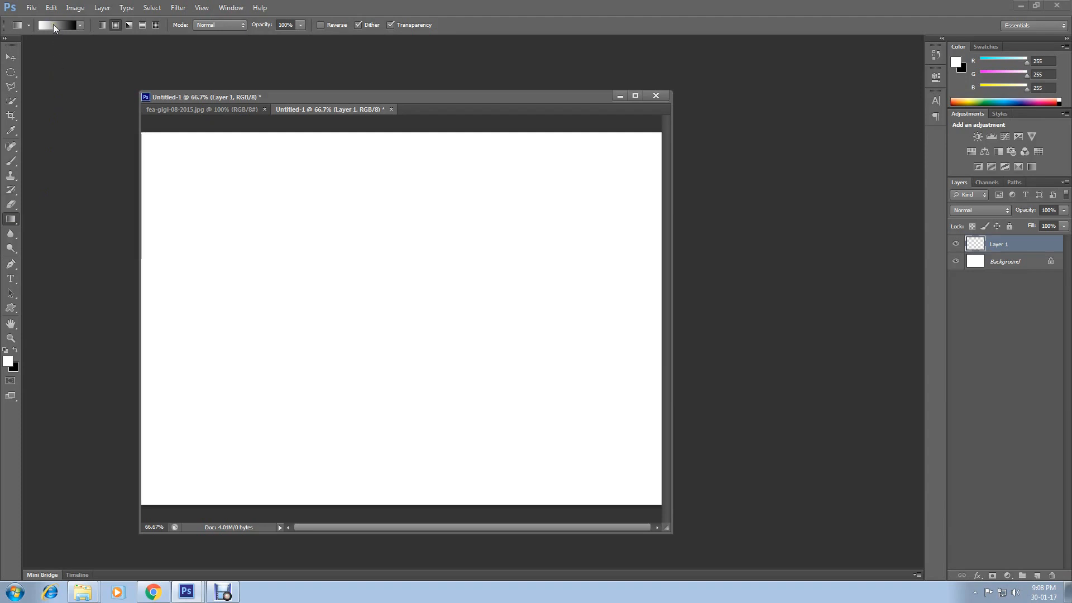
{"action": "left_click", "coordinate": [58, 25]}
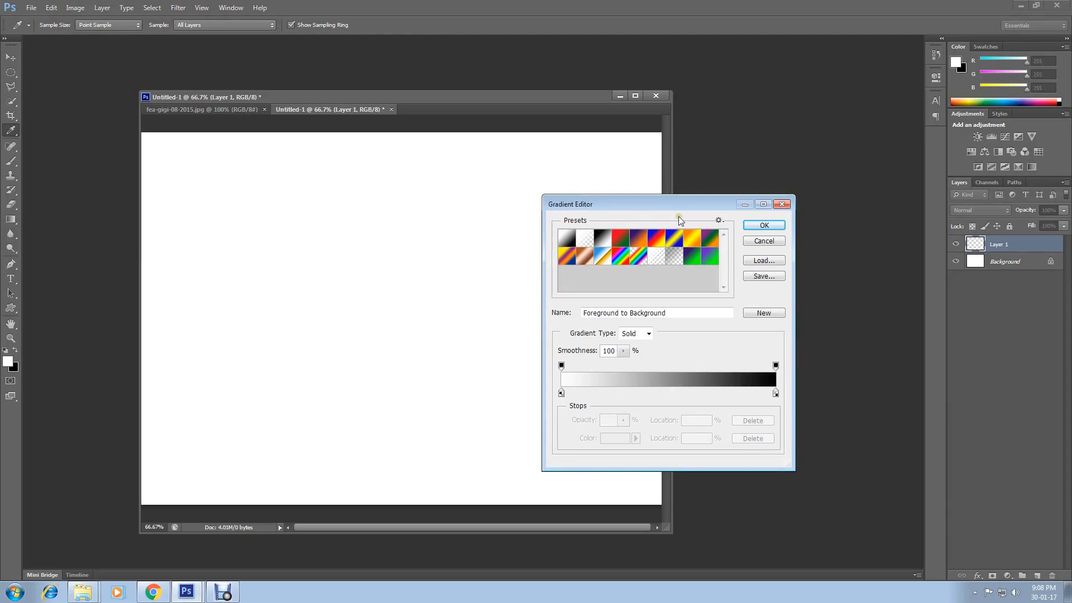
{"action": "left_click", "coordinate": [763, 225]}
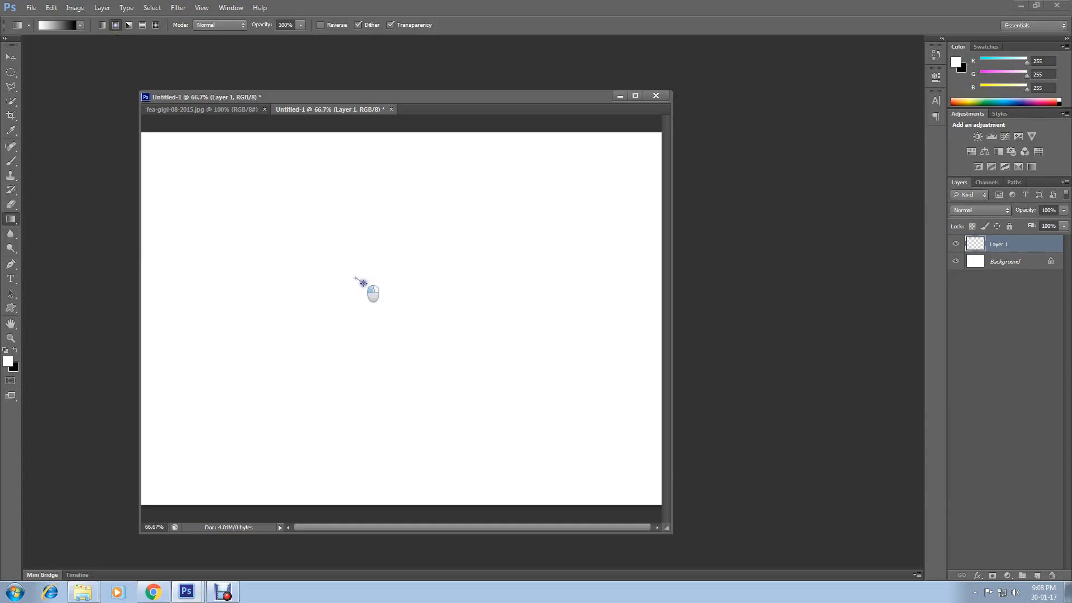
{"action": "left_click_drag", "start_coordinate": [355, 279], "coordinate": [653, 500]}
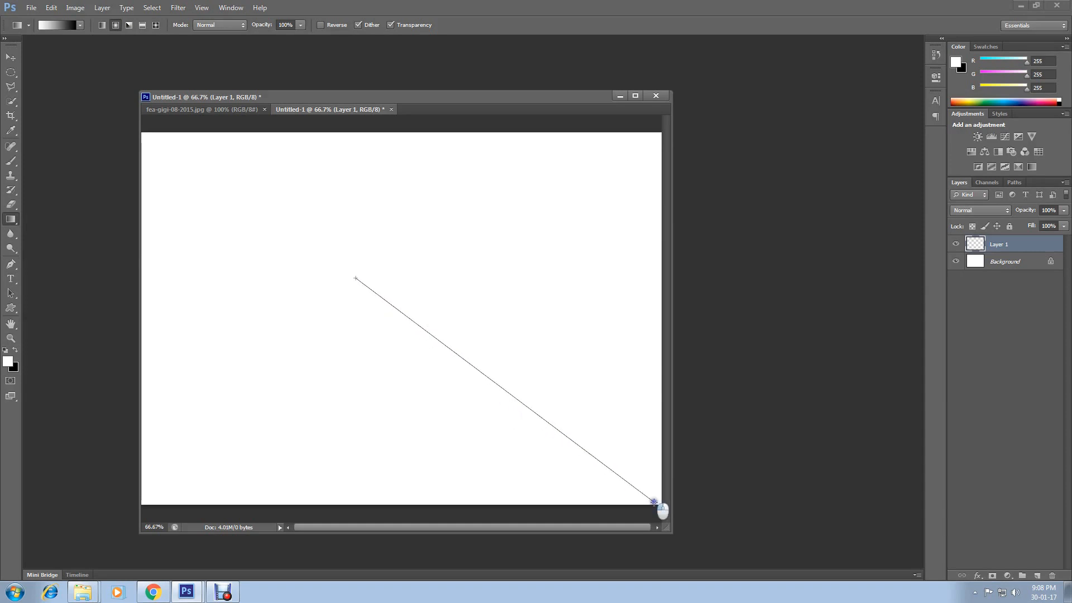
{"action": "left_click_drag", "start_coordinate": [355, 279], "coordinate": [653, 501]}
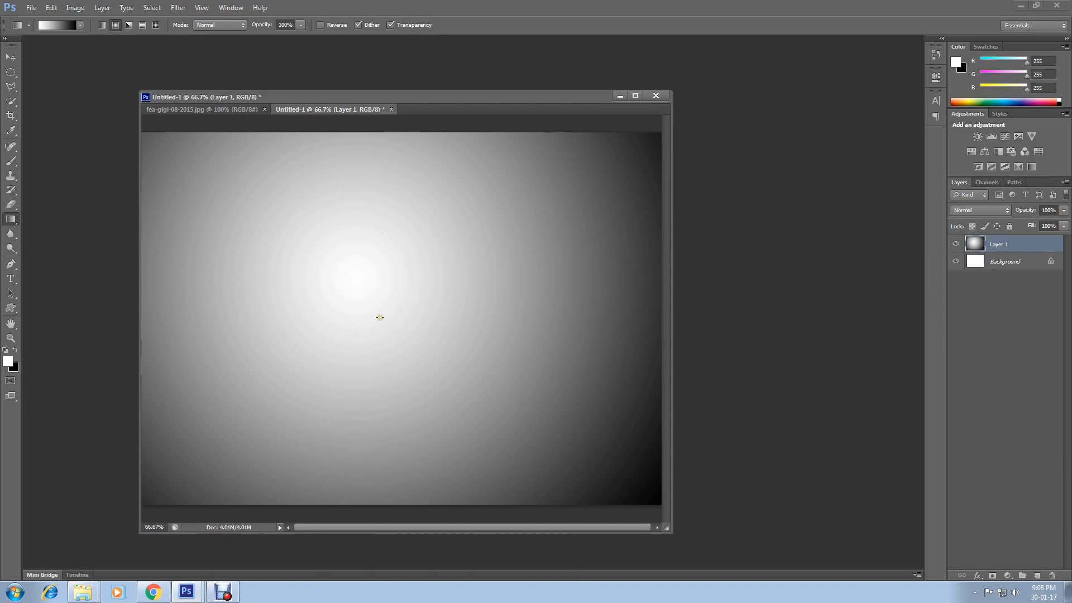
{"action": "mouse_move", "coordinate": [299, 329]}
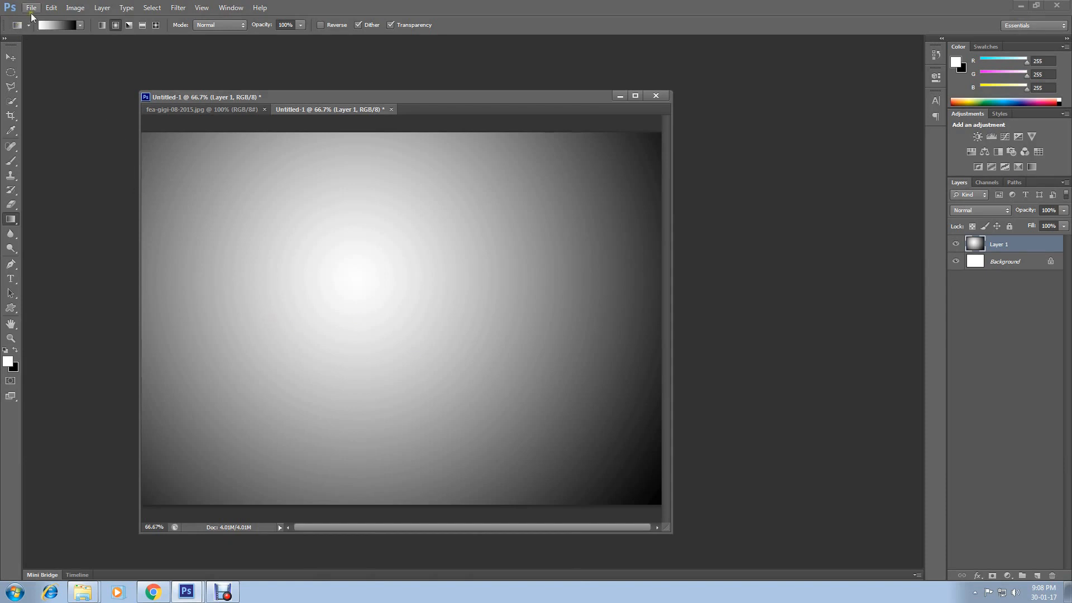
- Open the photo of the man in the street and pick the Lasso Tool
{"action": "left_click", "coordinate": [30, 7]}
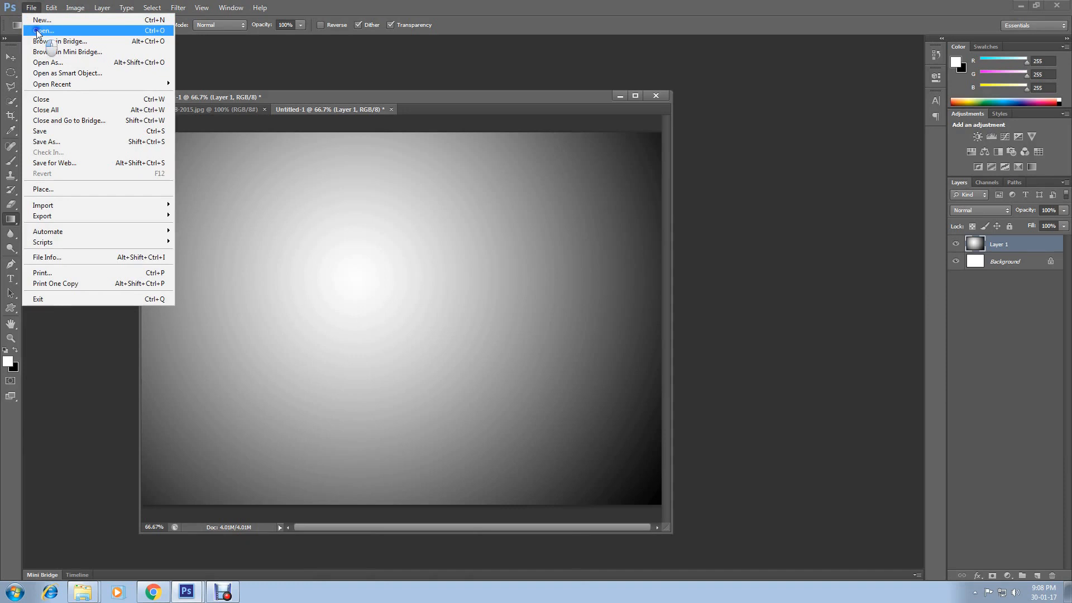
{"action": "left_click", "coordinate": [615, 375]}
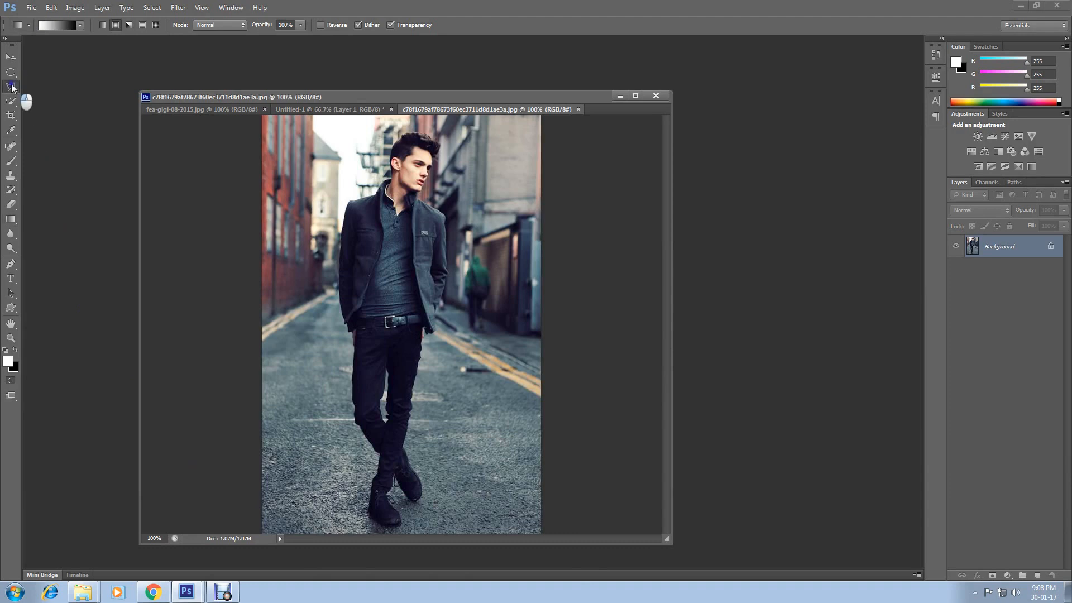
{"action": "left_click", "coordinate": [11, 87]}
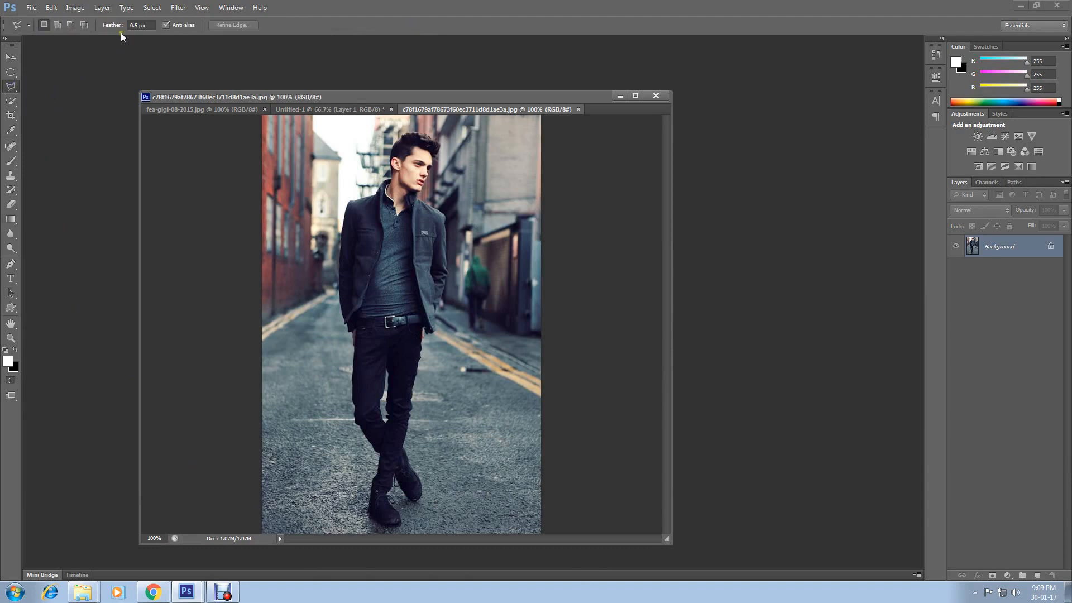
{"action": "left_click", "coordinate": [136, 25]}
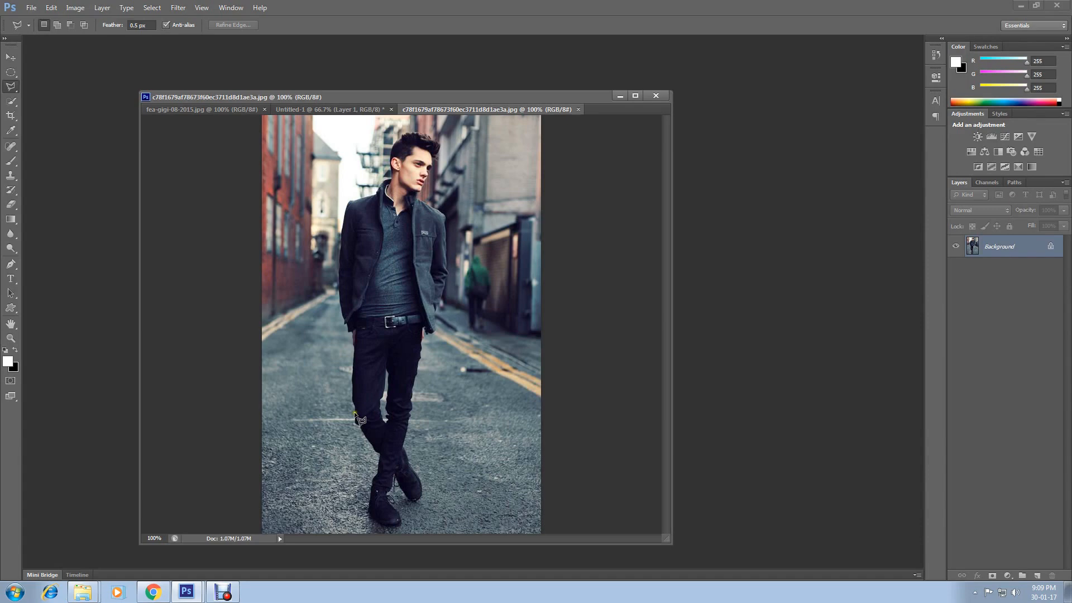
{"action": "mouse_move", "coordinate": [359, 407]}
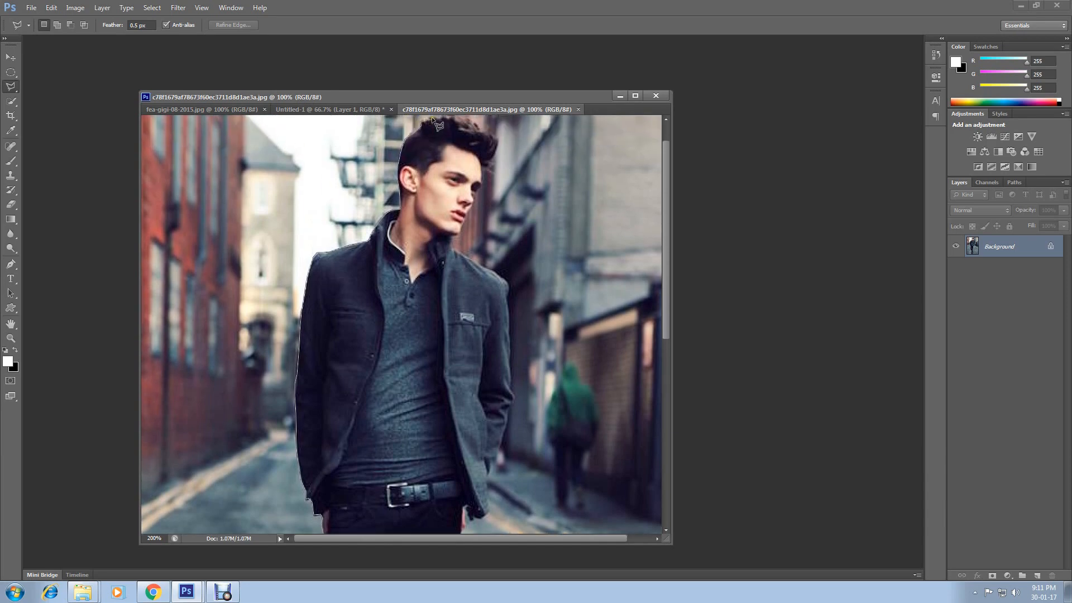
{"action": "mouse_move", "coordinate": [441, 126]}
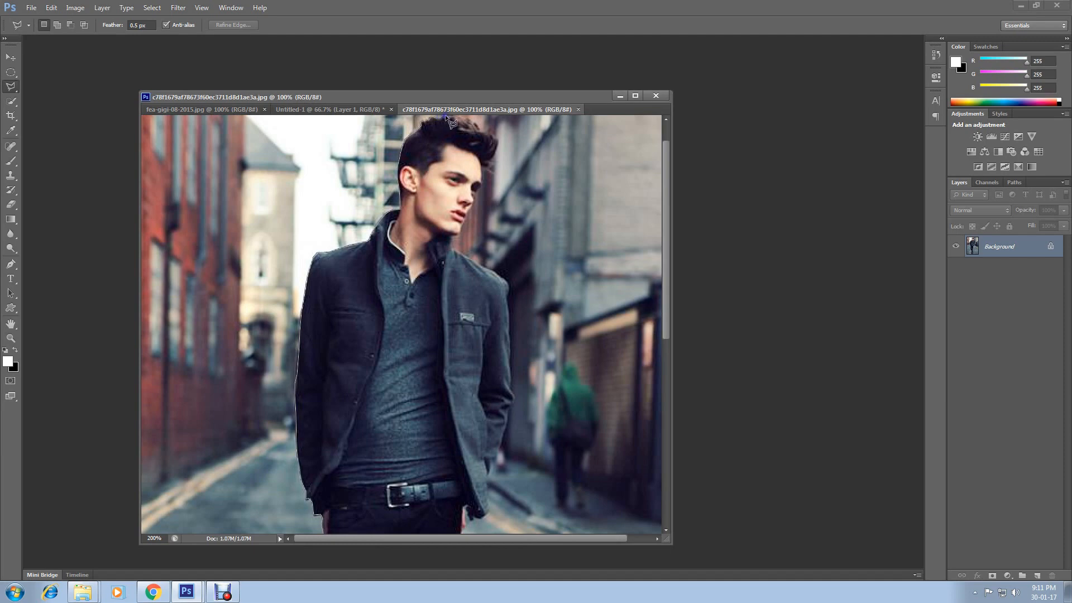
{"action": "mouse_move", "coordinate": [463, 125]}
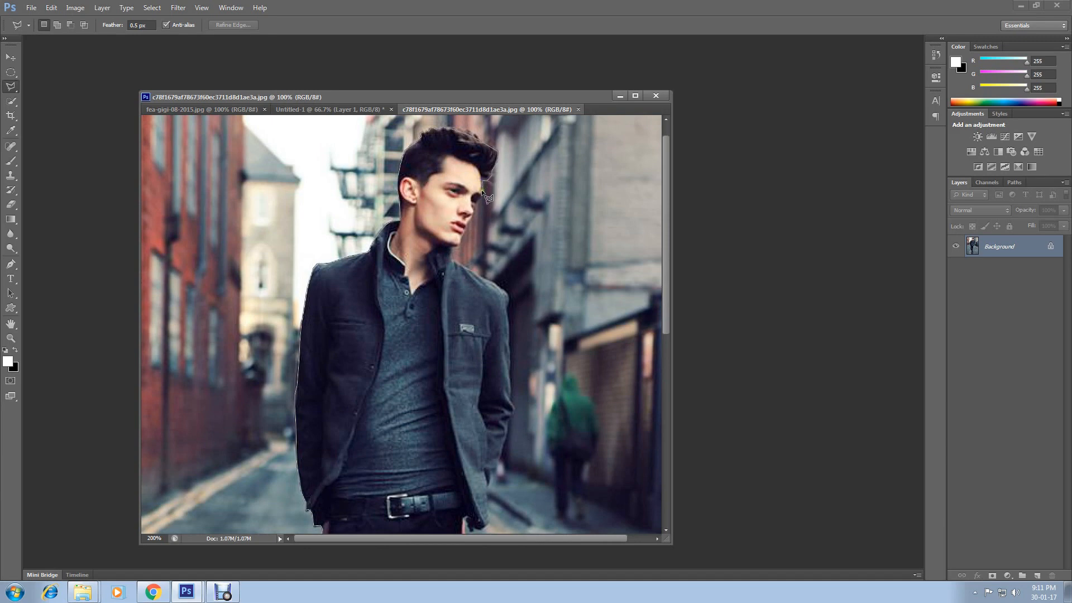
{"action": "mouse_move", "coordinate": [456, 263]}
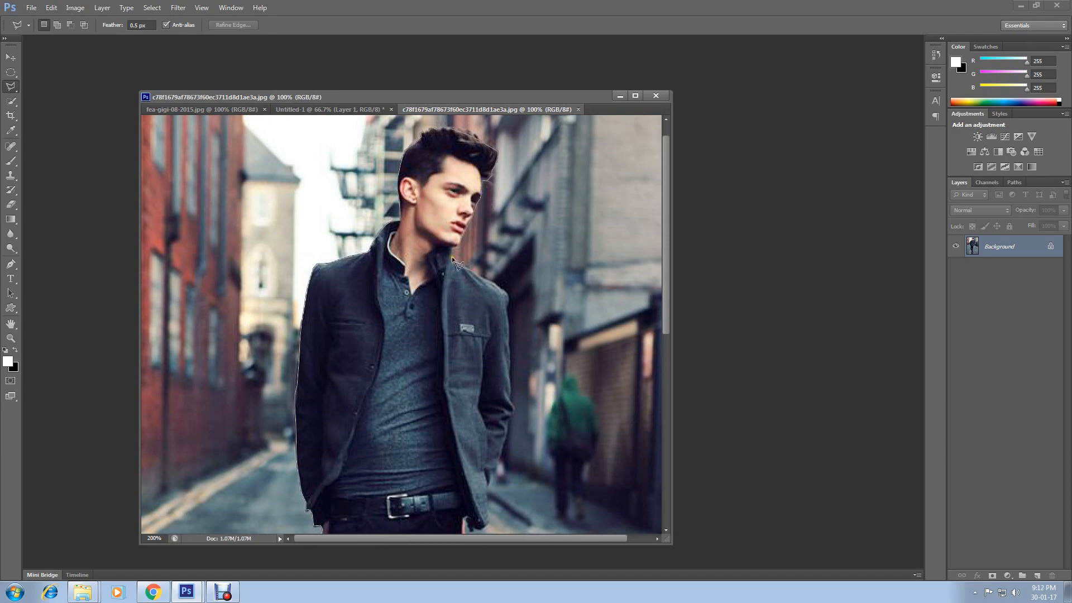
{"action": "mouse_move", "coordinate": [465, 269]}
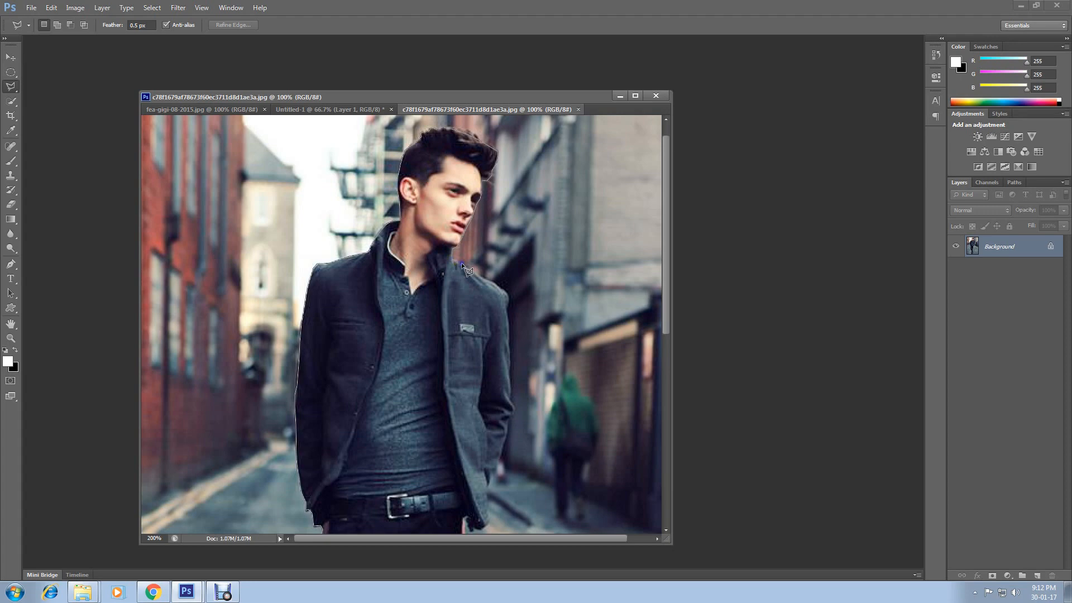
{"action": "mouse_move", "coordinate": [517, 309]}
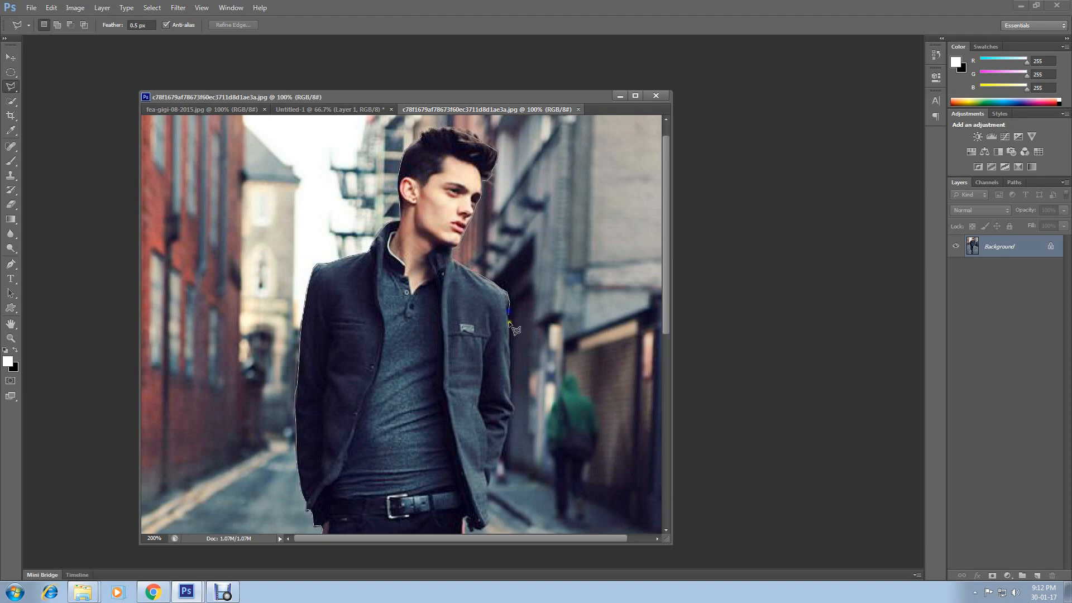
- Finish selecting the man down to his shoes, copy him, and return to Untitled-1
{"action": "scroll", "scroll_direction": "down", "scroll_amount": 3}
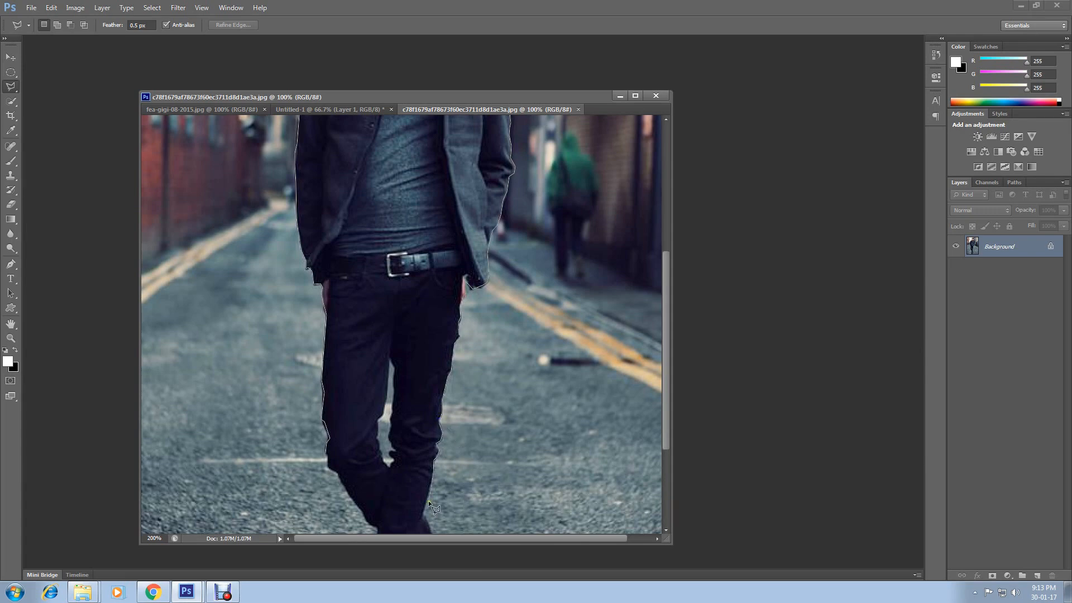
{"action": "scroll", "scroll_direction": "down", "scroll_amount": 3}
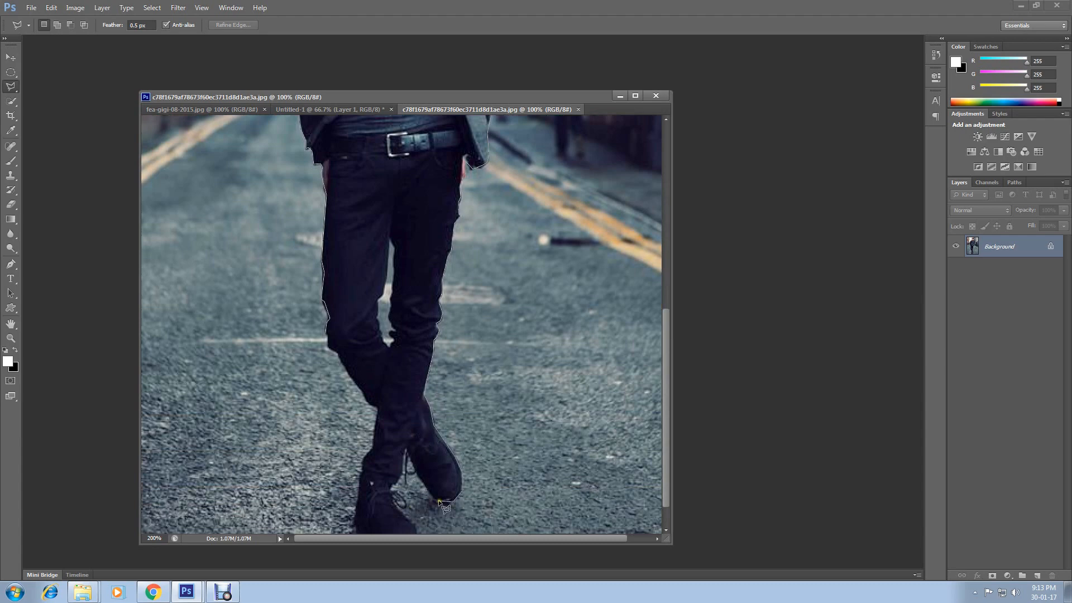
{"action": "mouse_move", "coordinate": [439, 505]}
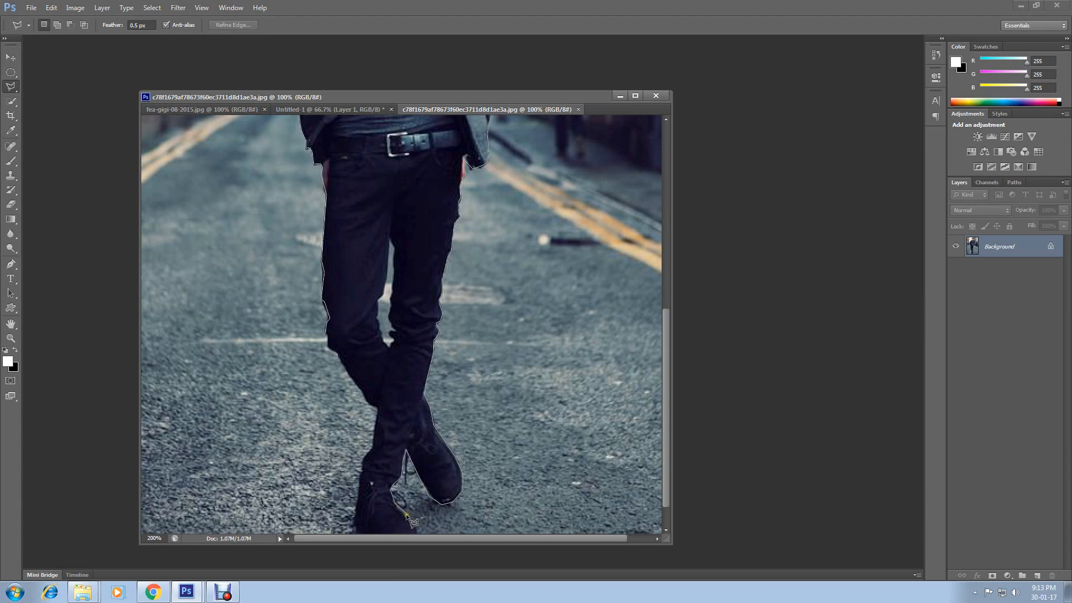
{"action": "scroll", "scroll_direction": "down", "scroll_amount": 3}
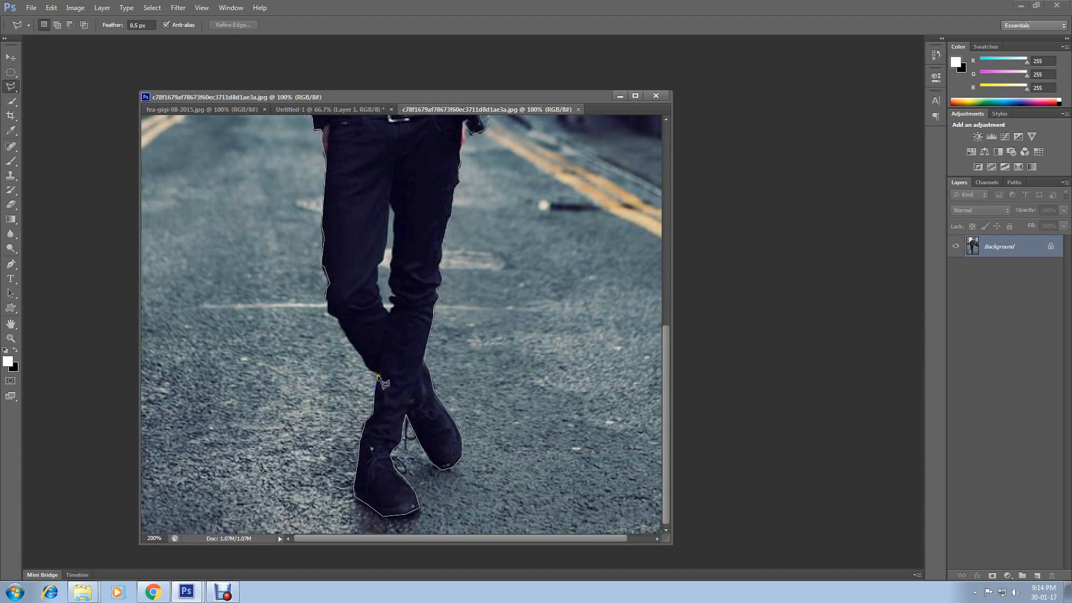
{"action": "mouse_move", "coordinate": [368, 374]}
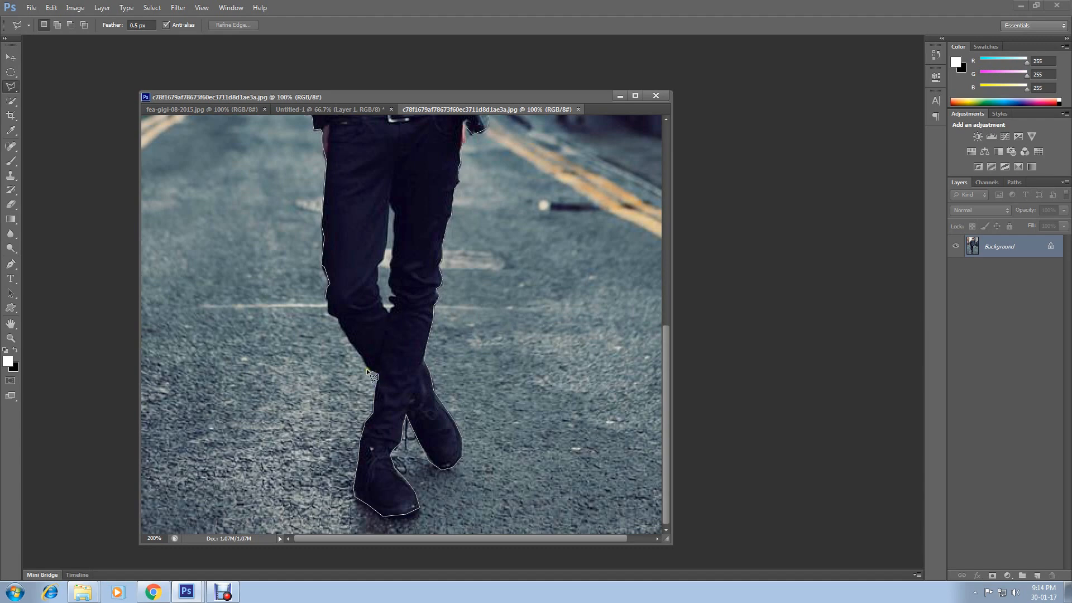
{"action": "mouse_move", "coordinate": [353, 344]}
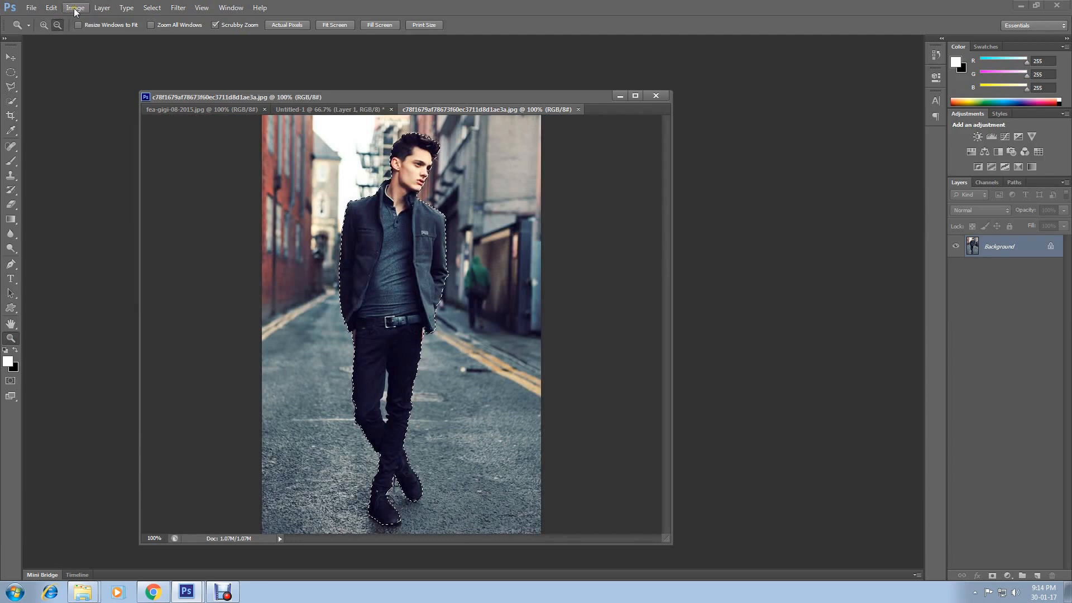
{"action": "left_click", "coordinate": [51, 8]}
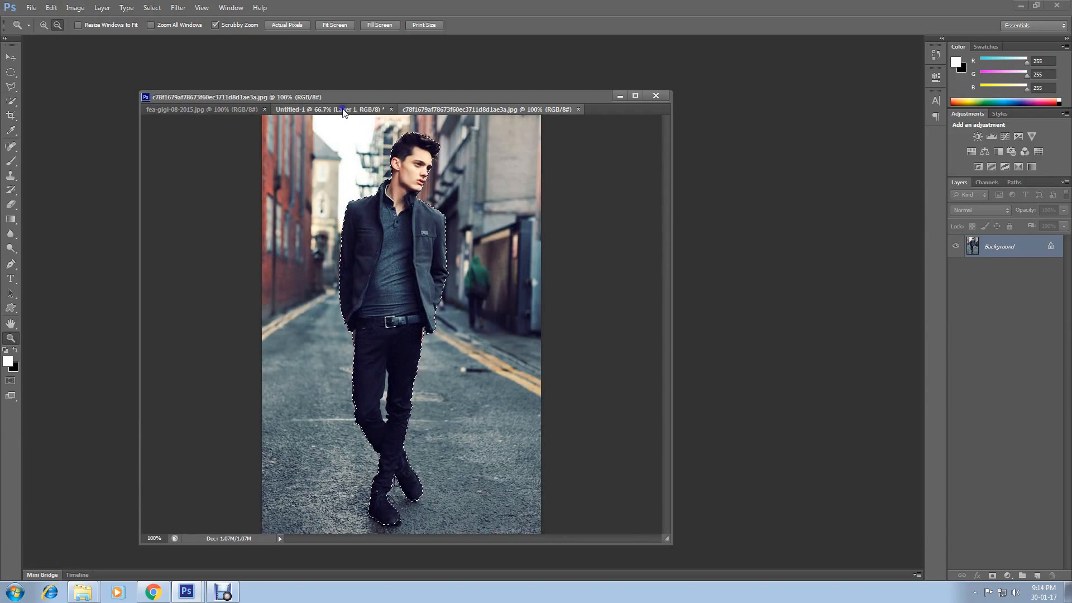
{"action": "left_click", "coordinate": [329, 109]}
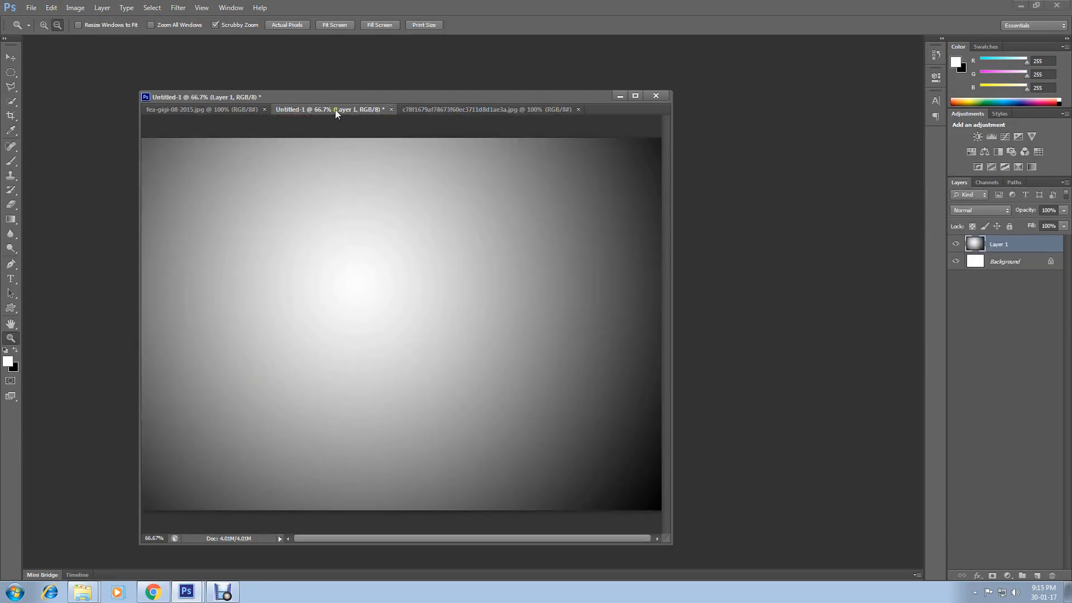
- Paste the copied man into the gradient document as Layer 2
{"action": "left_click", "coordinate": [51, 7]}
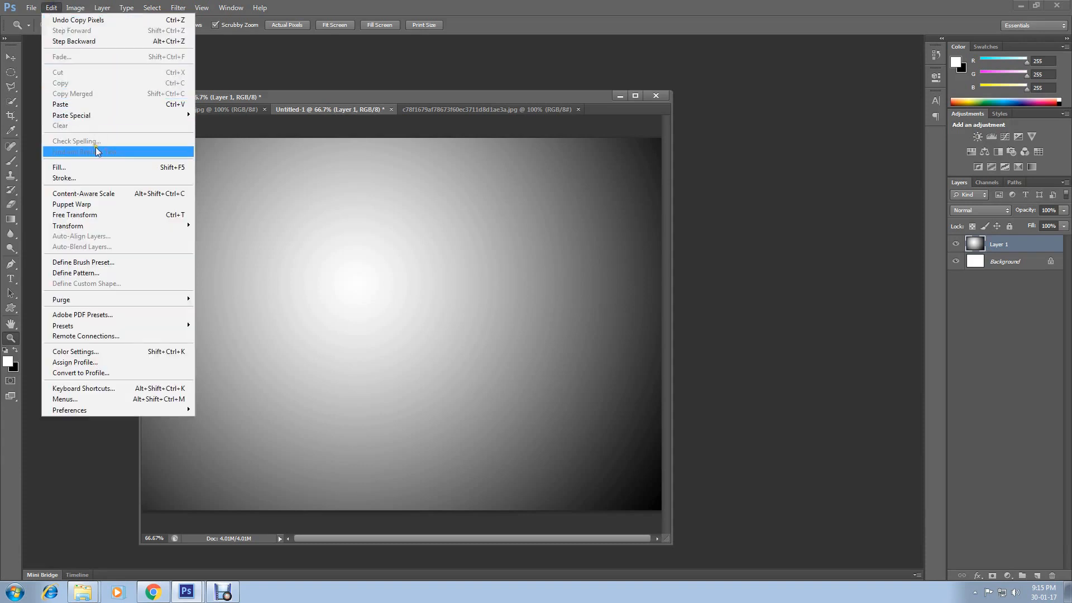
{"action": "left_click", "coordinate": [60, 104]}
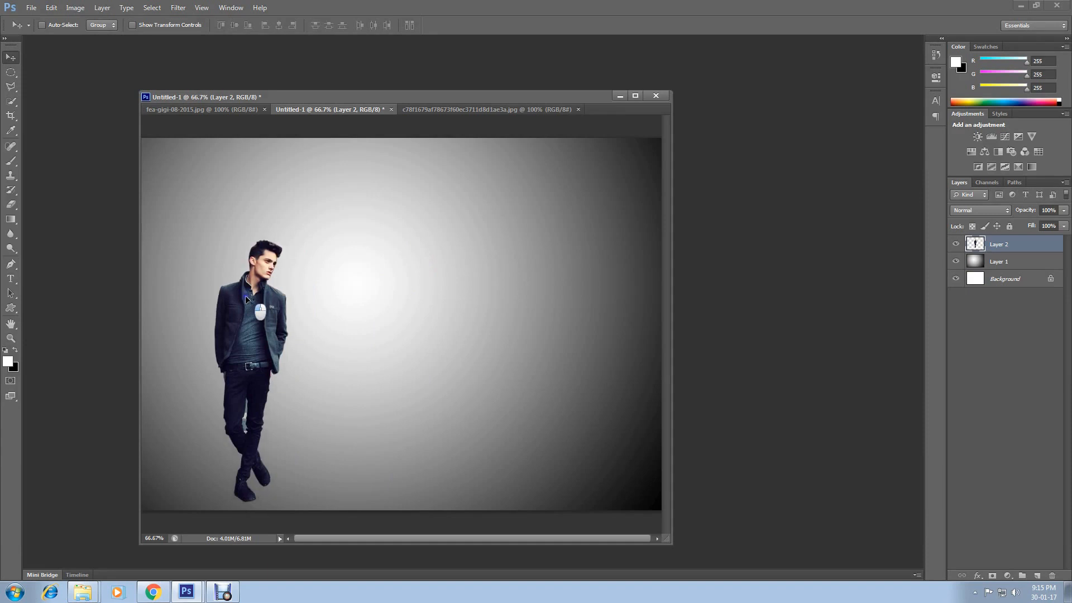
- Free Transform the pasted man larger so he fills most of the canvas height
{"action": "left_click", "coordinate": [51, 7]}
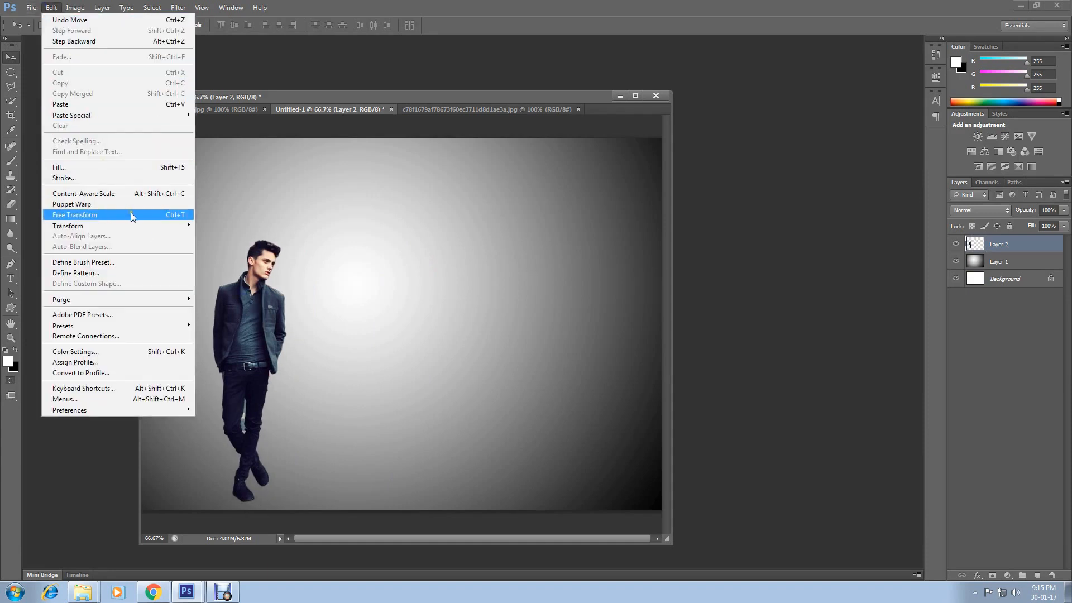
{"action": "left_click", "coordinate": [74, 214]}
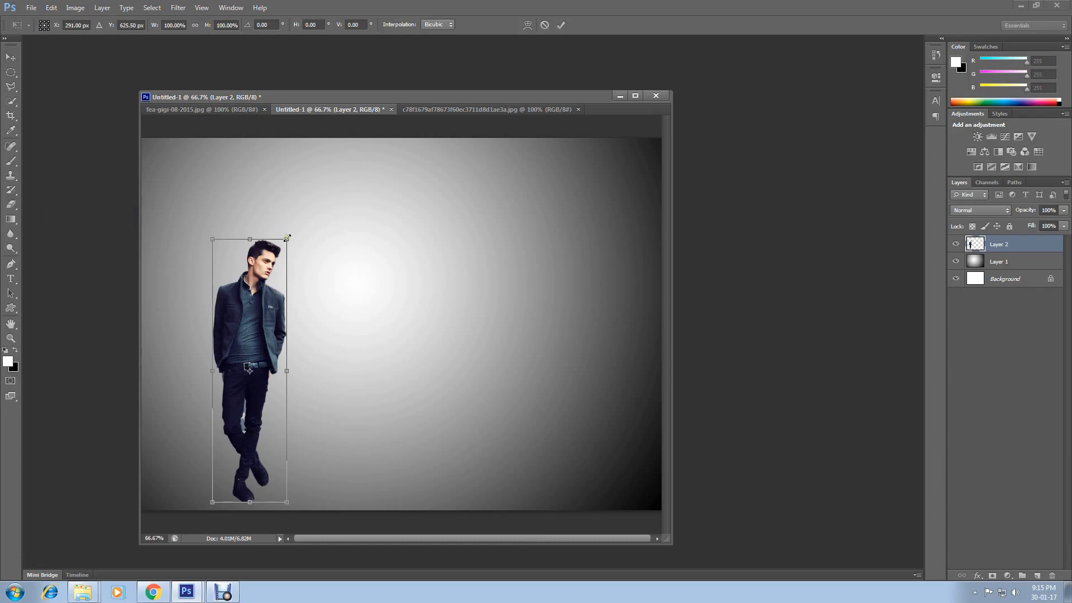
{"action": "left_click_drag", "start_coordinate": [287, 240], "coordinate": [299, 210]}
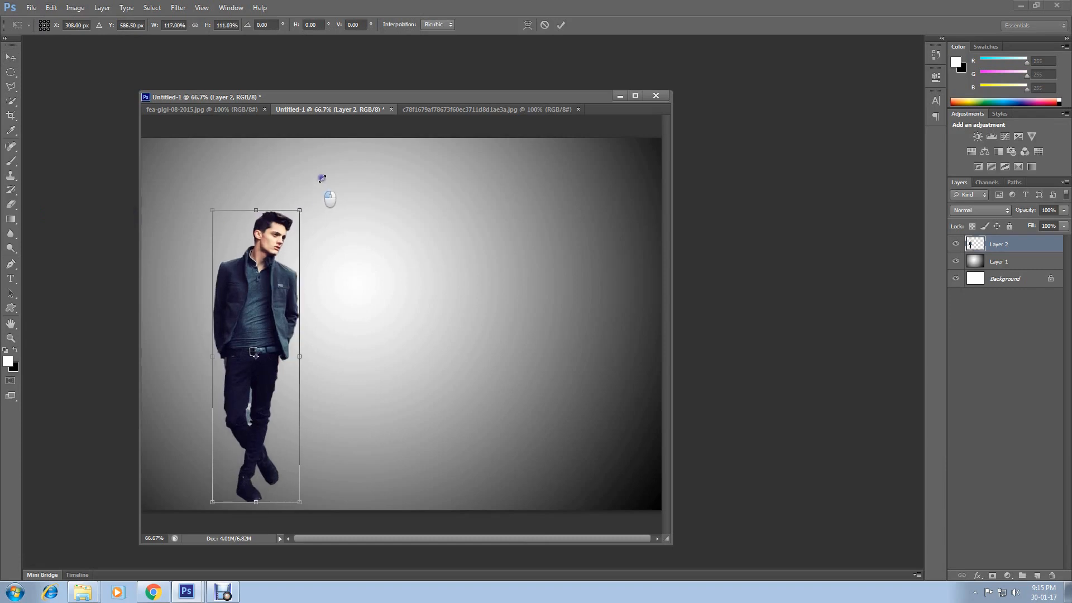
{"action": "left_click_drag", "start_coordinate": [299, 210], "coordinate": [332, 170]}
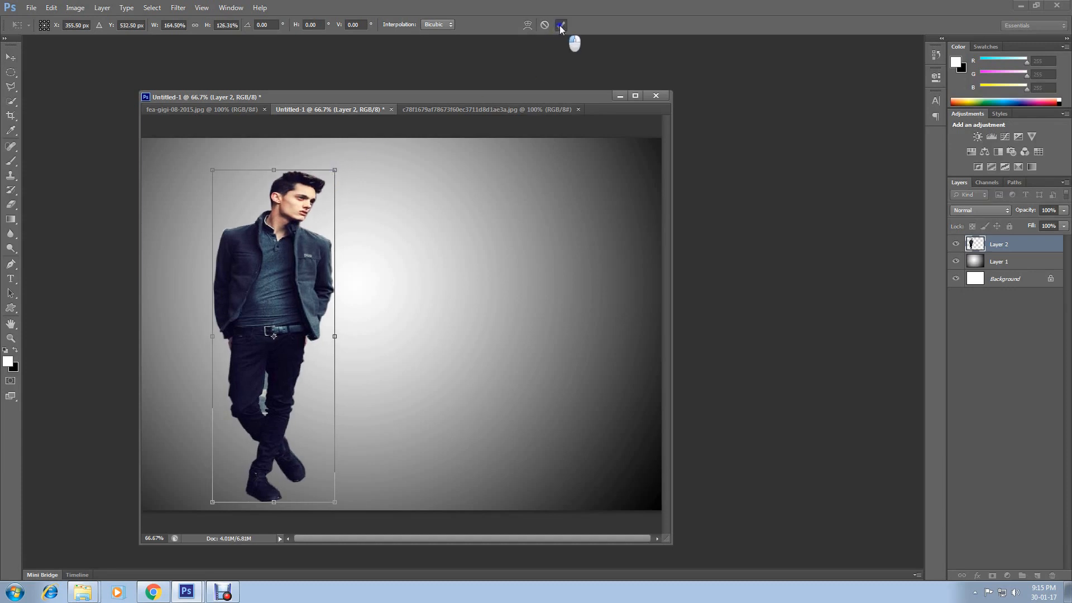
{"action": "left_click", "coordinate": [560, 25]}
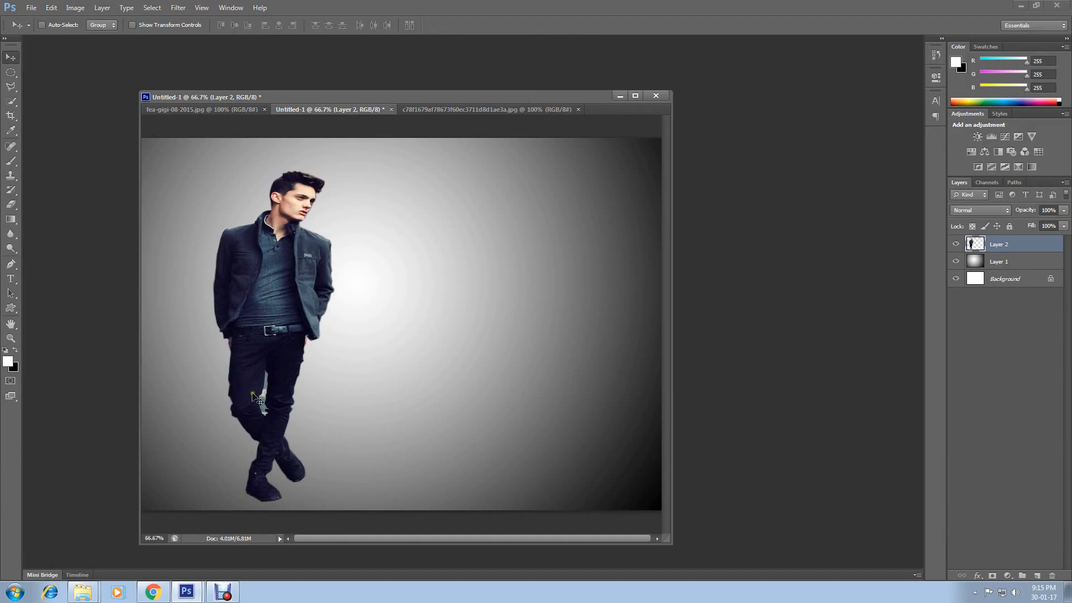
{"action": "mouse_move", "coordinate": [262, 401]}
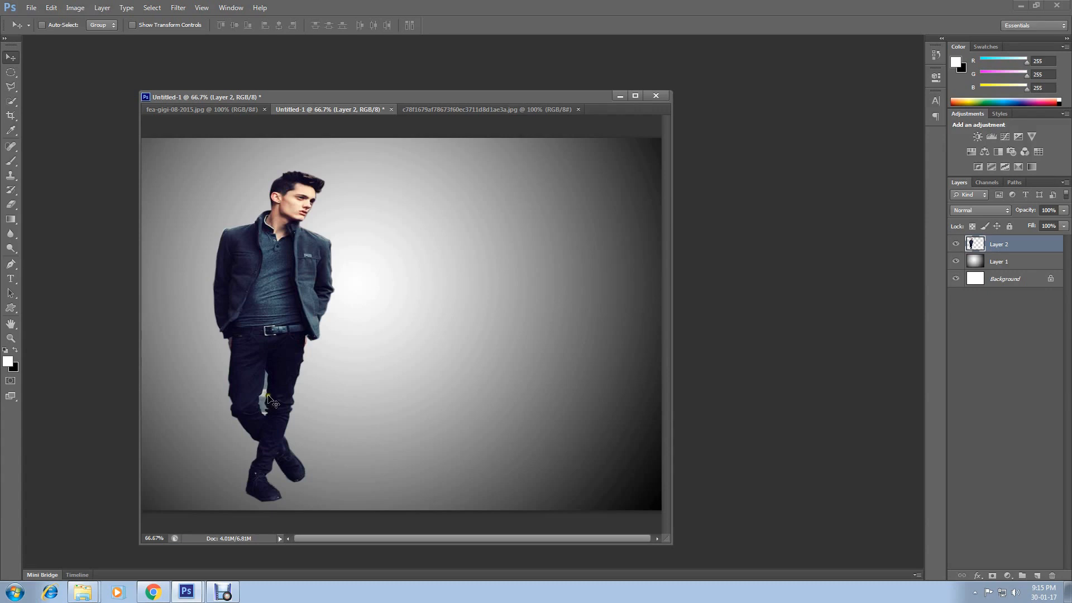
{"action": "mouse_move", "coordinate": [225, 384]}
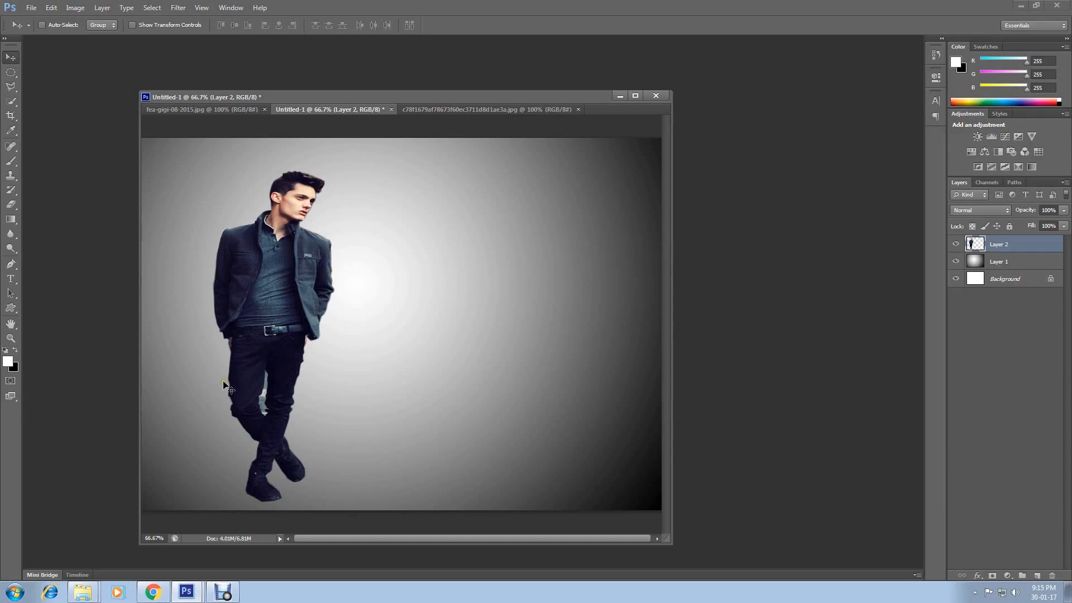
- Lasso and clear the street background patch between the man's legs, then deselect
{"action": "left_click", "coordinate": [10, 85]}
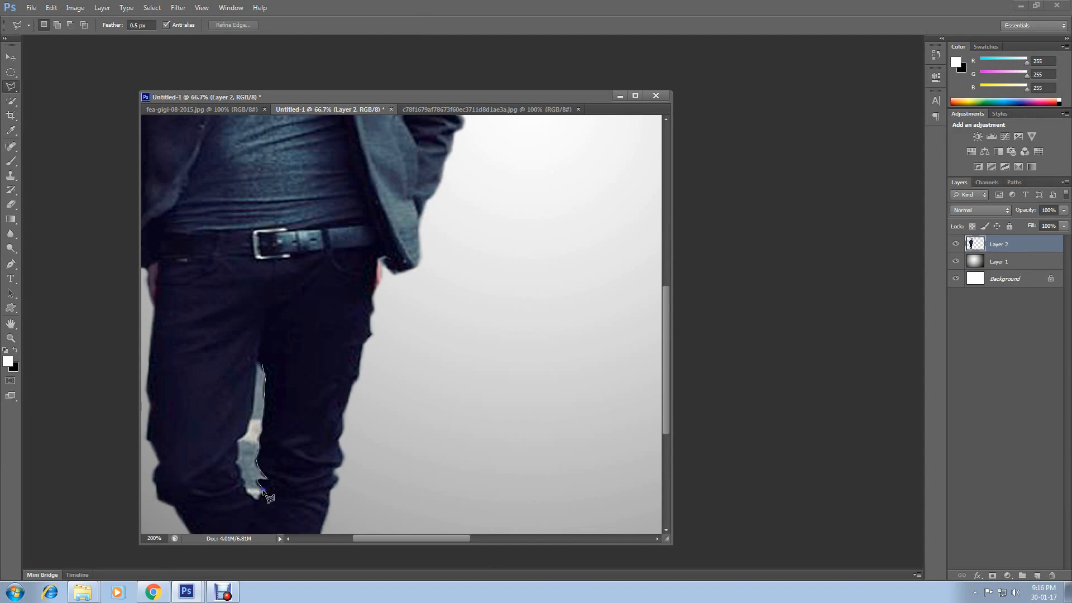
{"action": "mouse_move", "coordinate": [254, 496]}
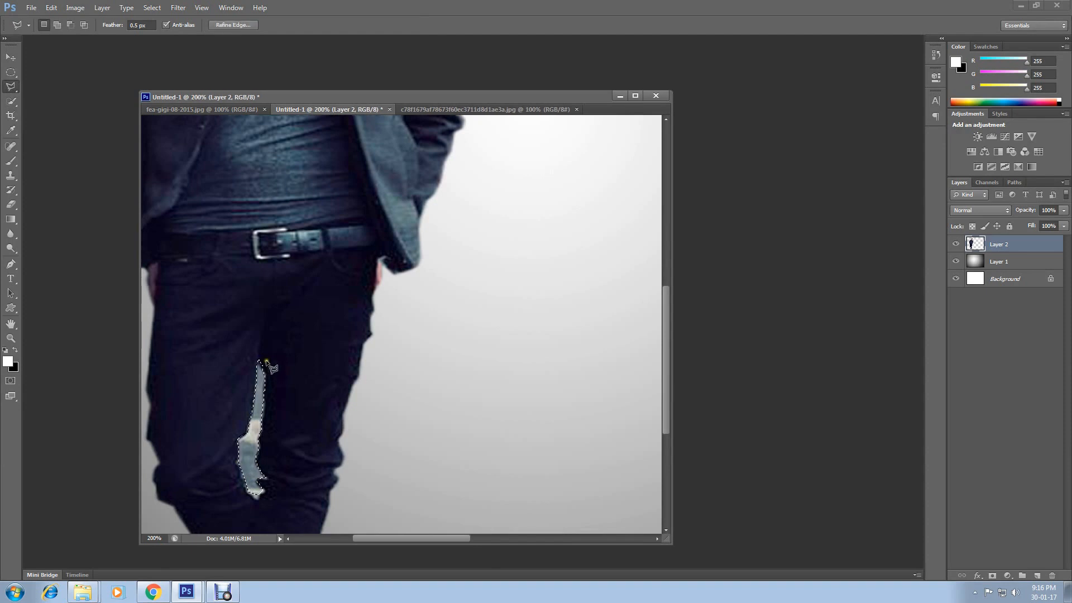
{"action": "left_click", "coordinate": [51, 7]}
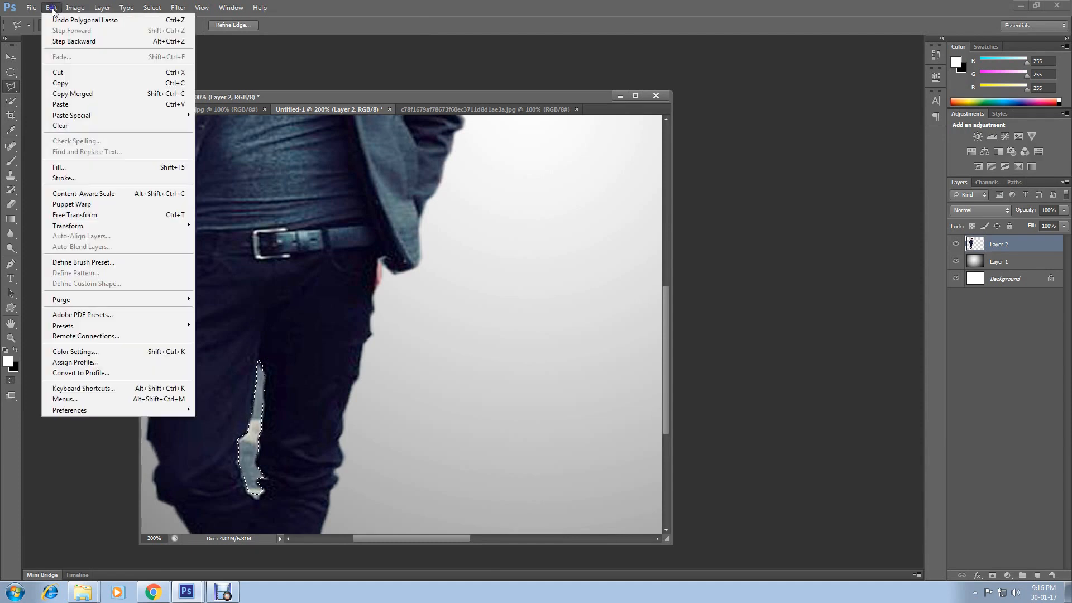
{"action": "mouse_move", "coordinate": [60, 126]}
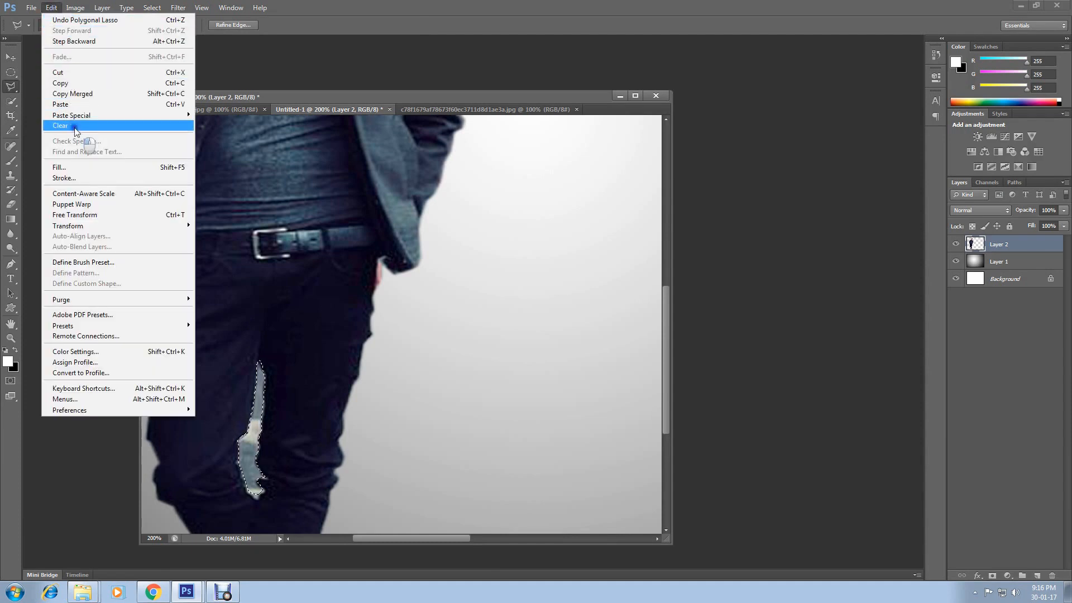
{"action": "left_click", "coordinate": [60, 126]}
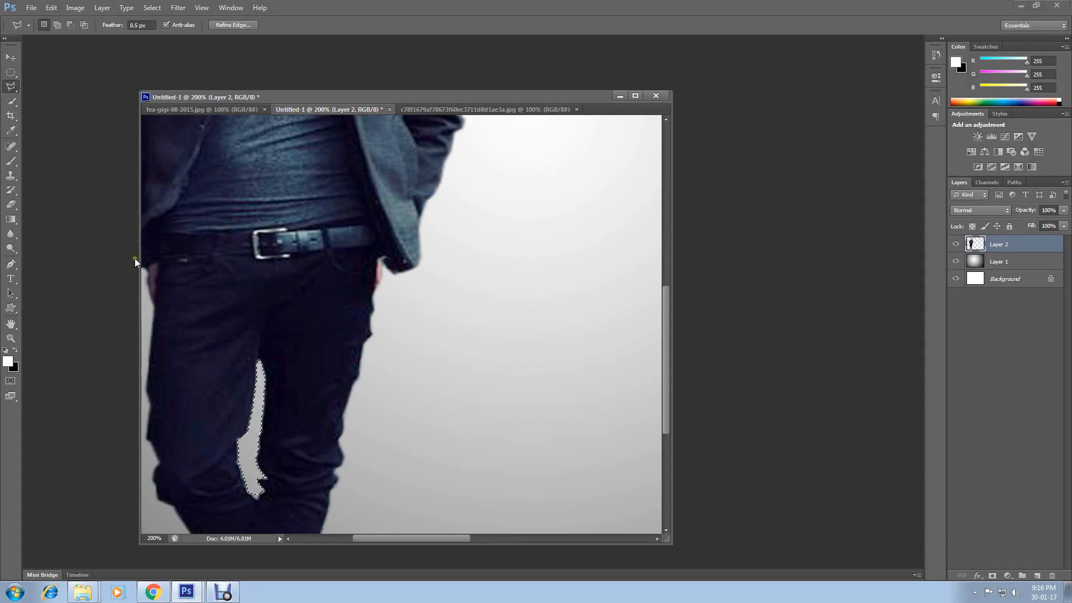
{"action": "left_click", "coordinate": [151, 8]}
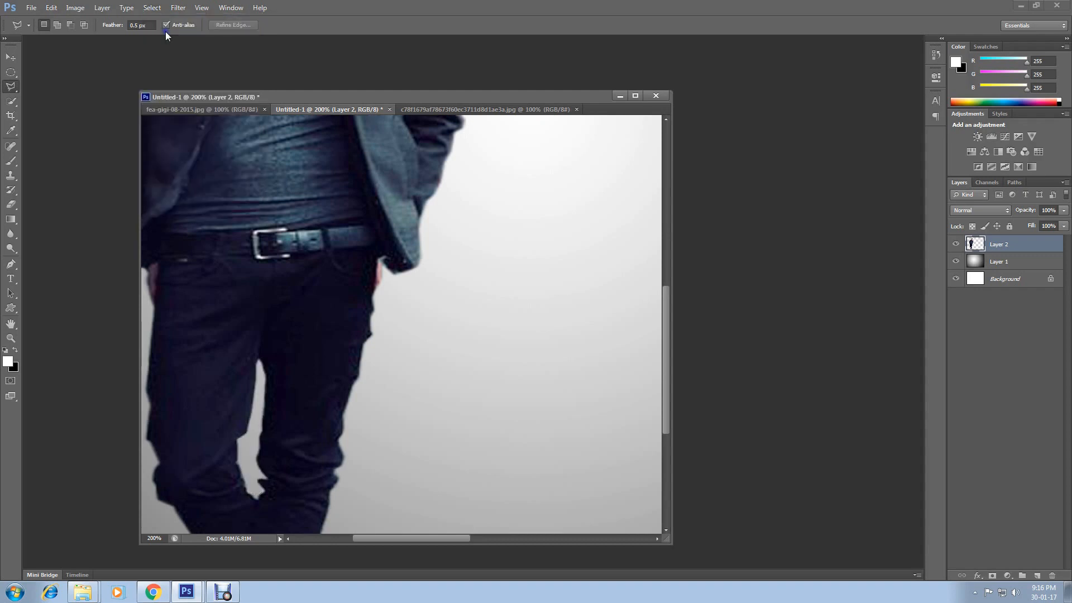
{"action": "mouse_move", "coordinate": [33, 356]}
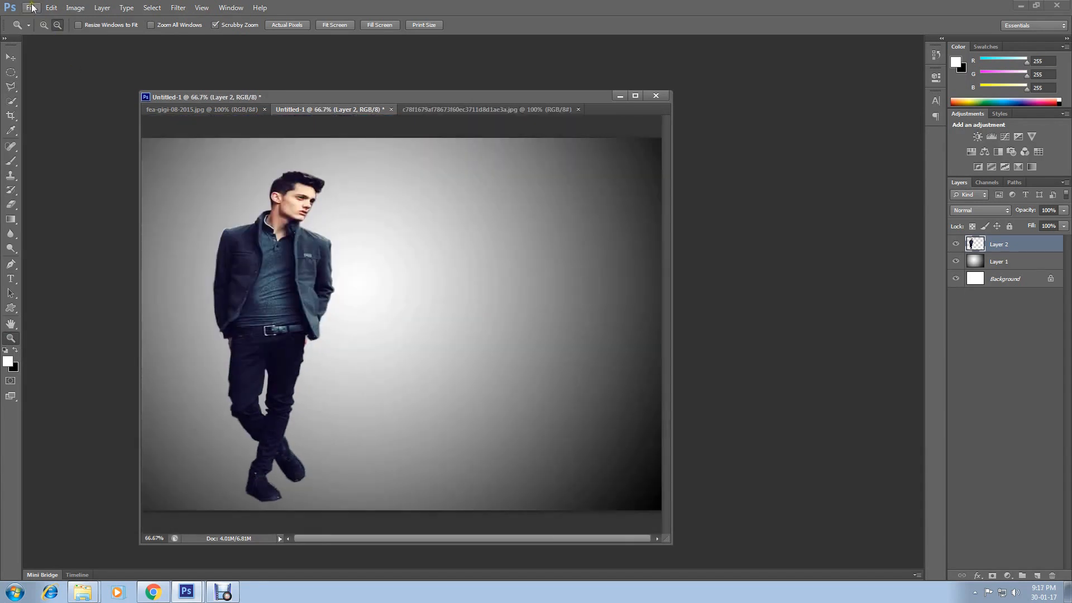
- Copy the outlined woman from her blue photo and switch back to Untitled-1
{"action": "left_click", "coordinate": [30, 7]}
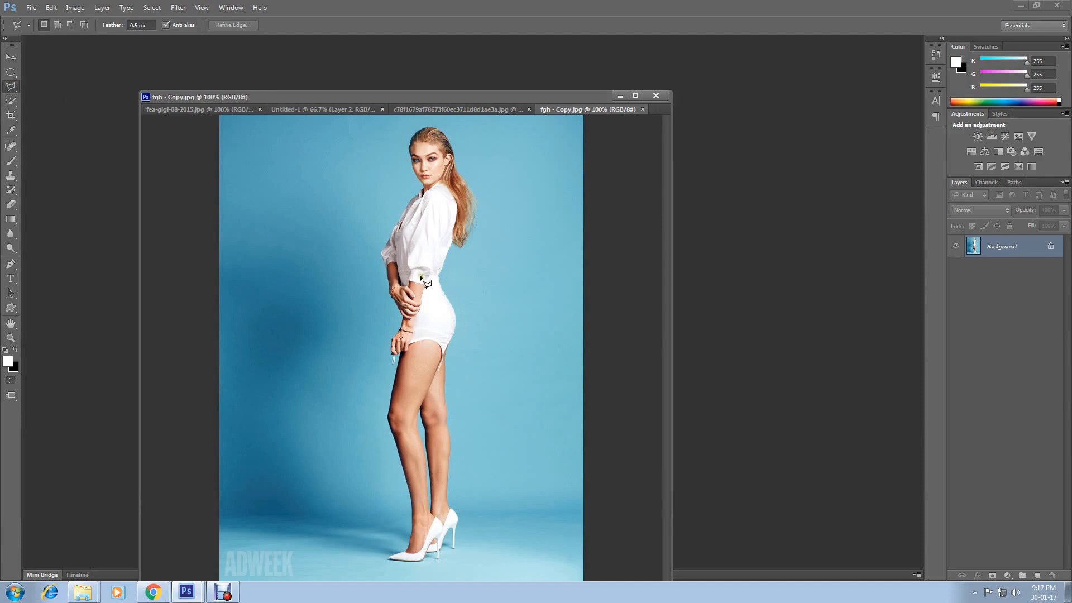
{"action": "mouse_move", "coordinate": [348, 372]}
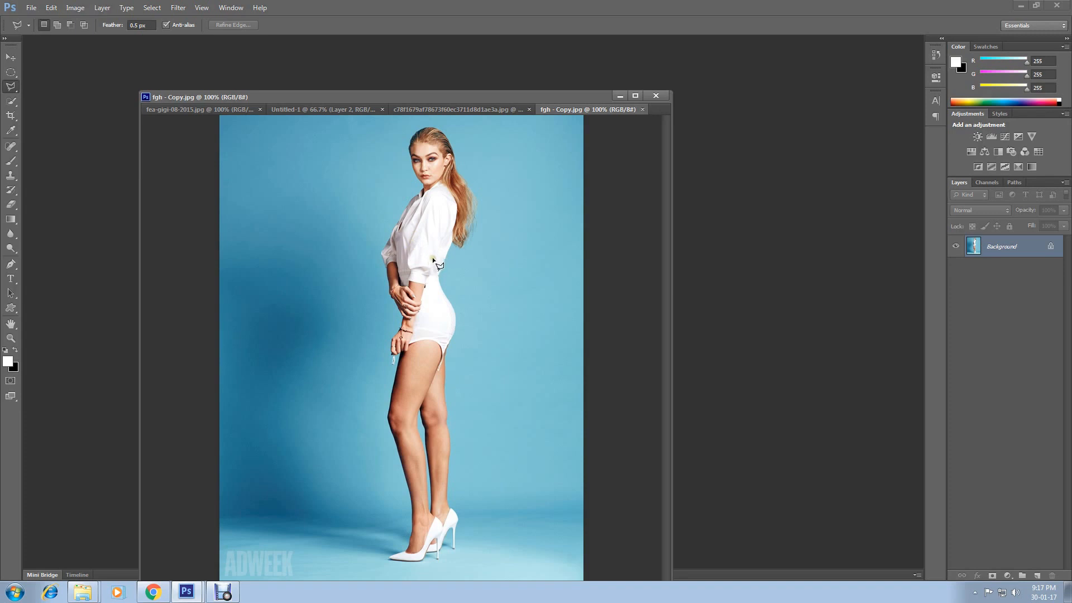
{"action": "mouse_move", "coordinate": [432, 248]}
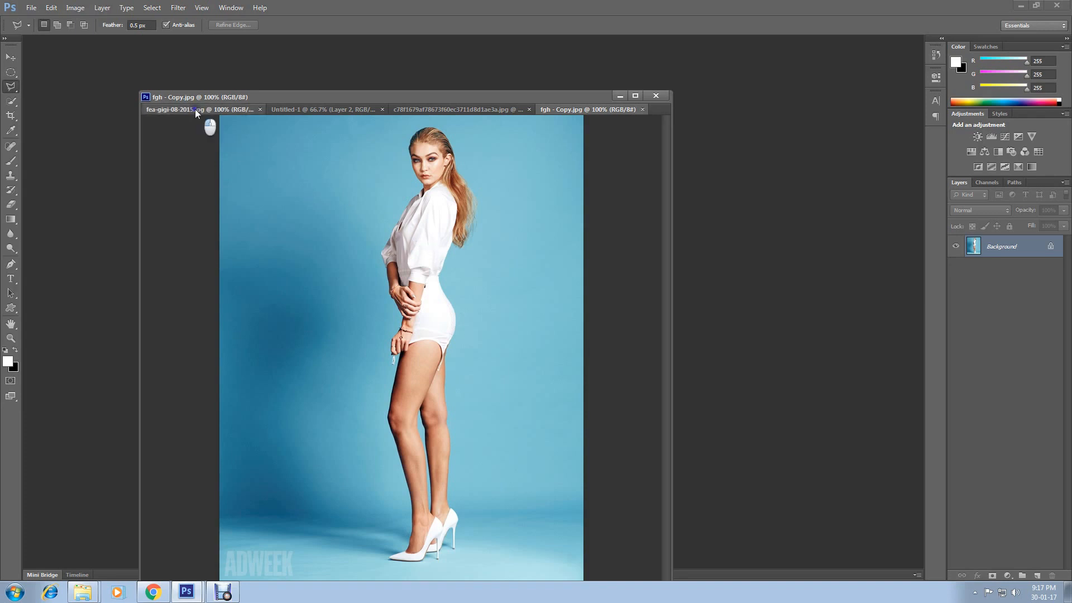
{"action": "left_click", "coordinate": [170, 110]}
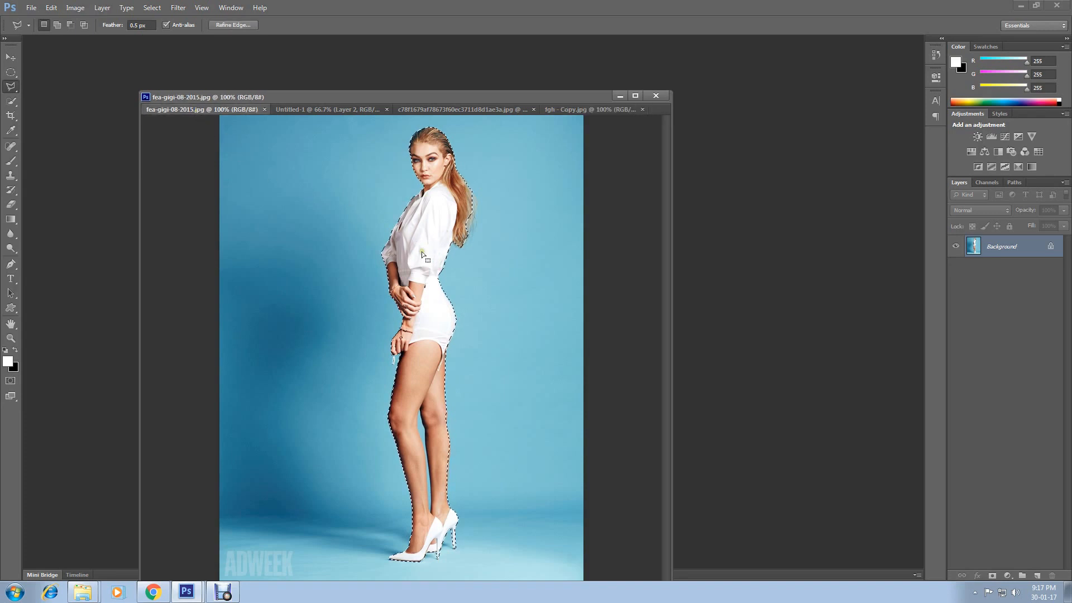
{"action": "mouse_move", "coordinate": [478, 316]}
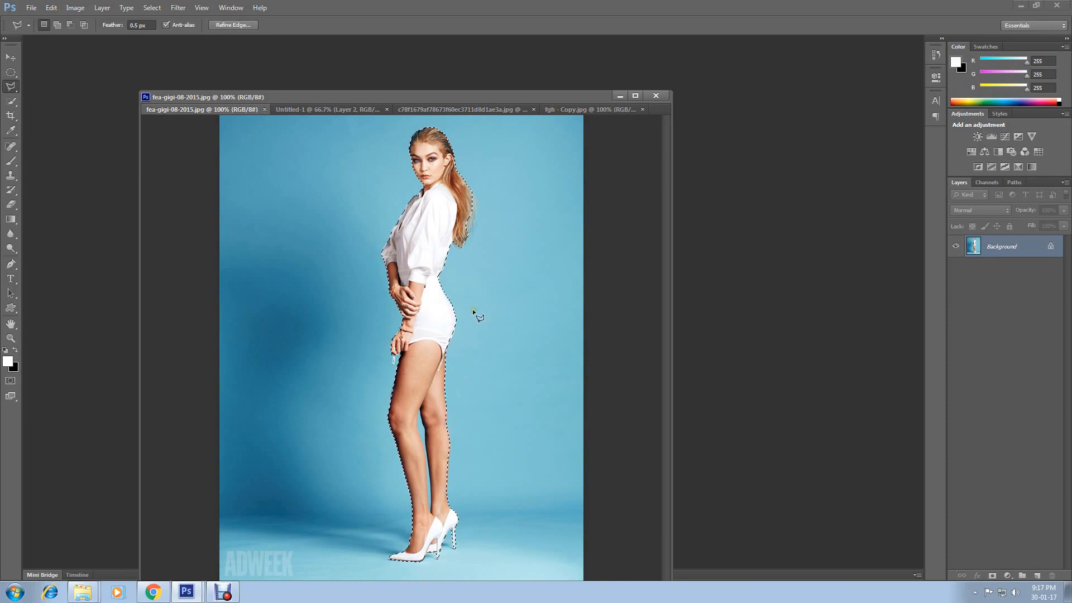
{"action": "mouse_move", "coordinate": [222, 147]}
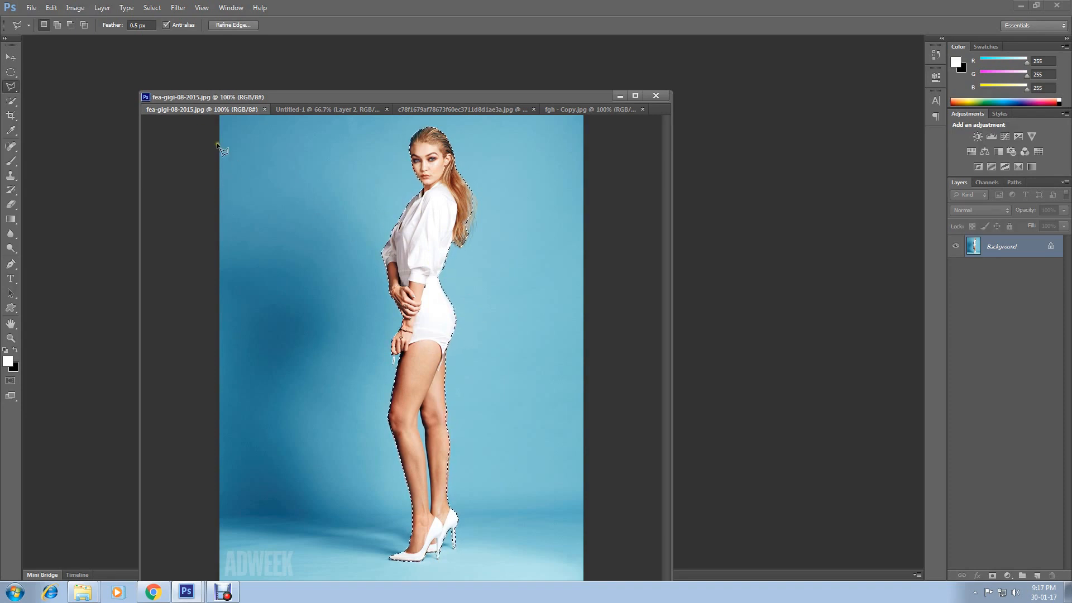
{"action": "left_click", "coordinate": [51, 8]}
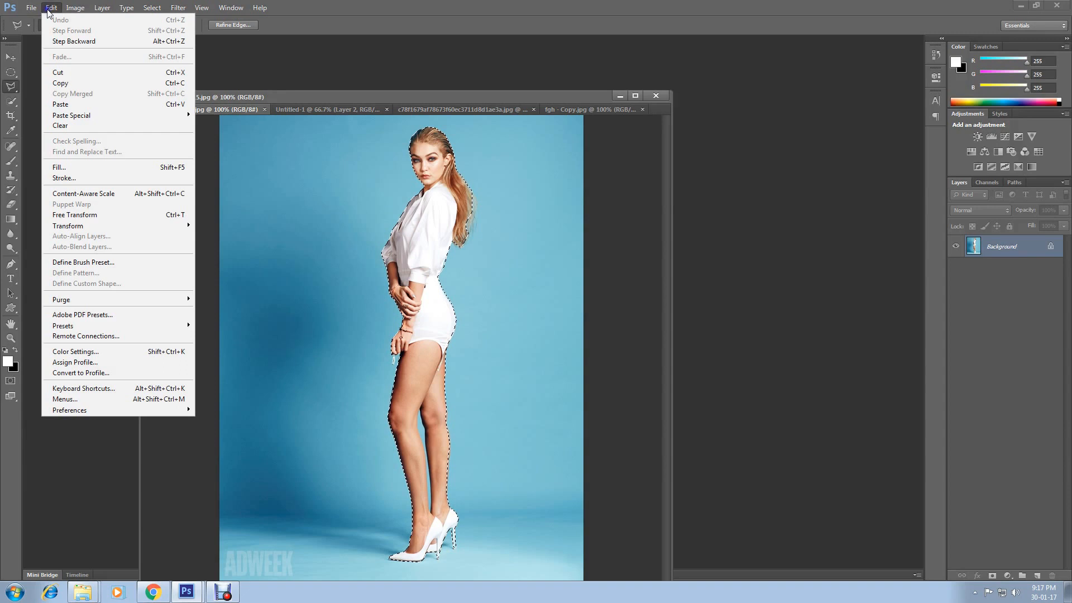
{"action": "left_click", "coordinate": [422, 112]}
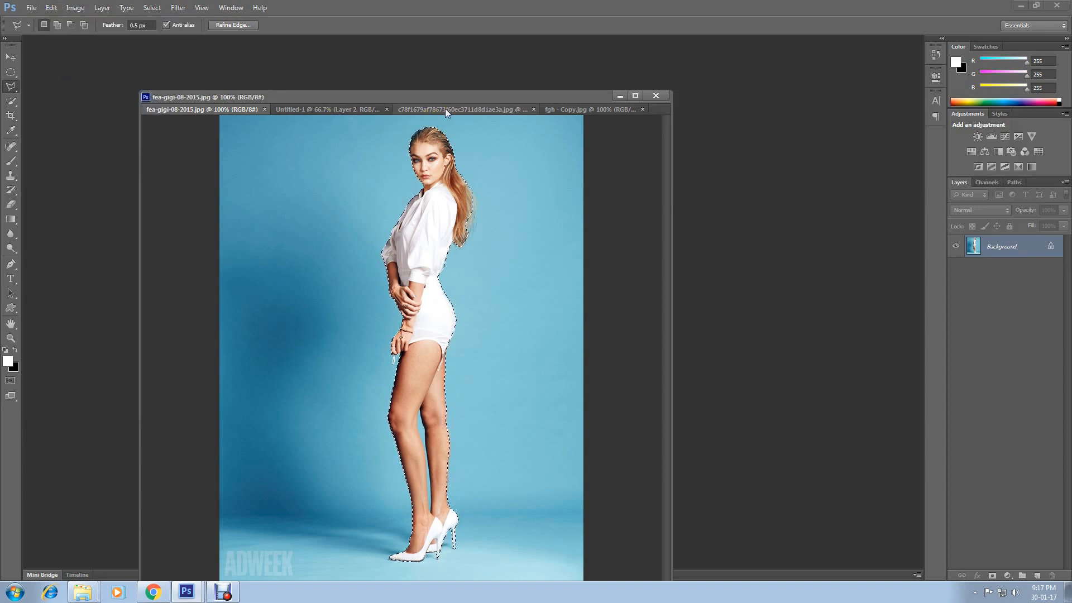
{"action": "left_click", "coordinate": [458, 109]}
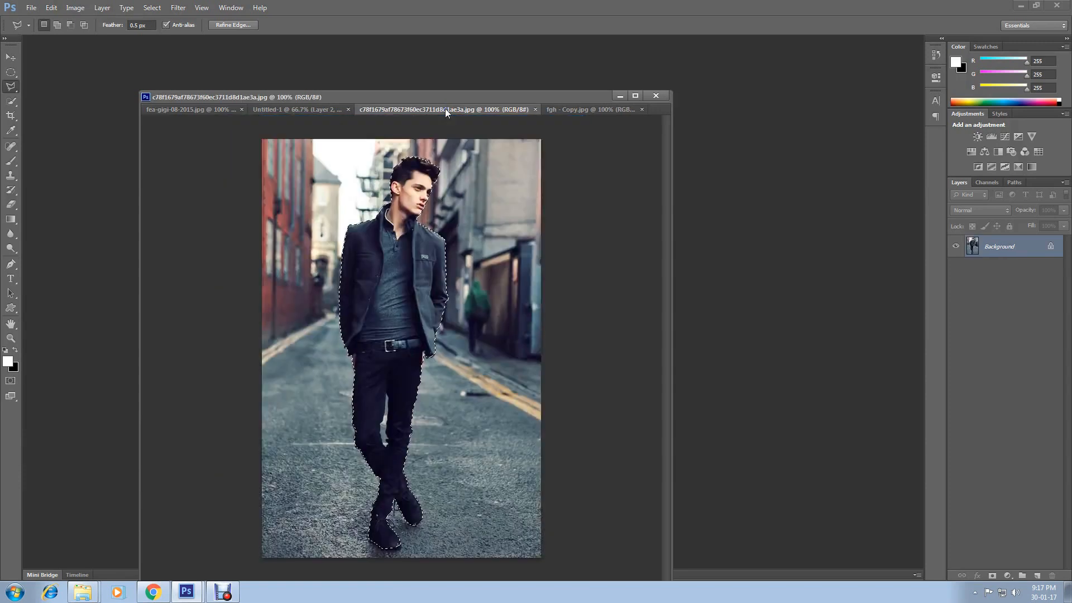
{"action": "left_click", "coordinate": [297, 109]}
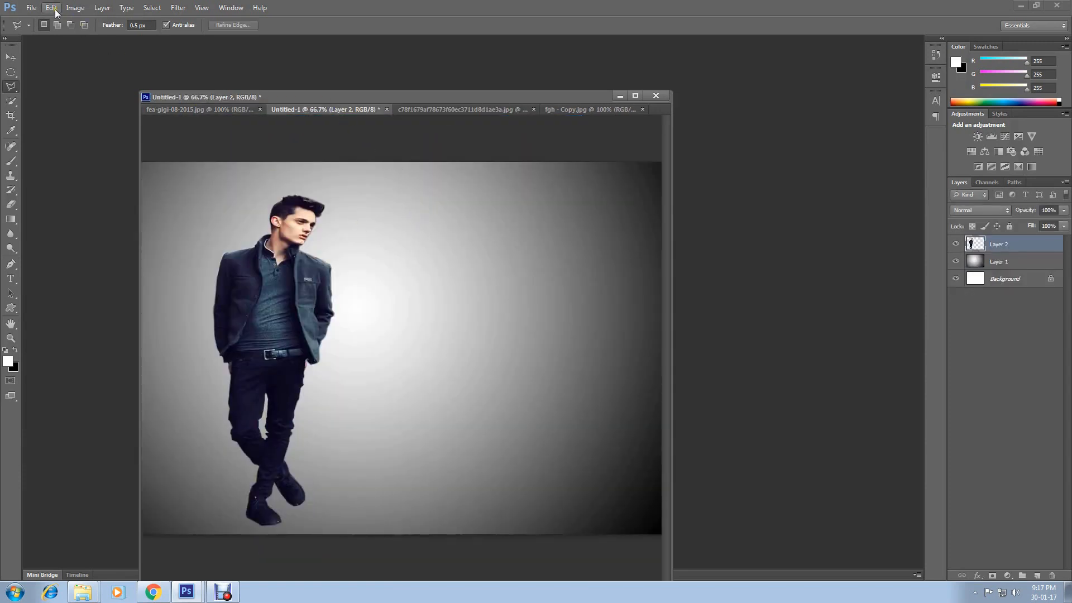
- Paste the woman into the composite as Layer 3 and move her beside the man
{"action": "left_click", "coordinate": [51, 8]}
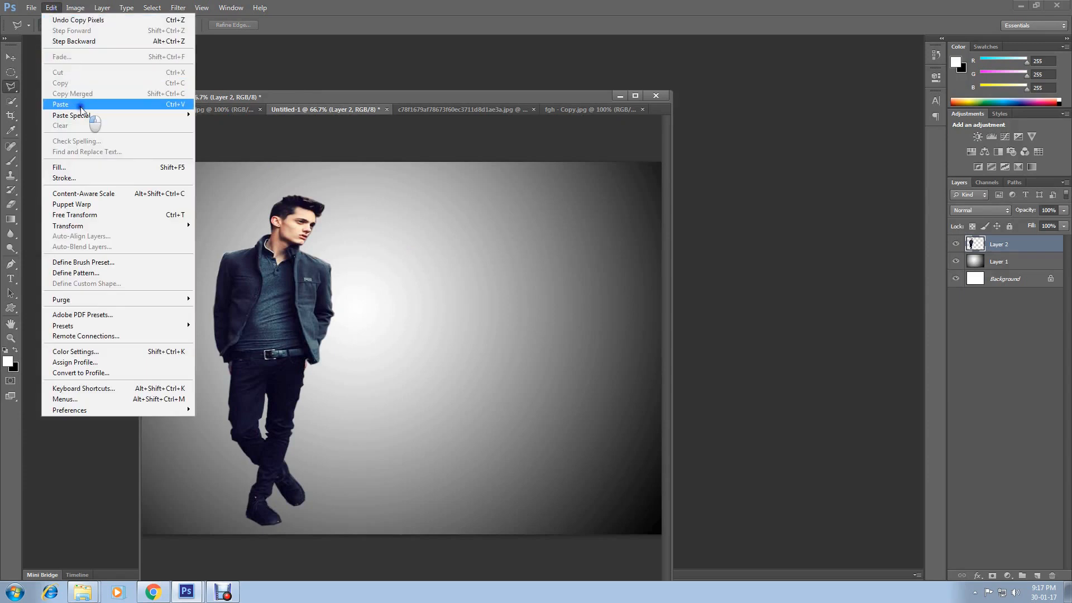
{"action": "left_click", "coordinate": [61, 103]}
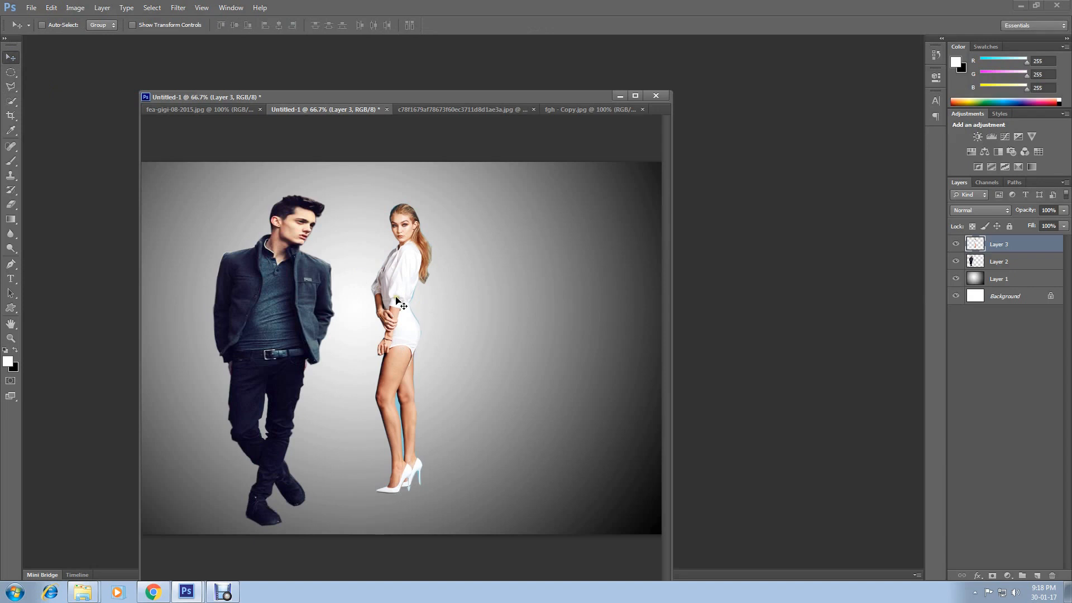
{"action": "left_click_drag", "start_coordinate": [400, 304], "coordinate": [369, 325]}
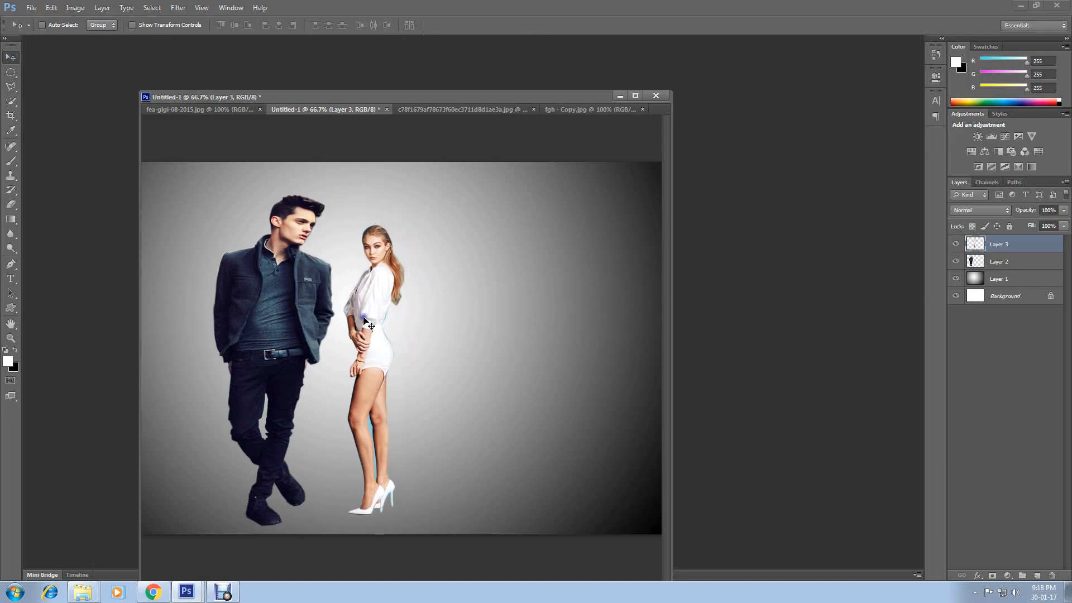
{"action": "left_click", "coordinate": [50, 7]}
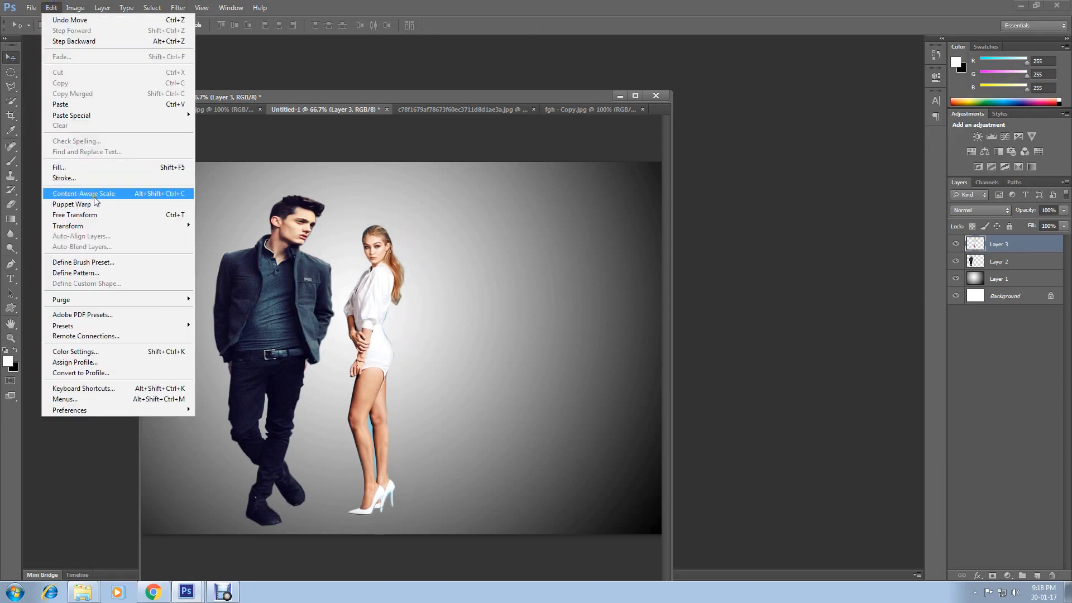
{"action": "mouse_move", "coordinate": [106, 215]}
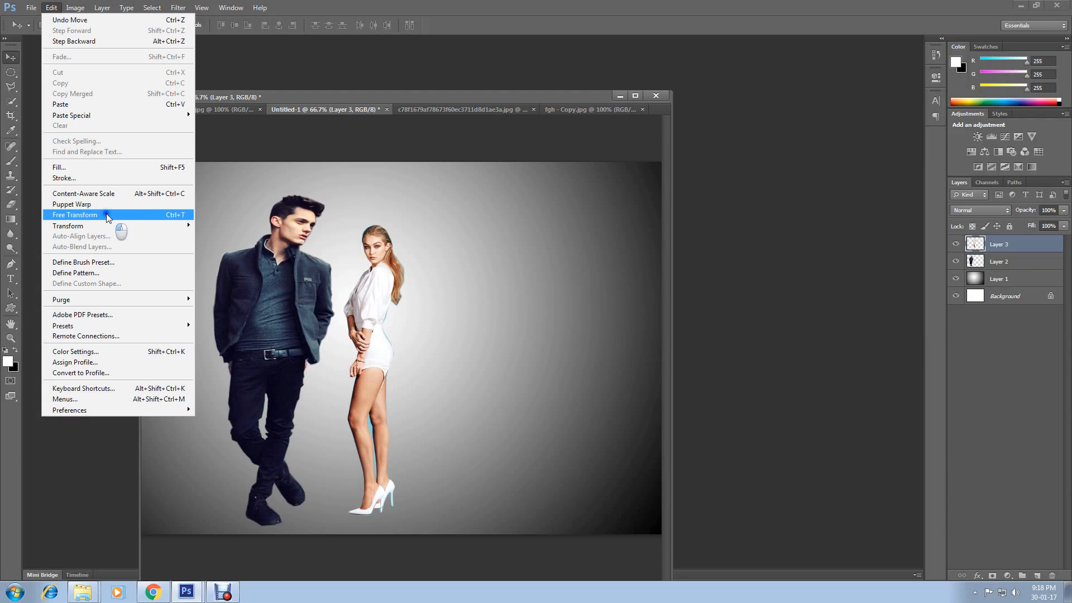
- Scale the woman up to about the man's height, then begin another Free Transform
{"action": "left_click", "coordinate": [75, 214]}
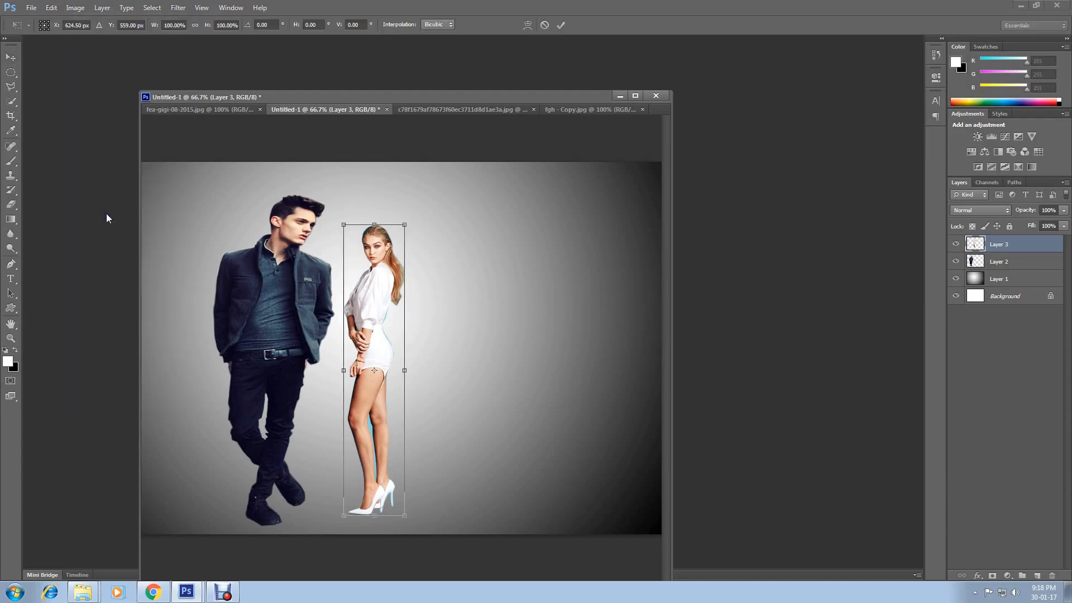
{"action": "left_click_drag", "start_coordinate": [403, 224], "coordinate": [408, 222]}
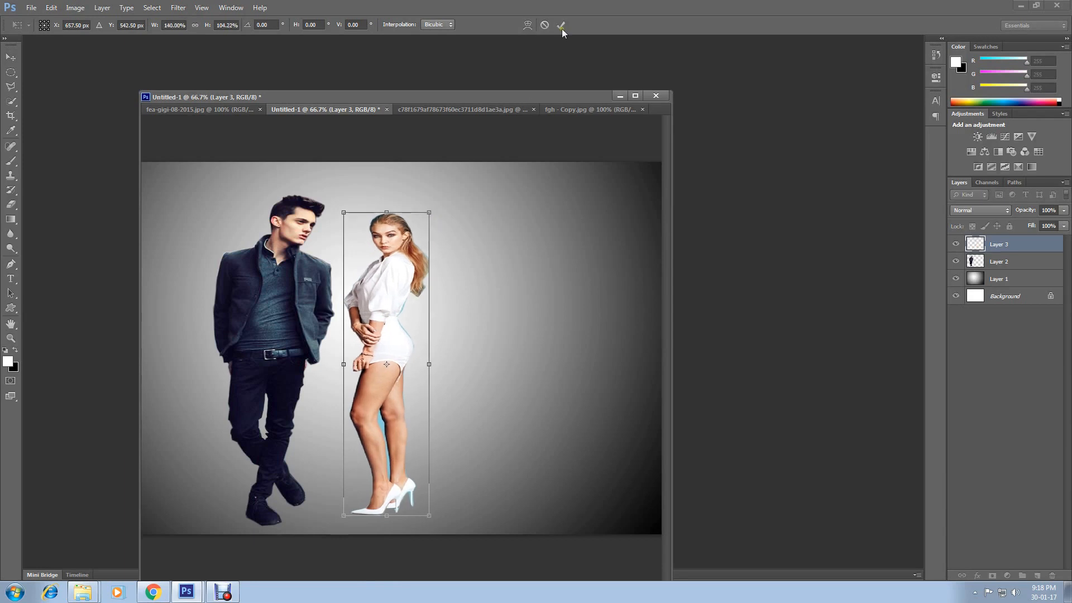
{"action": "left_click", "coordinate": [560, 25]}
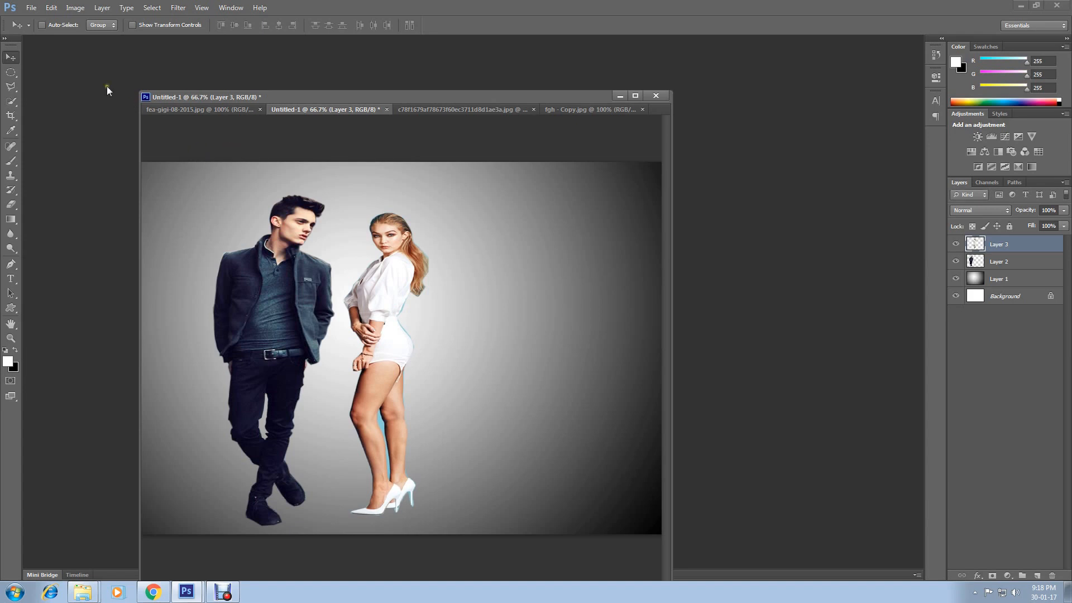
{"action": "left_click", "coordinate": [51, 7]}
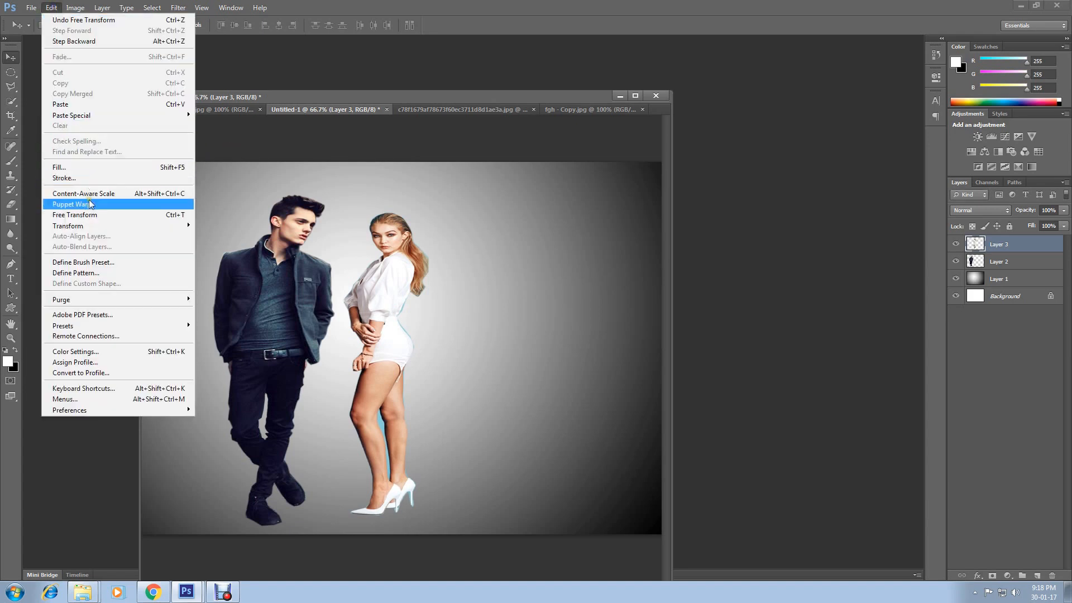
{"action": "left_click", "coordinate": [74, 214]}
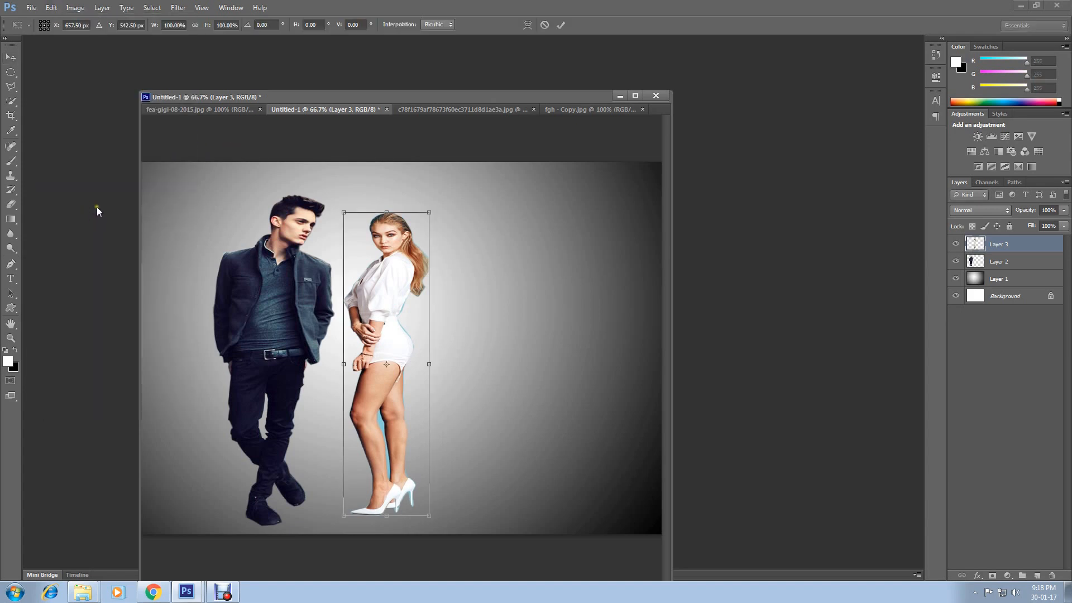
- Flip the woman horizontally and place her right beside the man's shoulder
{"action": "left_click", "coordinate": [51, 7]}
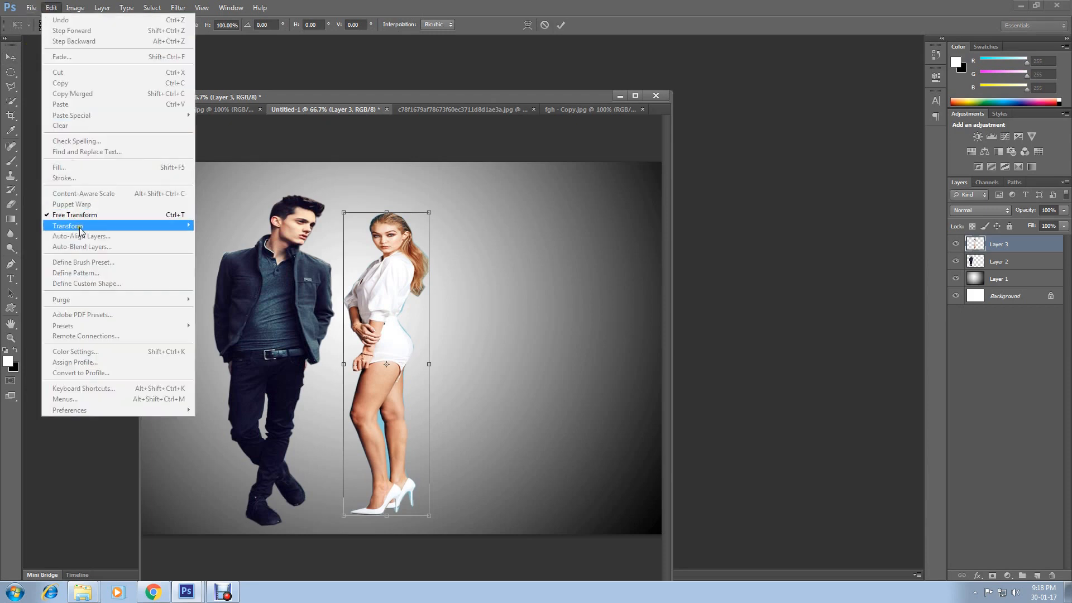
{"action": "mouse_move", "coordinate": [68, 226]}
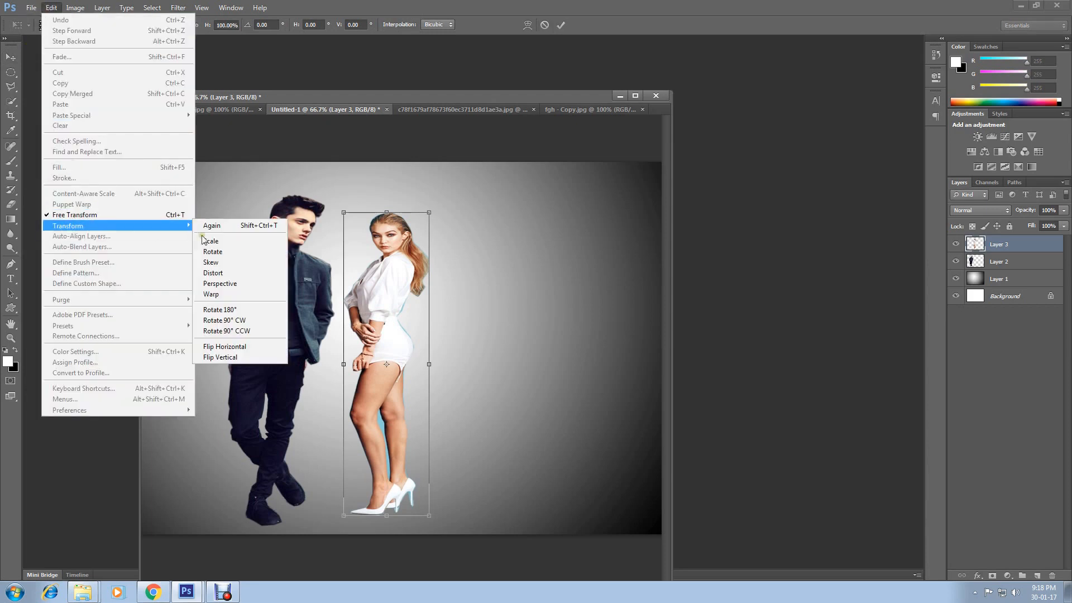
{"action": "left_click", "coordinate": [246, 352]}
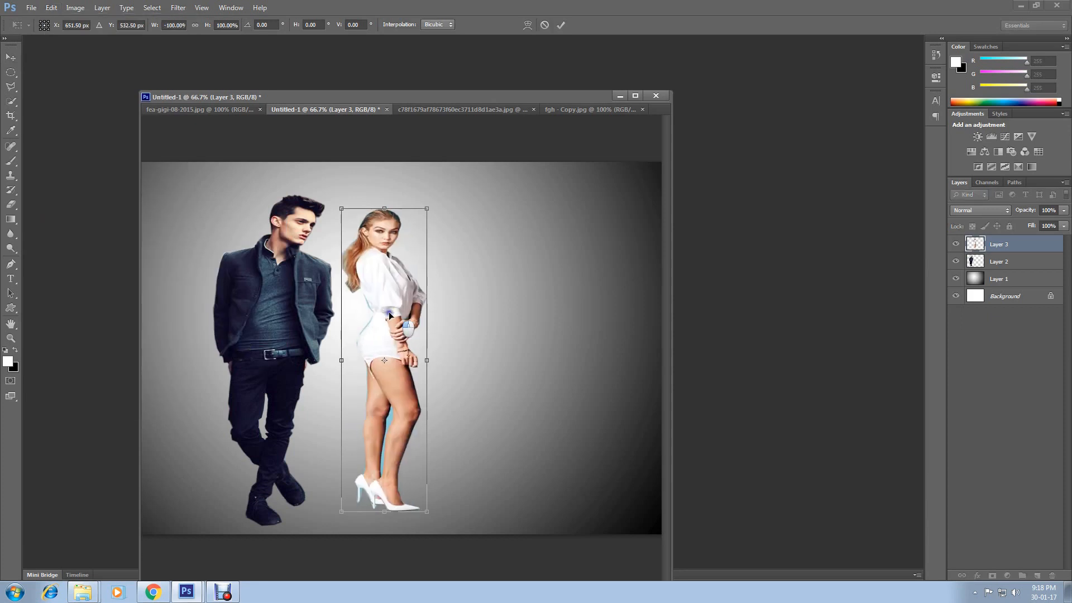
{"action": "left_click_drag", "start_coordinate": [385, 307], "coordinate": [371, 316]}
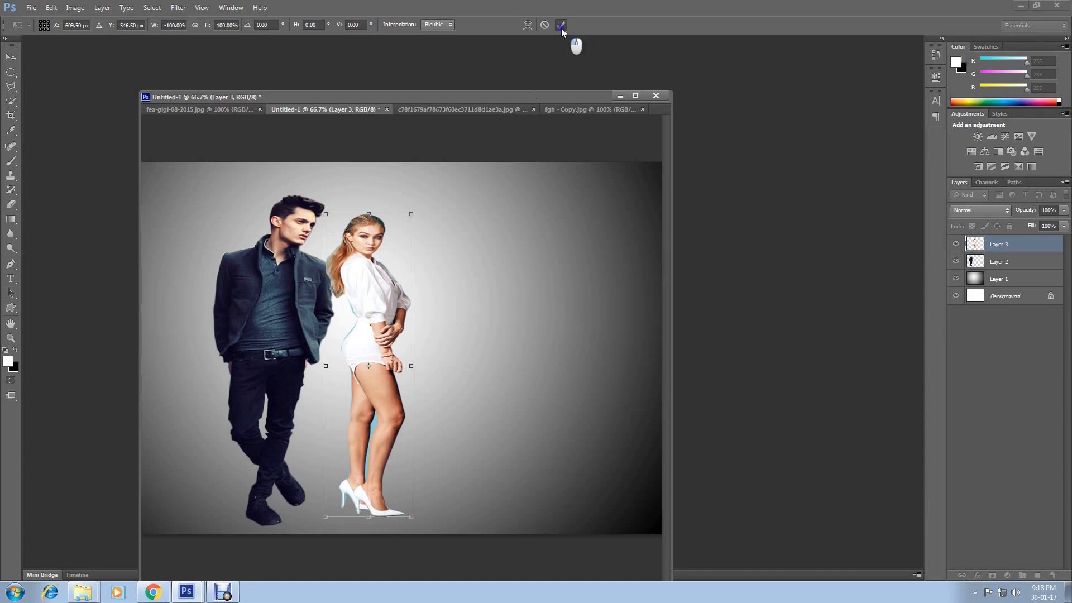
{"action": "left_click", "coordinate": [560, 25]}
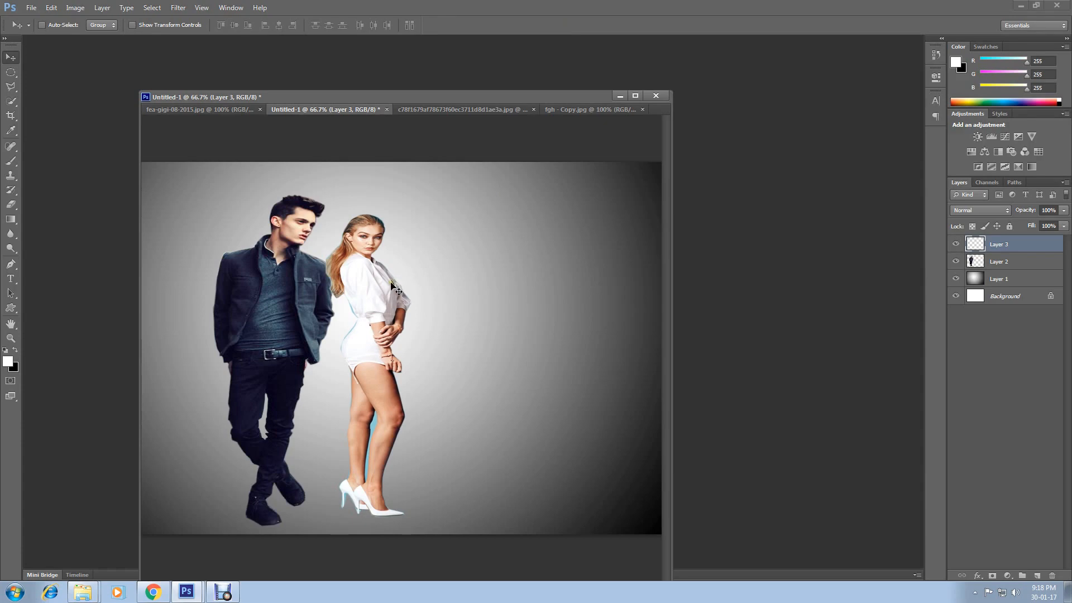
- Move the woman left to overlap the man's side, stacking her layer above his
{"action": "left_click_drag", "start_coordinate": [393, 287], "coordinate": [362, 287]}
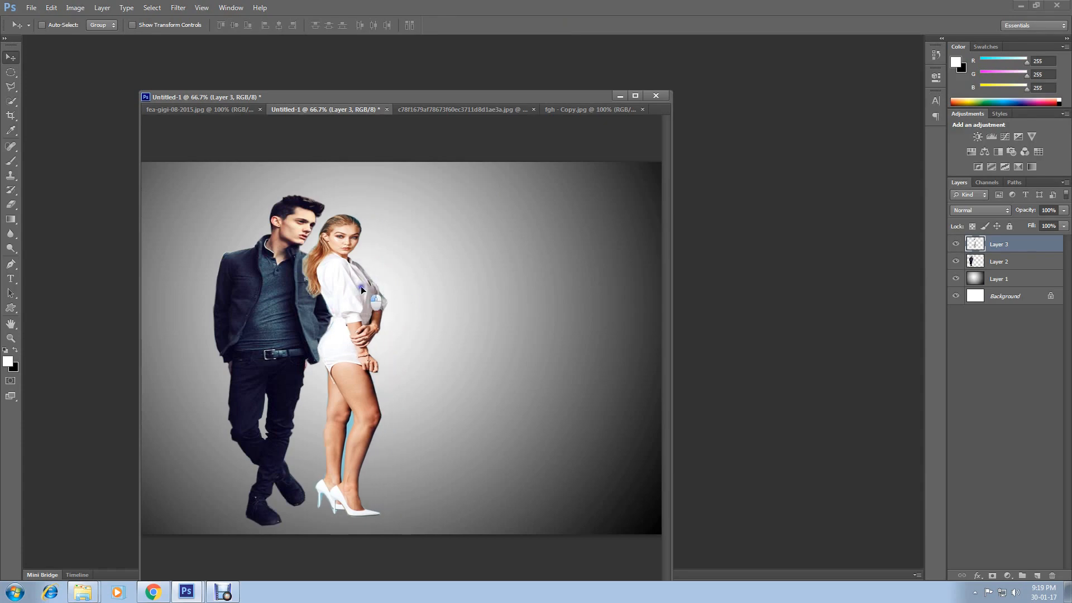
{"action": "left_click_drag", "start_coordinate": [363, 290], "coordinate": [362, 302]}
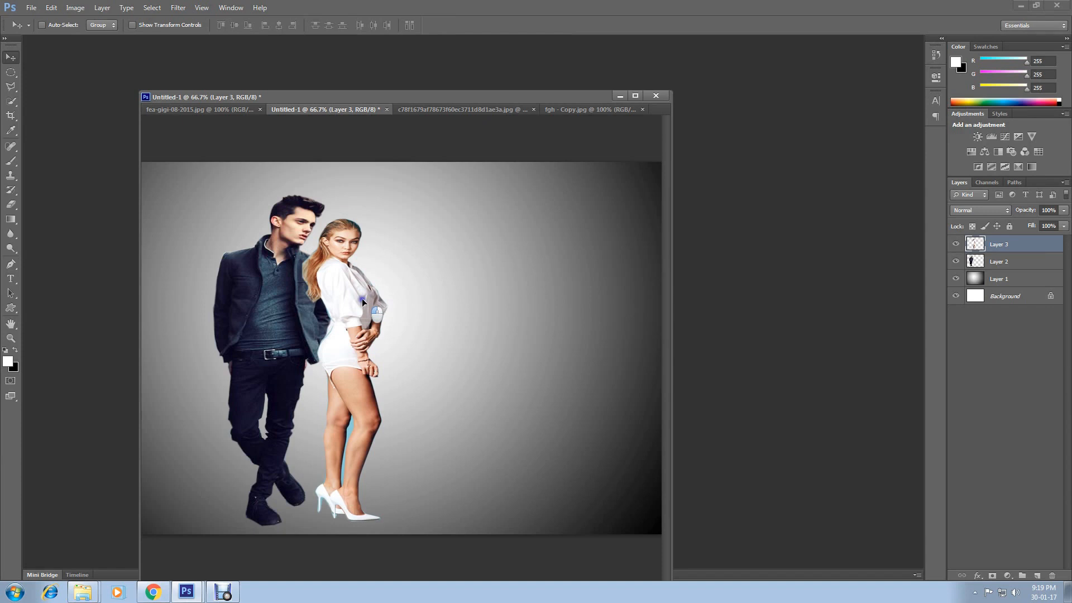
{"action": "left_click_drag", "start_coordinate": [362, 301], "coordinate": [315, 344]}
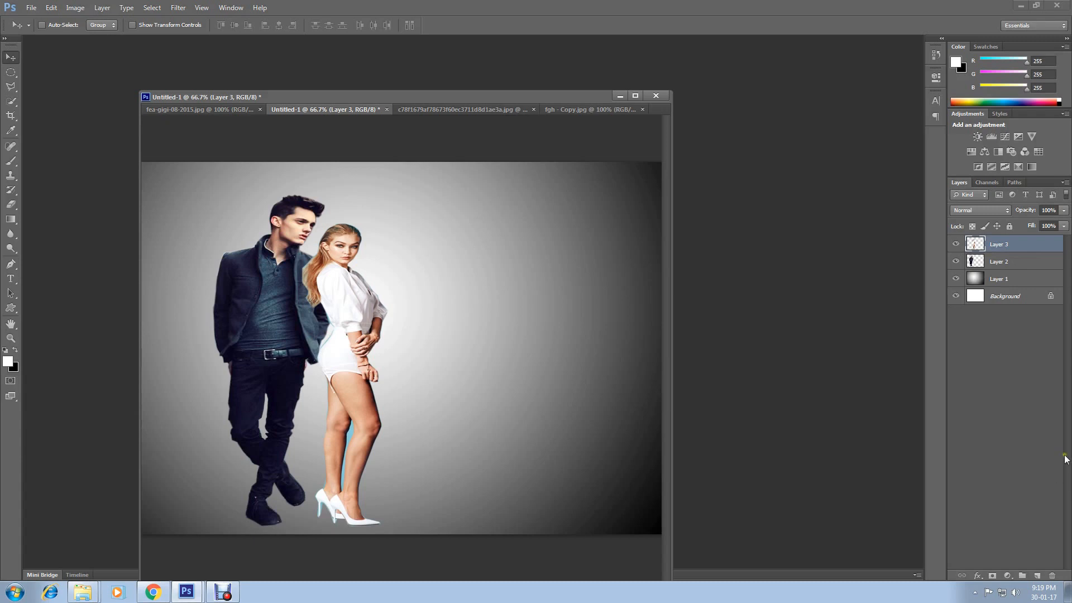
{"action": "double_click", "coordinate": [998, 244]}
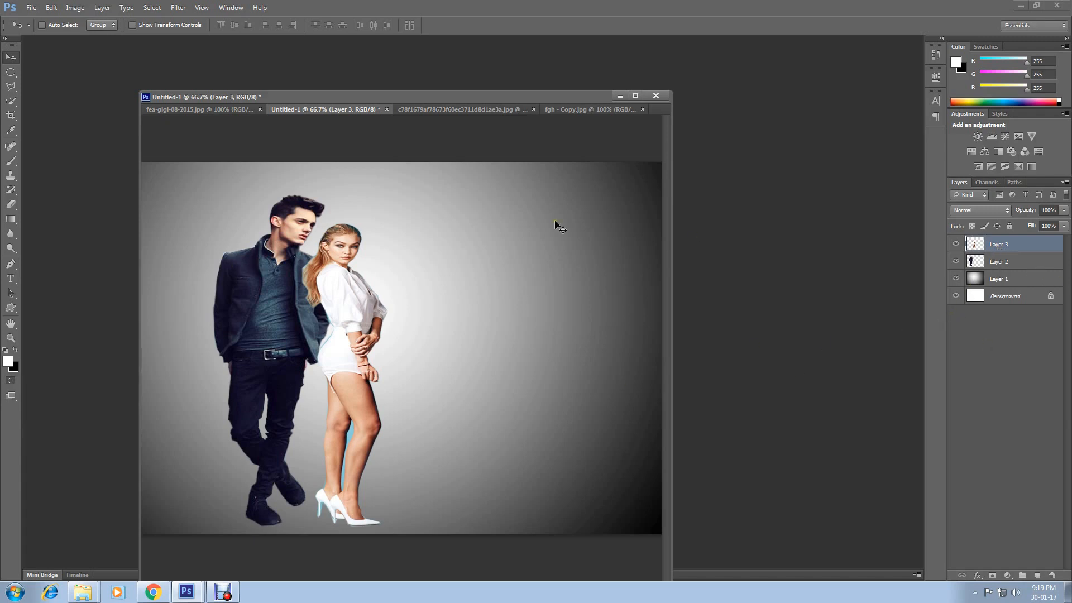
{"action": "mouse_move", "coordinate": [291, 253]}
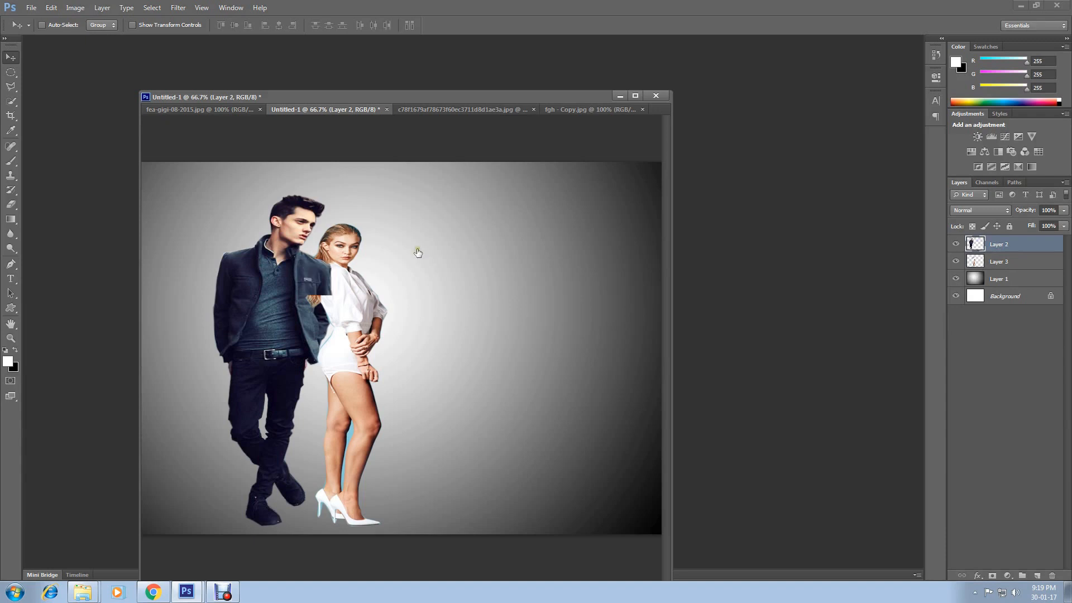
{"action": "mouse_move", "coordinate": [289, 295]}
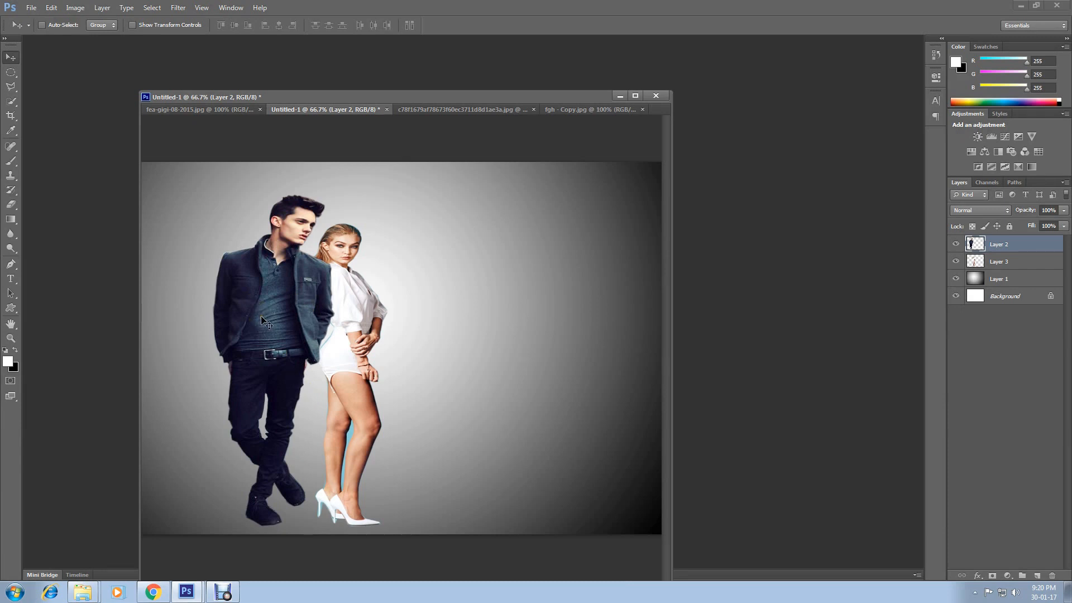
{"action": "mouse_move", "coordinate": [1003, 261]}
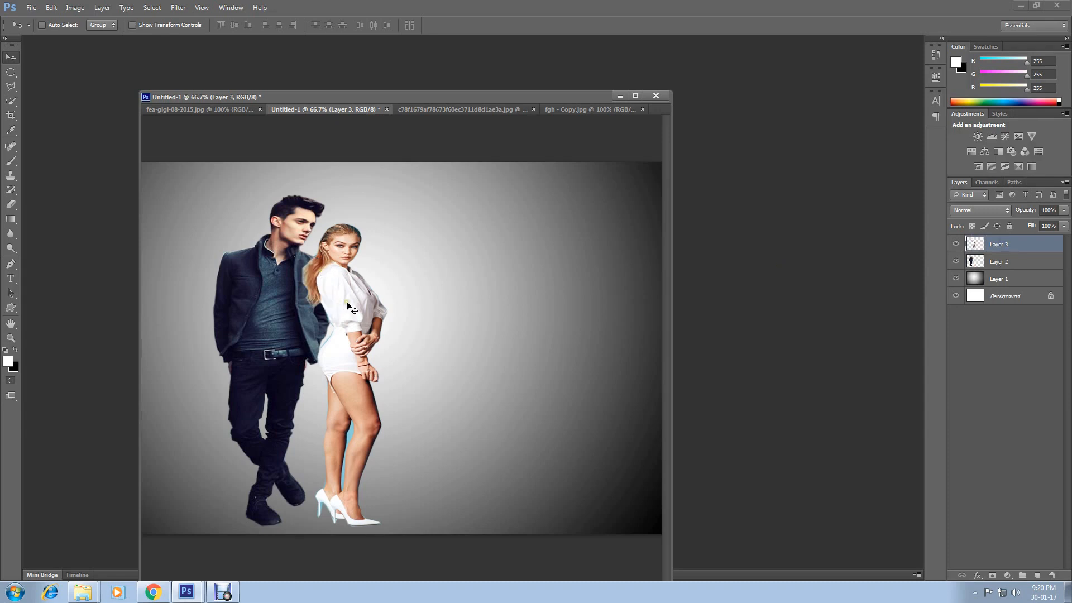
{"action": "mouse_move", "coordinate": [31, 17]}
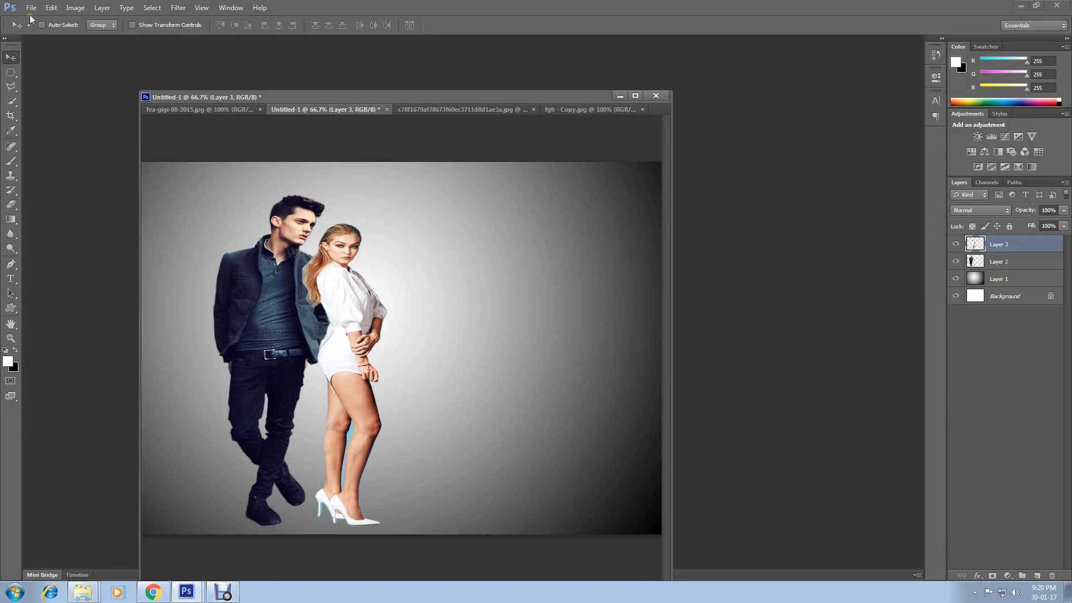
- Save the gradient composite as a JPEG at Quality 12 (Maximum)
{"action": "left_click", "coordinate": [31, 7]}
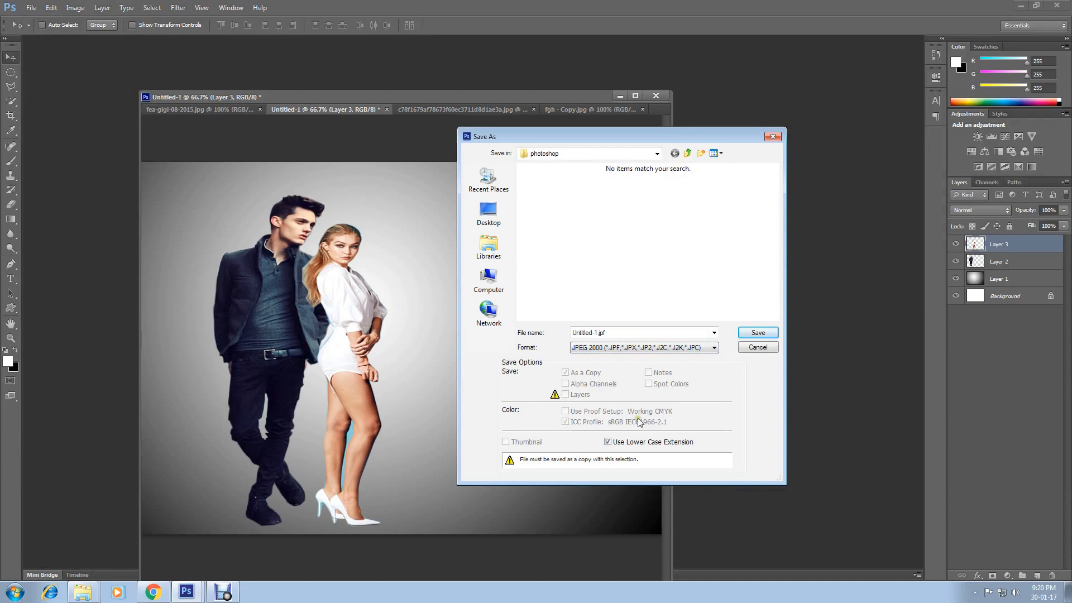
{"action": "left_click", "coordinate": [715, 347]}
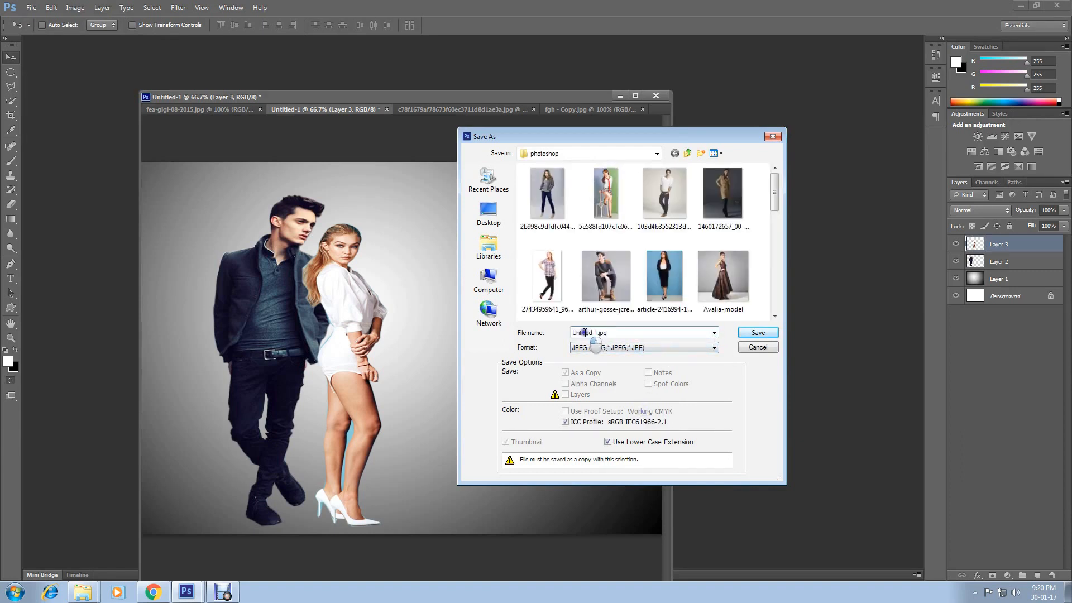
{"action": "left_click", "coordinate": [757, 333]}
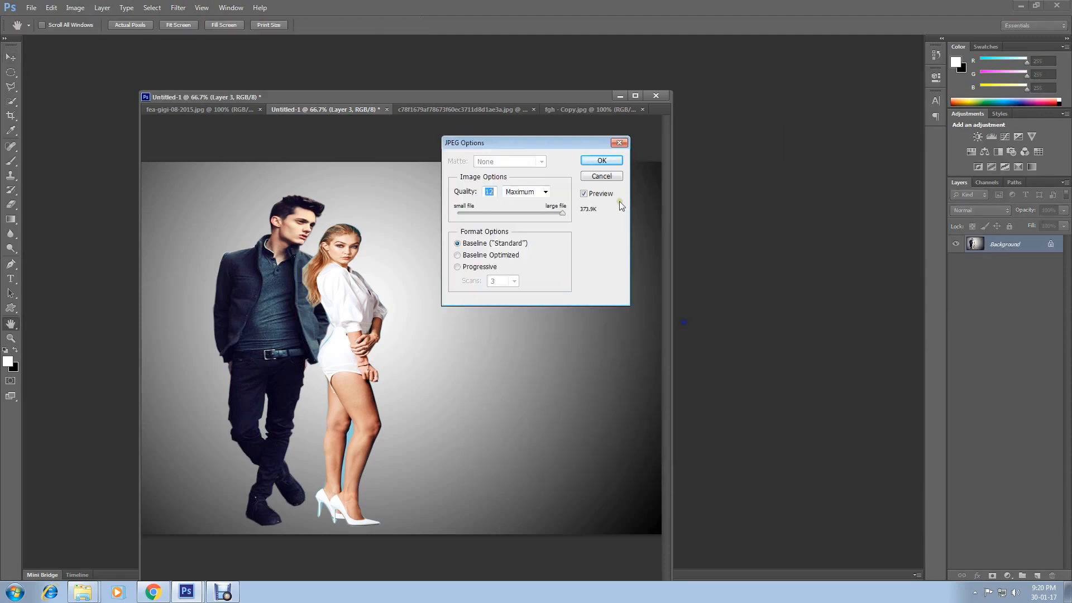
{"action": "left_click", "coordinate": [600, 160]}
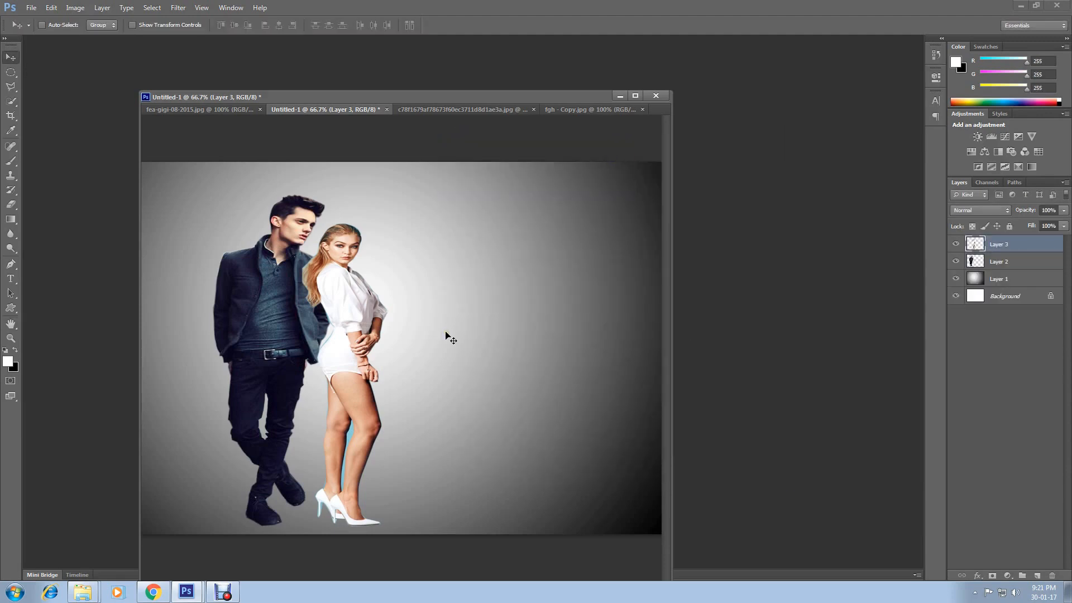
{"action": "mouse_move", "coordinate": [331, 277]}
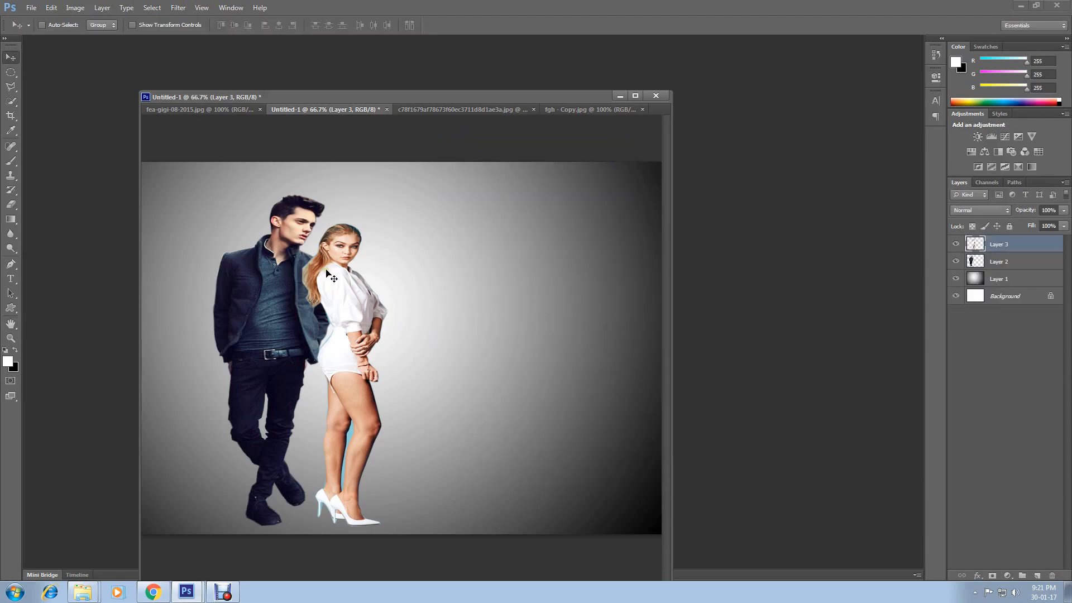
- Copy the man from the street photo and paste him into fgh - Copy.jpg
{"action": "left_click", "coordinate": [465, 110]}
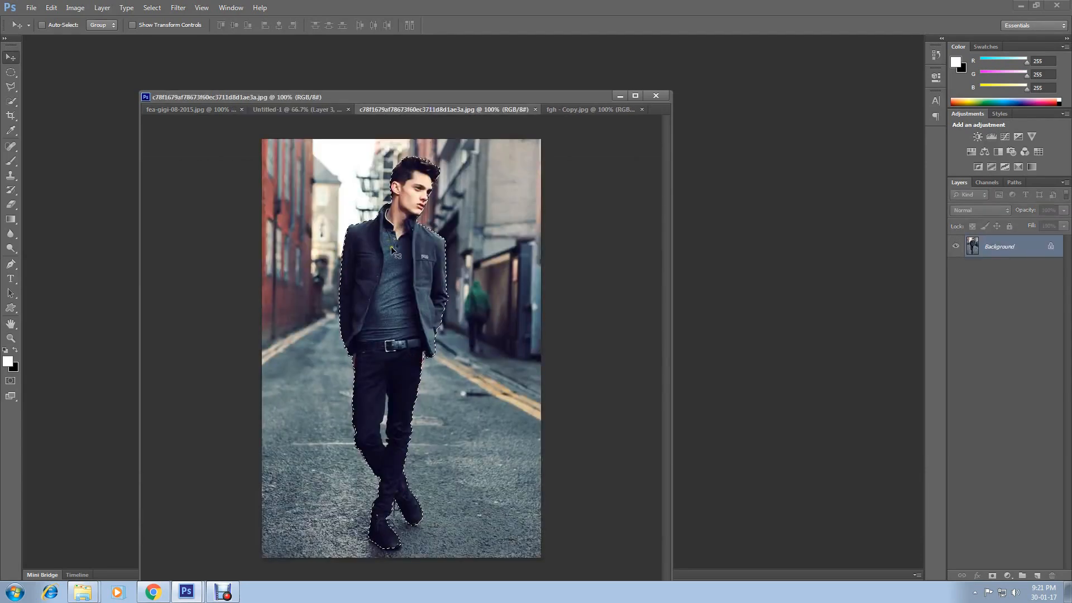
{"action": "left_click", "coordinate": [590, 110]}
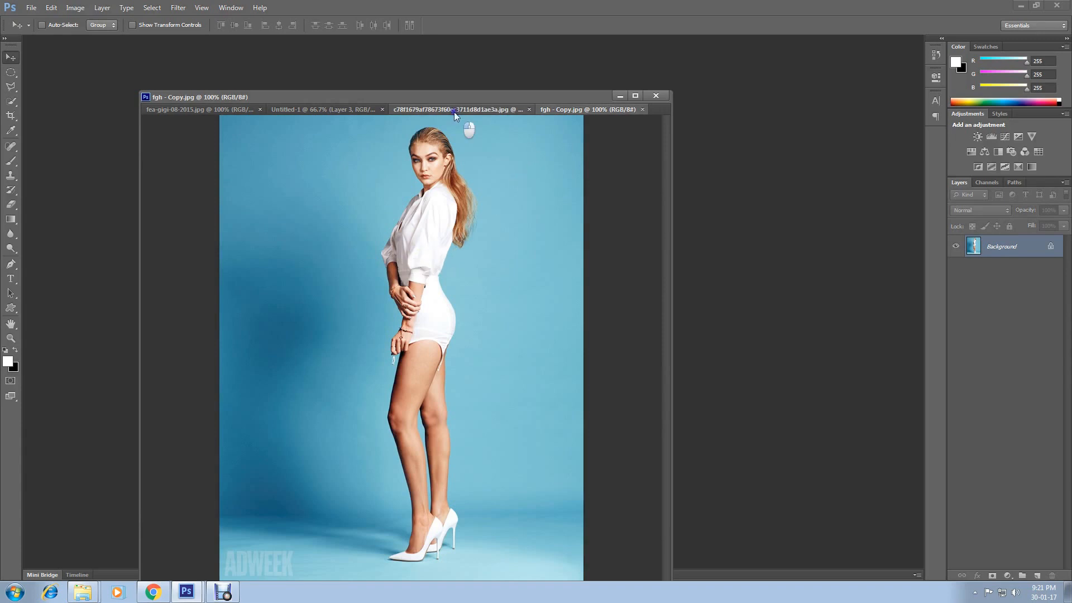
{"action": "left_click", "coordinate": [457, 109]}
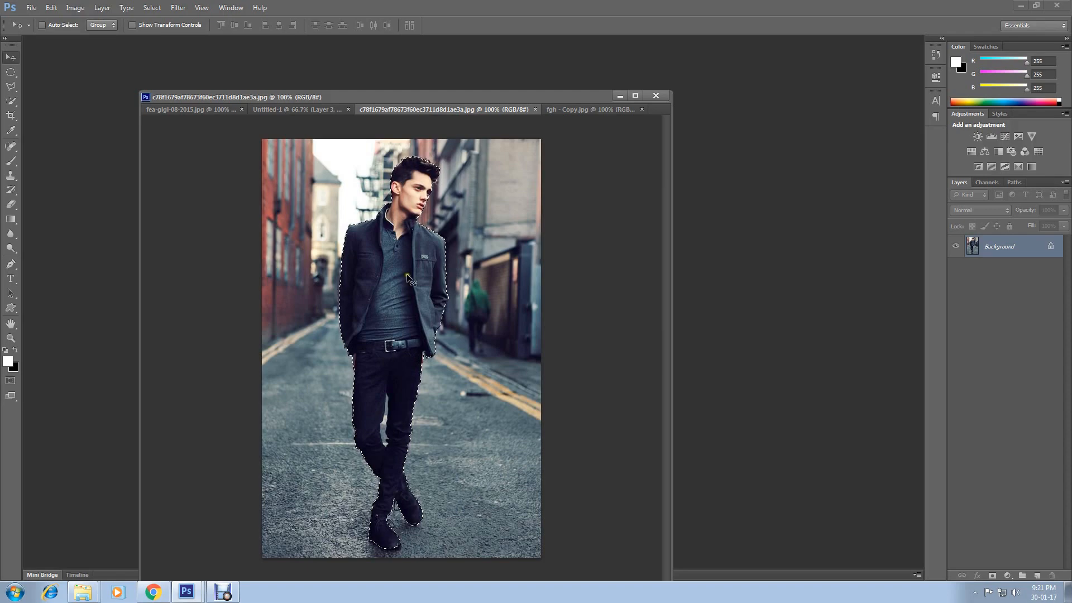
{"action": "left_click", "coordinate": [51, 8]}
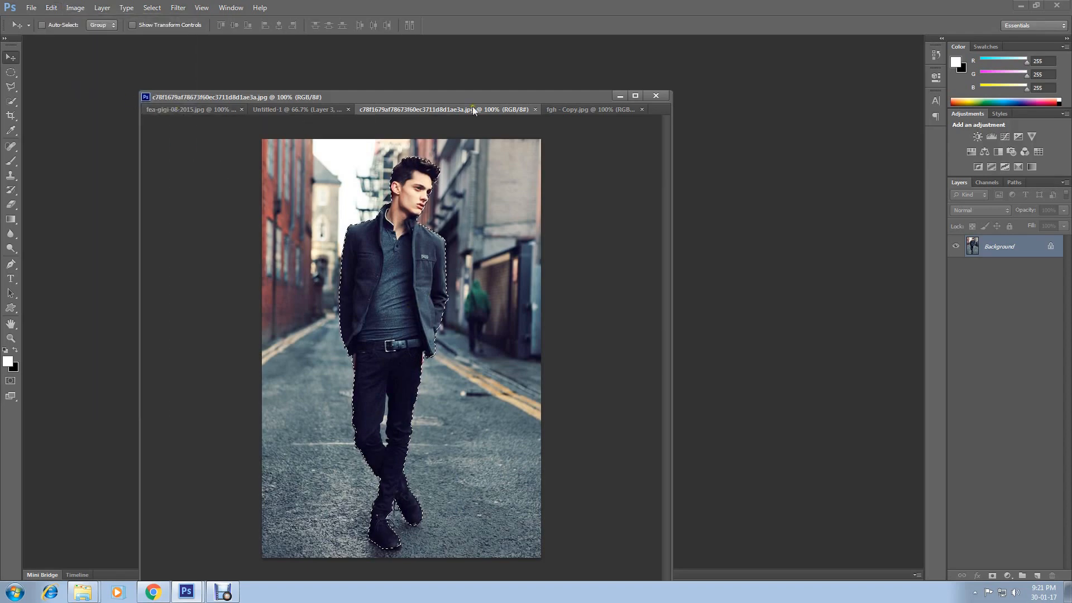
{"action": "left_click", "coordinate": [591, 110]}
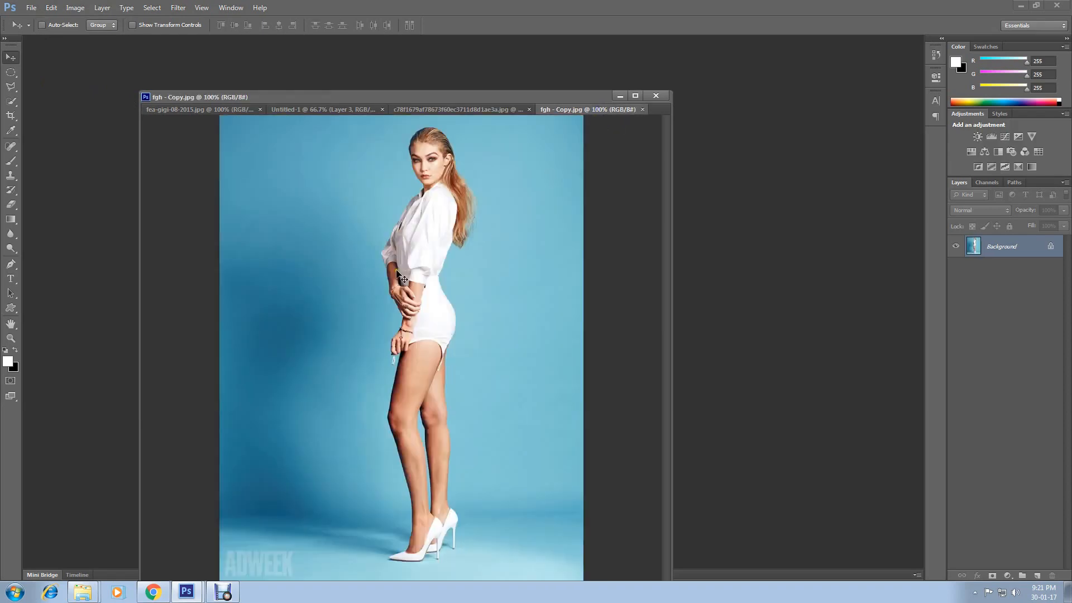
{"action": "left_click", "coordinate": [50, 7]}
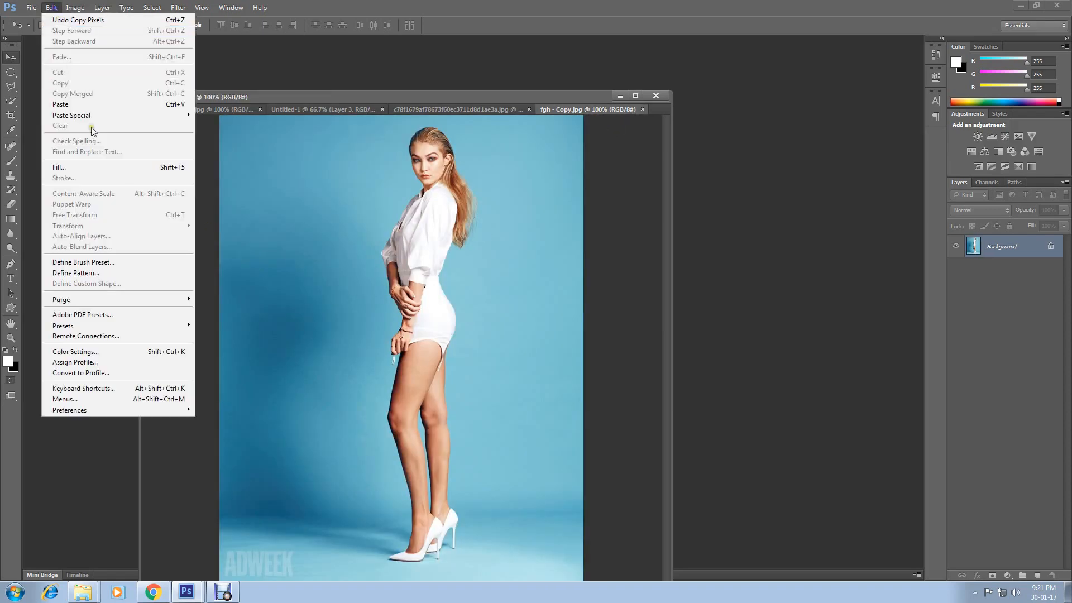
{"action": "left_click", "coordinate": [60, 104]}
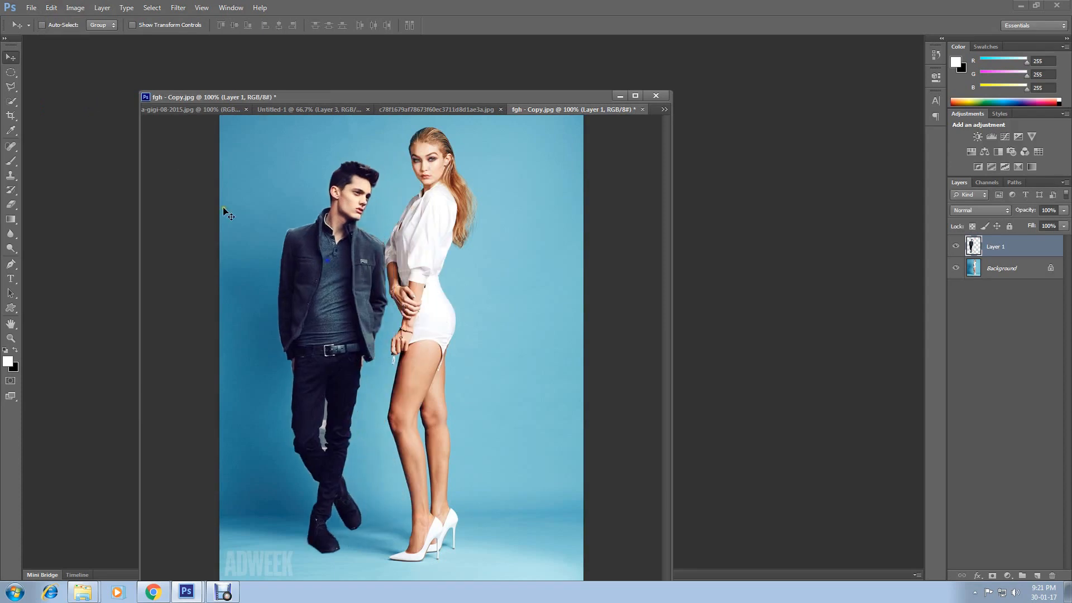
- Stretch the pasted man taller and wider until he nearly matches the woman's height
{"action": "left_click", "coordinate": [51, 7]}
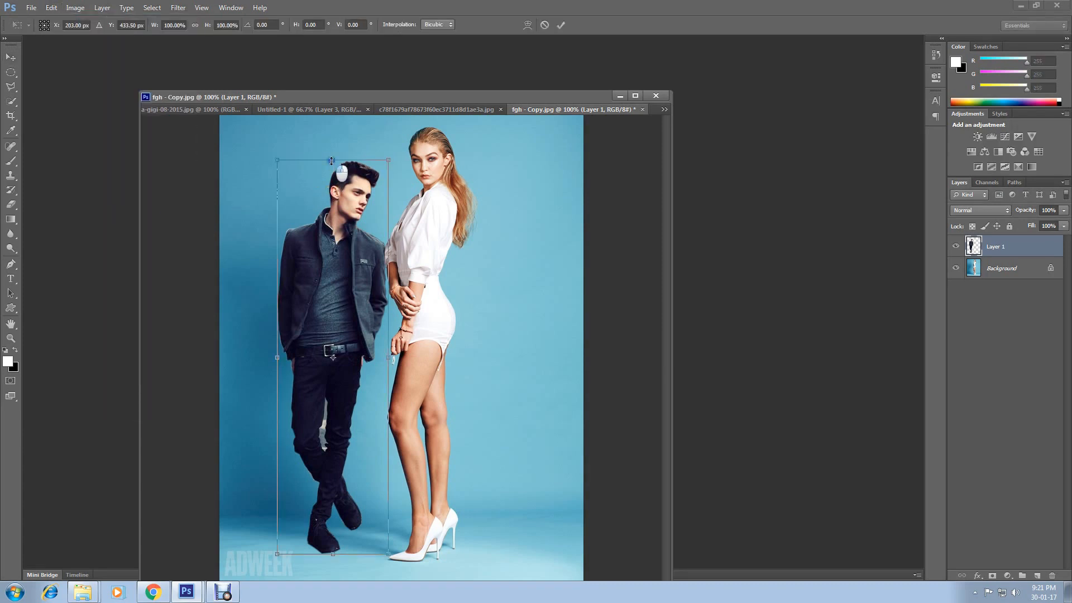
{"action": "left_click_drag", "start_coordinate": [332, 161], "coordinate": [332, 128]}
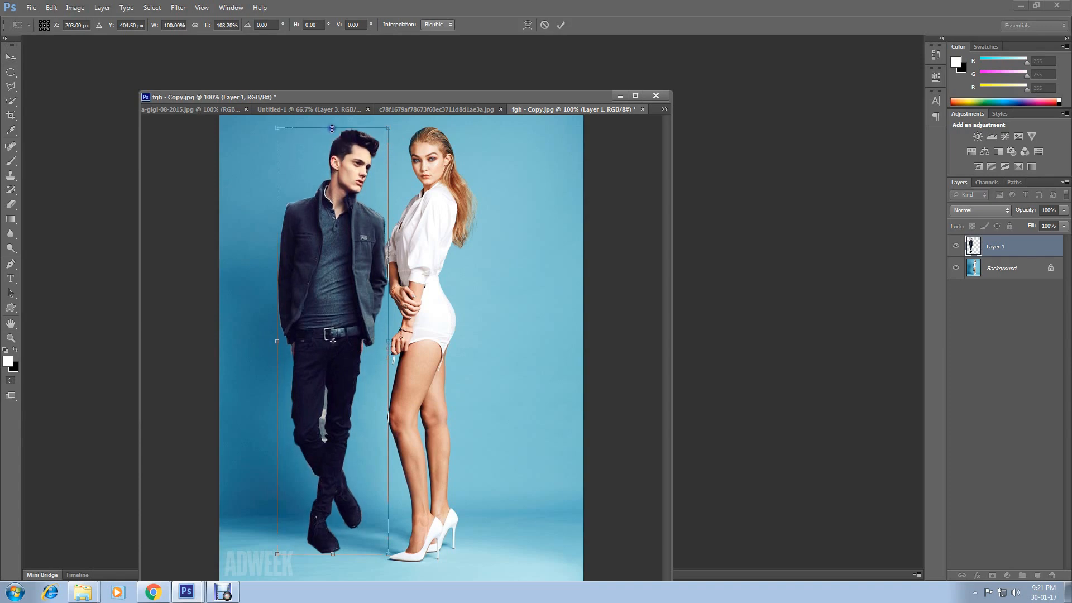
{"action": "left_click_drag", "start_coordinate": [277, 128], "coordinate": [268, 125]}
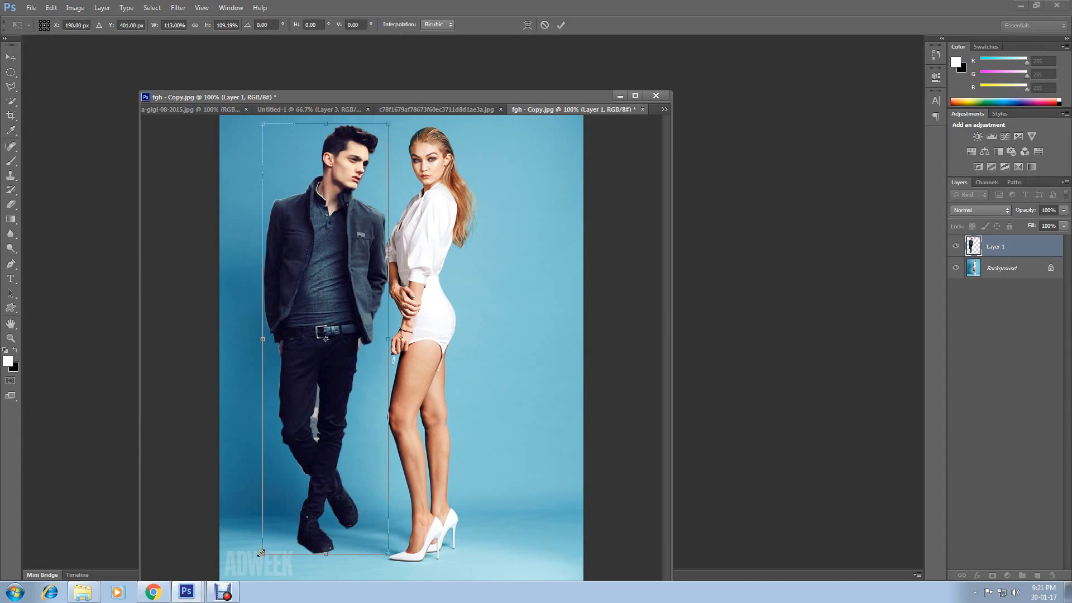
{"action": "left_click_drag", "start_coordinate": [261, 339], "coordinate": [256, 340]}
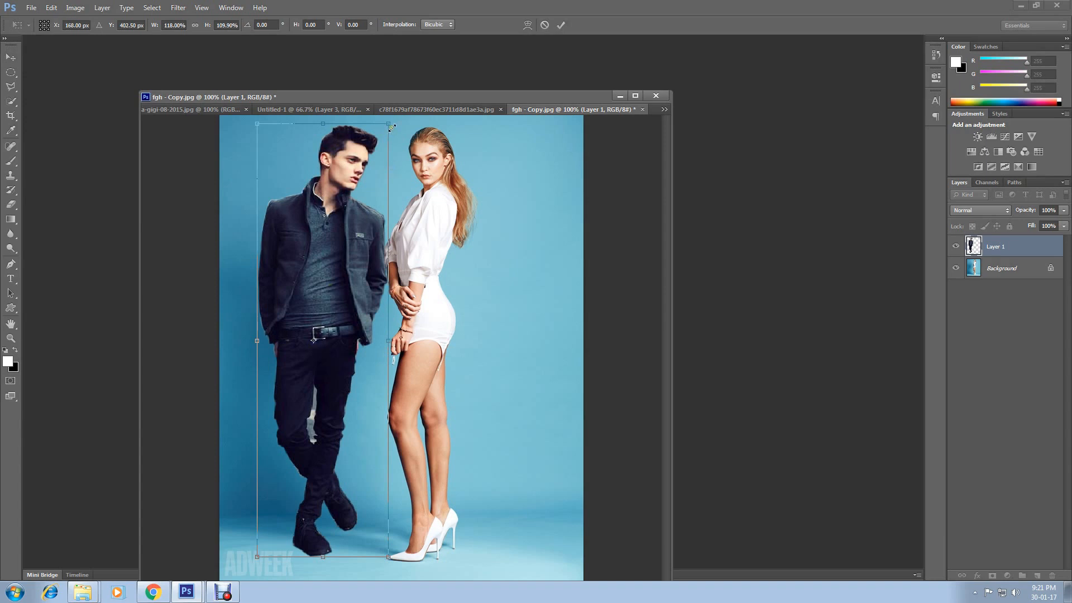
{"action": "left_click", "coordinate": [560, 26]}
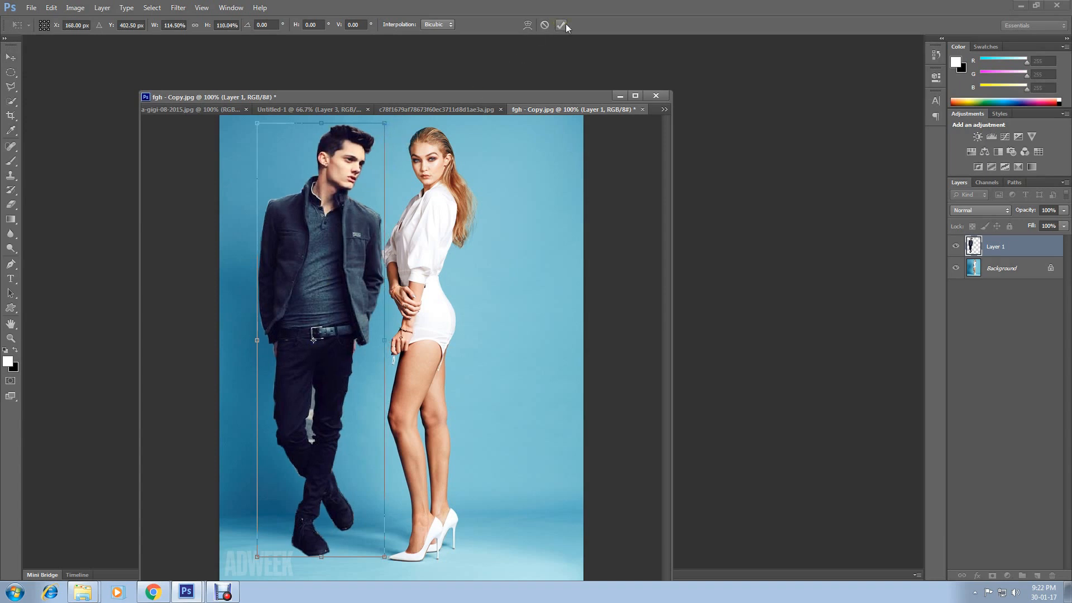
{"action": "left_click", "coordinate": [562, 26]}
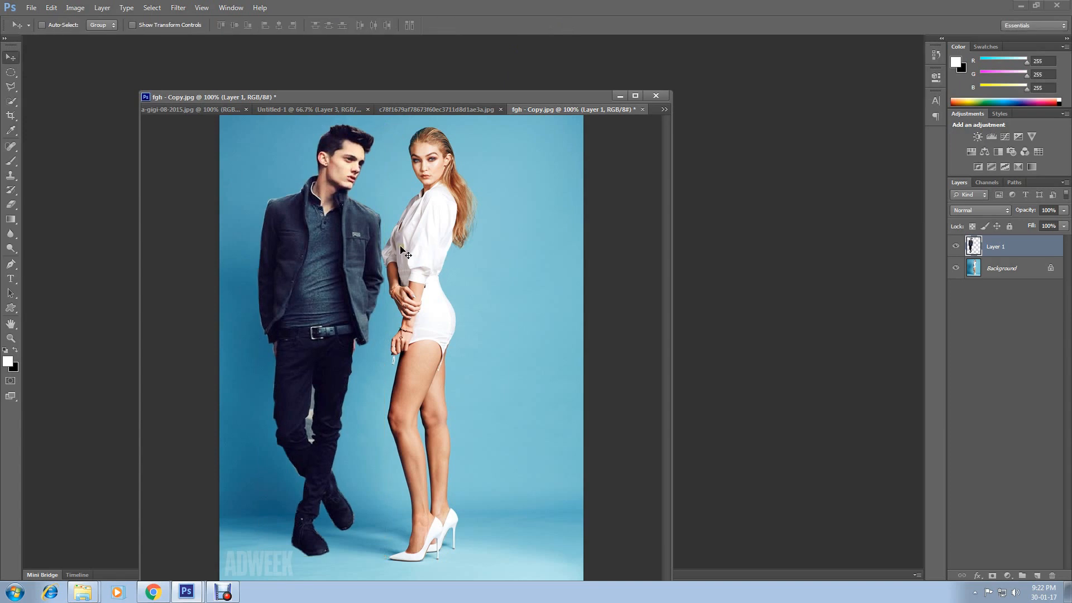
- Save the blue-photo composite in JPEG format as fgh - Copy.jpg
{"action": "left_click", "coordinate": [30, 7]}
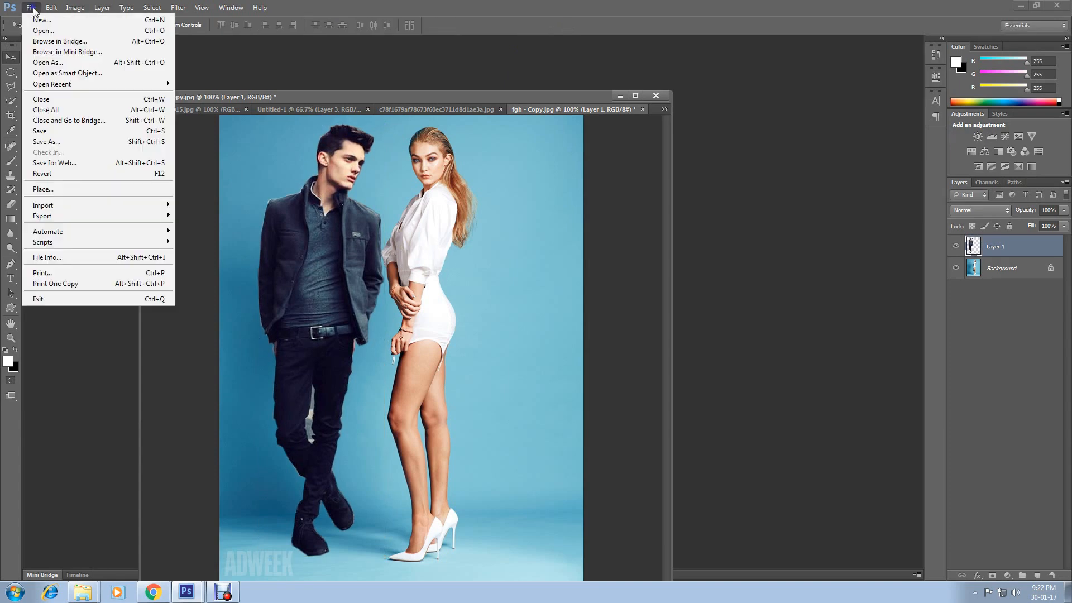
{"action": "mouse_move", "coordinate": [46, 141]}
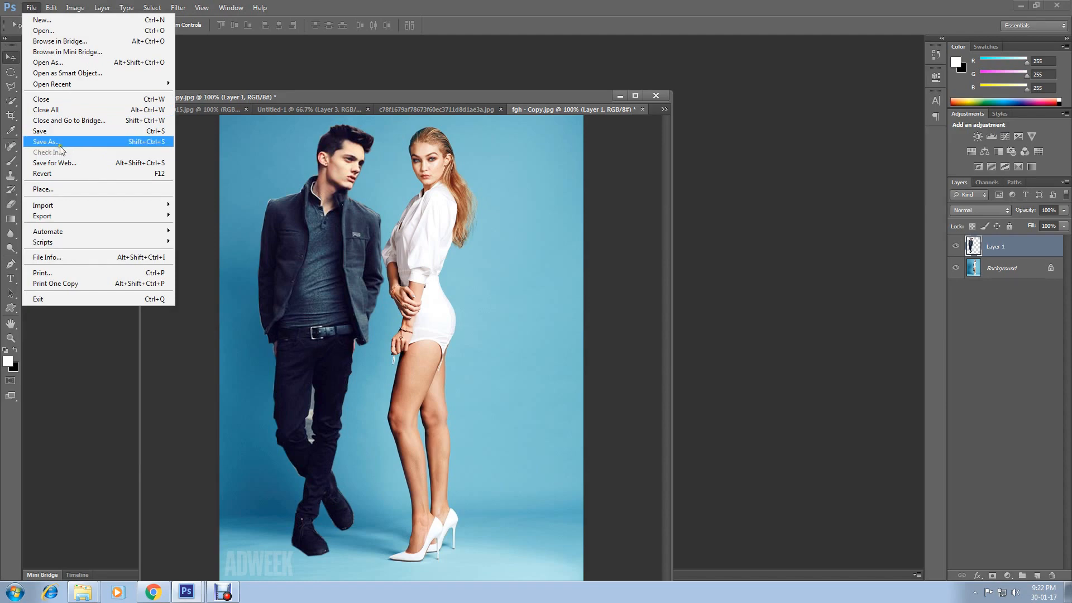
{"action": "left_click", "coordinate": [45, 141]}
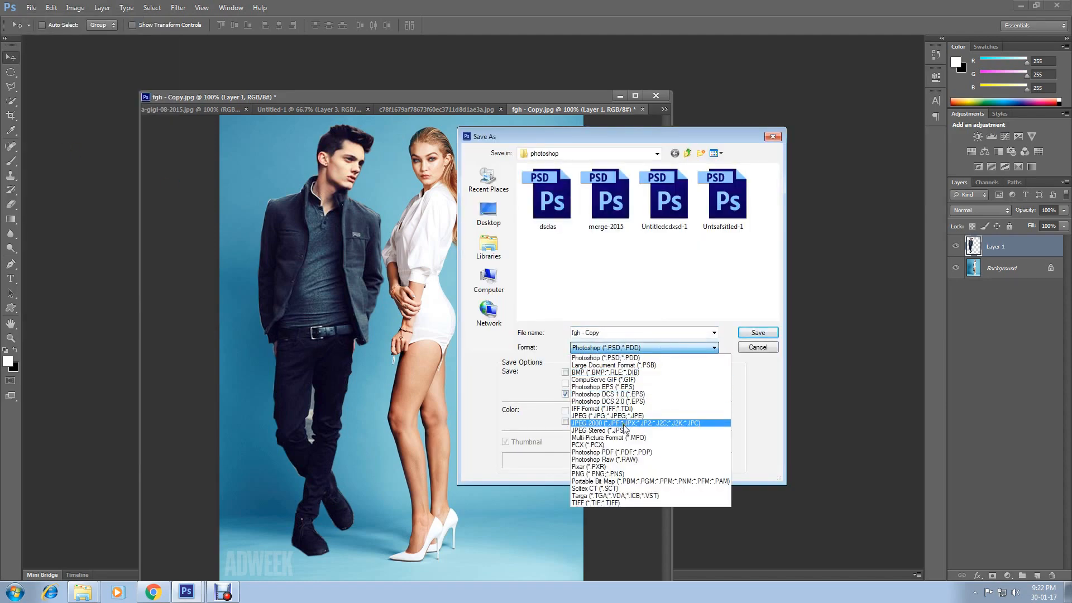
{"action": "left_click", "coordinate": [590, 422]}
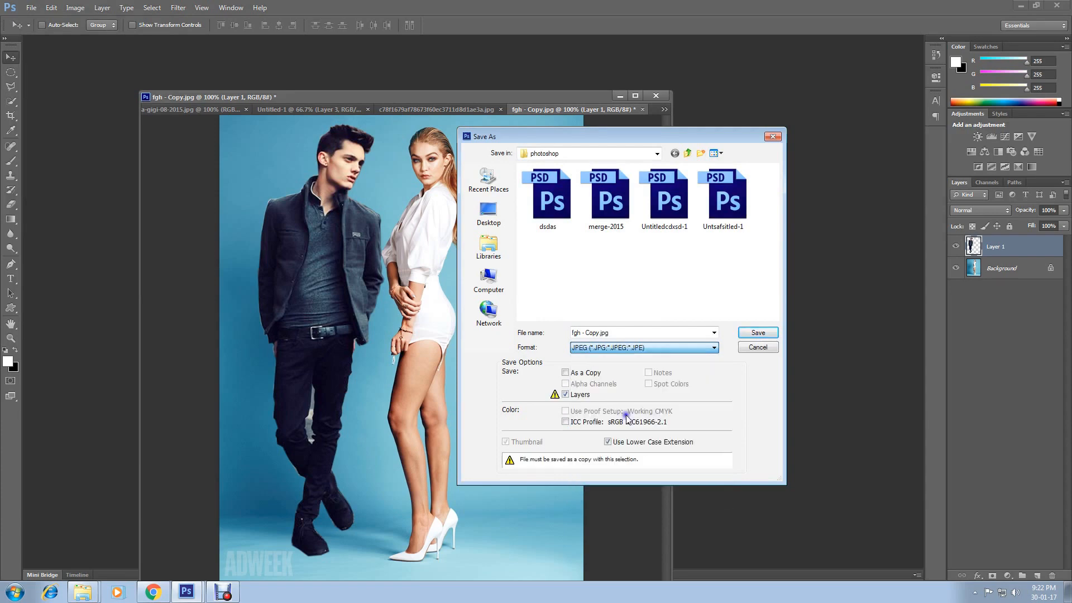
{"action": "left_click", "coordinate": [756, 347]}
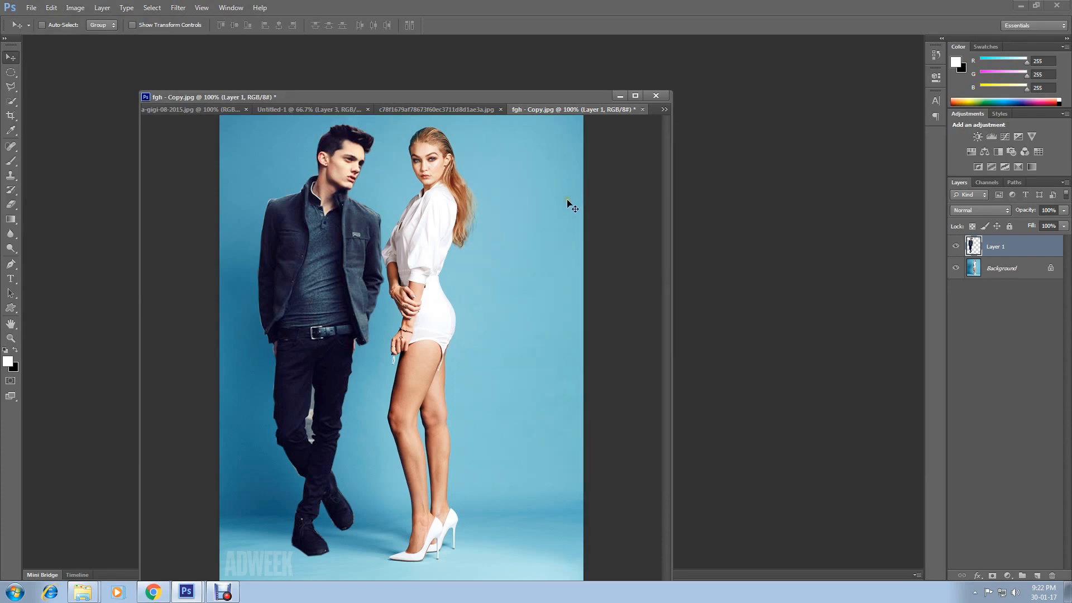